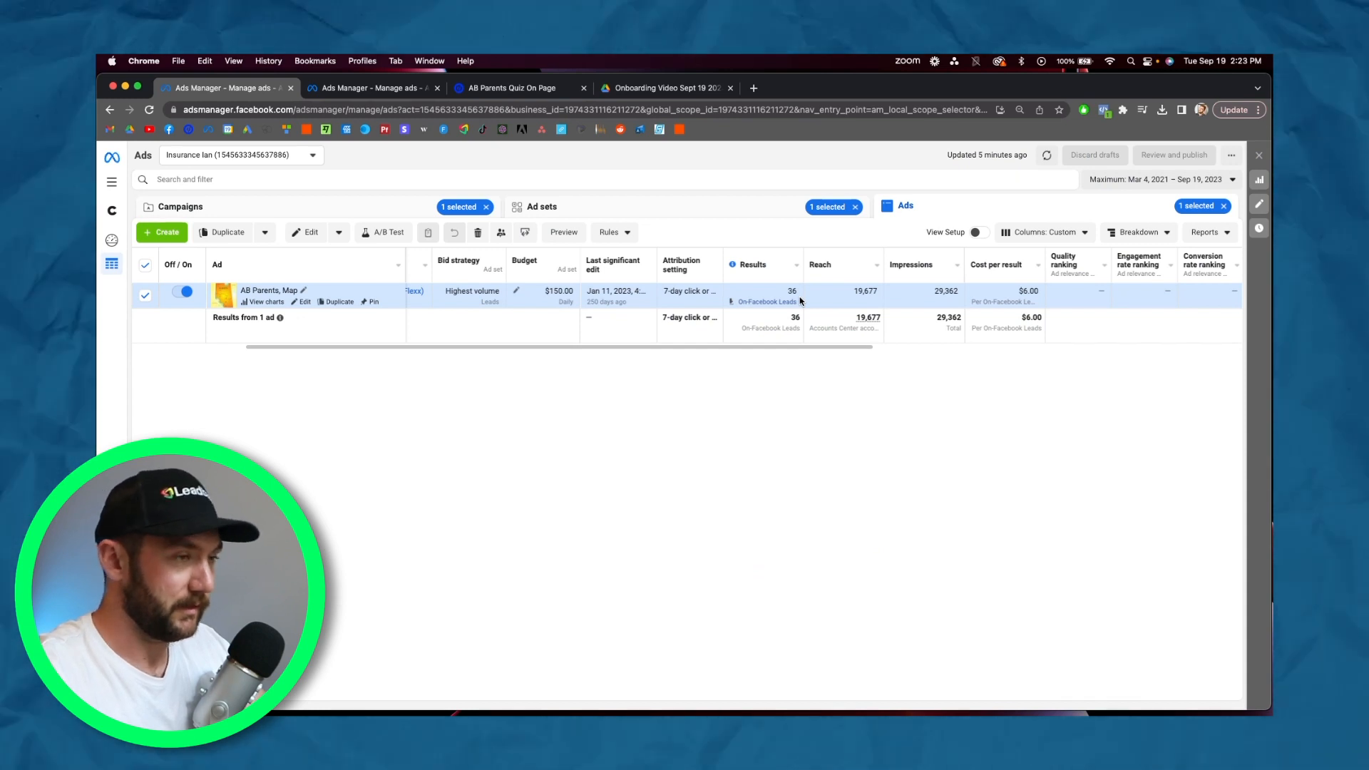
mouse_move(772, 316)
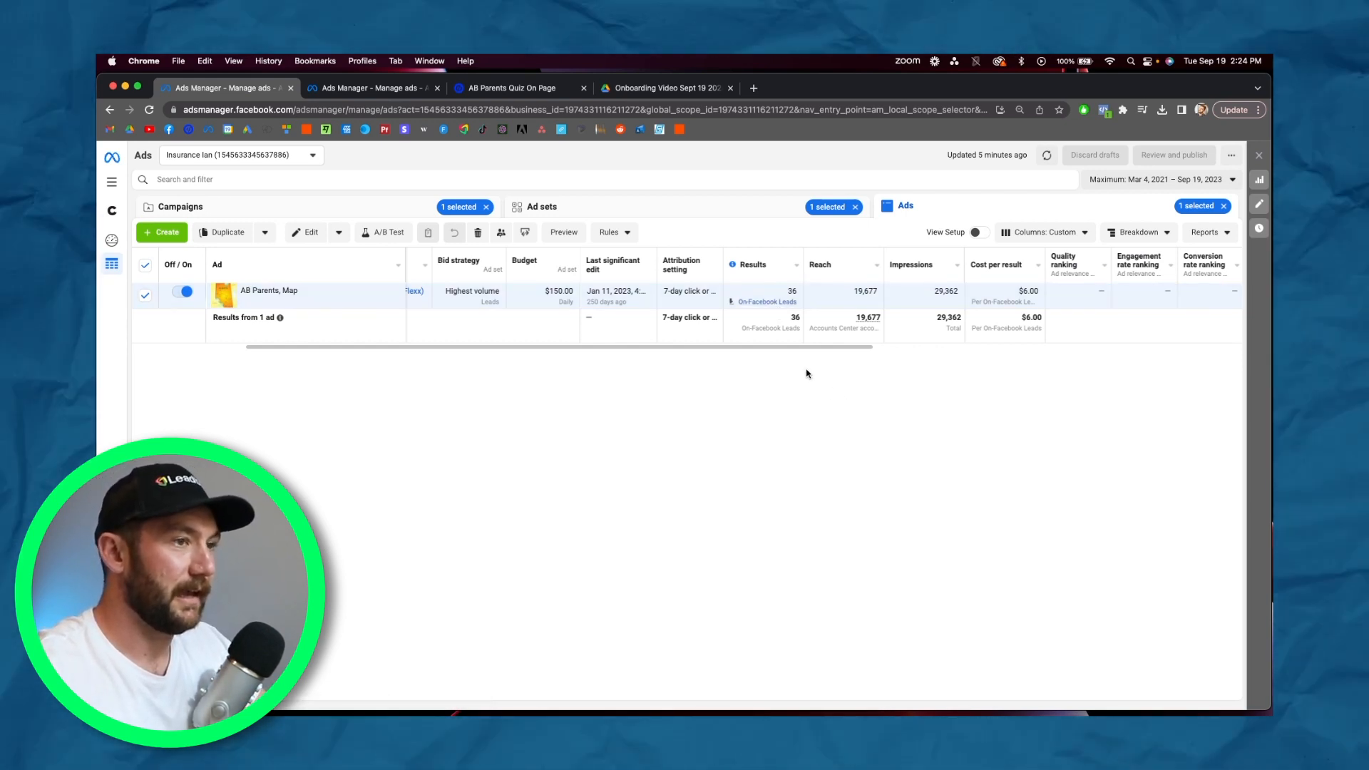
mouse_move(727, 341)
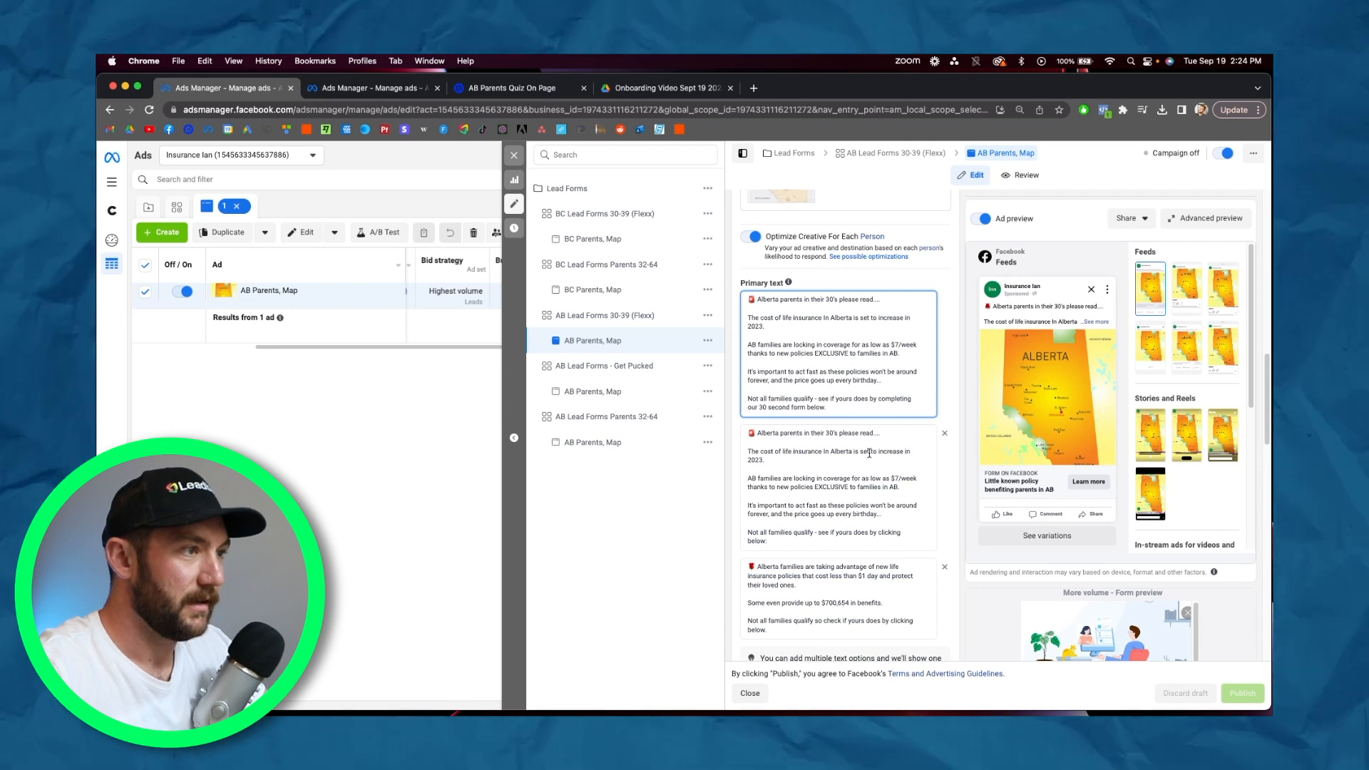
Scroll to the Instant Form section and duplicate the Alberta-2022-Verification form to view its greeting.
scroll("down", 3)
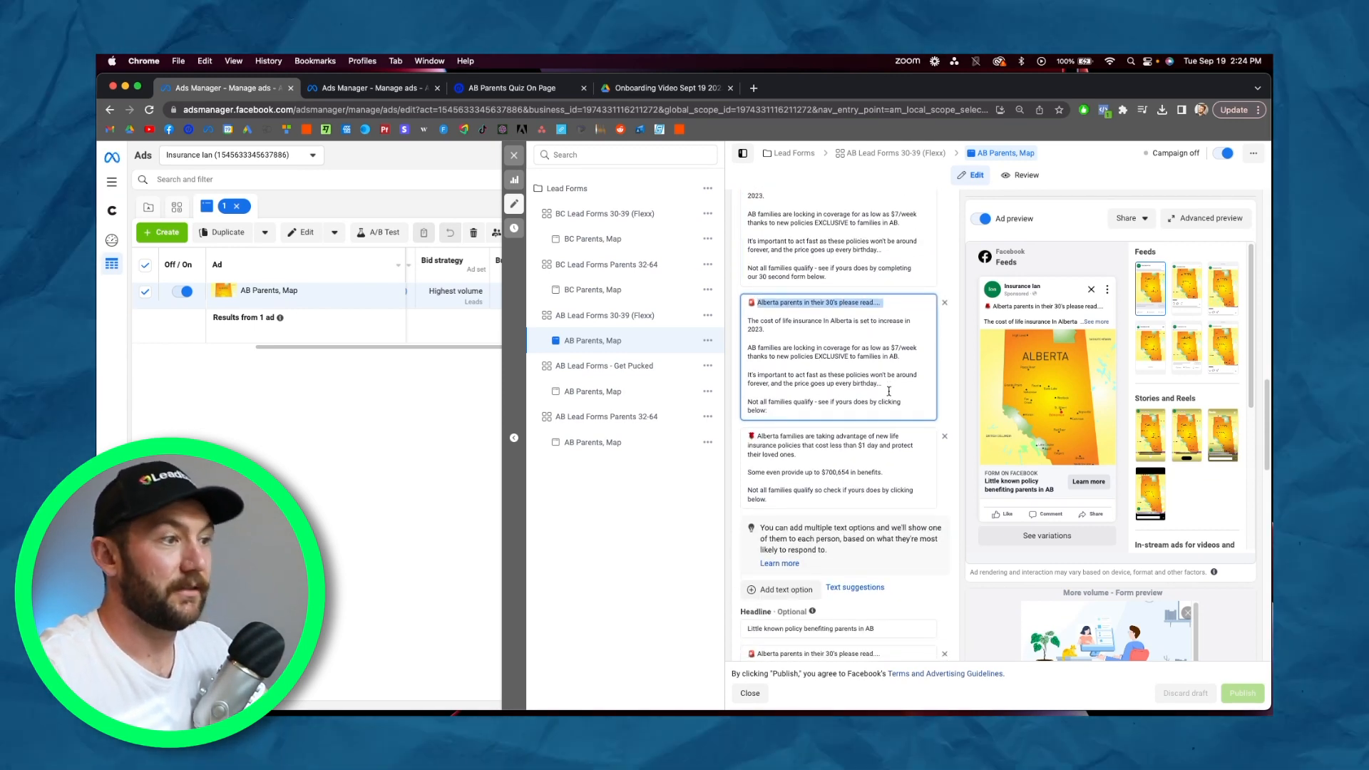
scroll("down", 3)
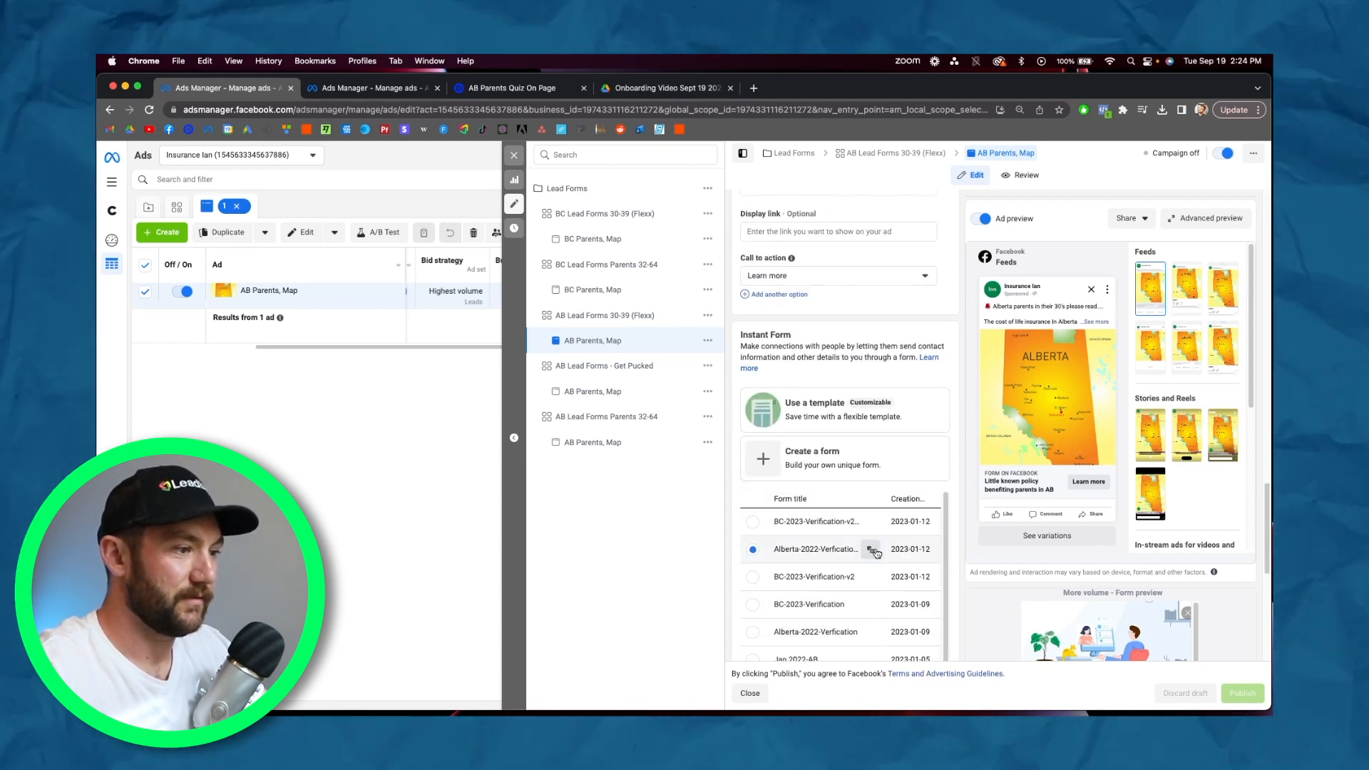
left_click(873, 549)
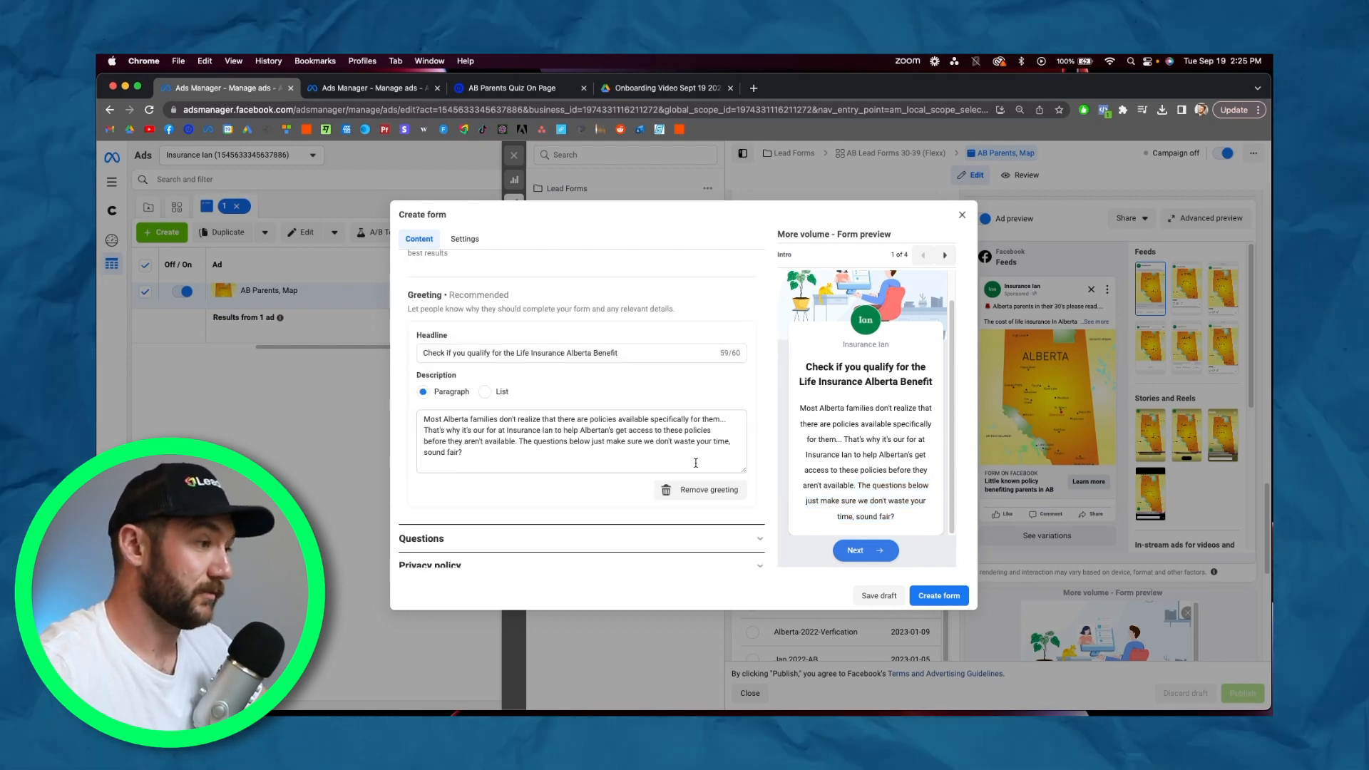
Expand the form's questions and scroll through them to the completion message.
left_click(864, 550)
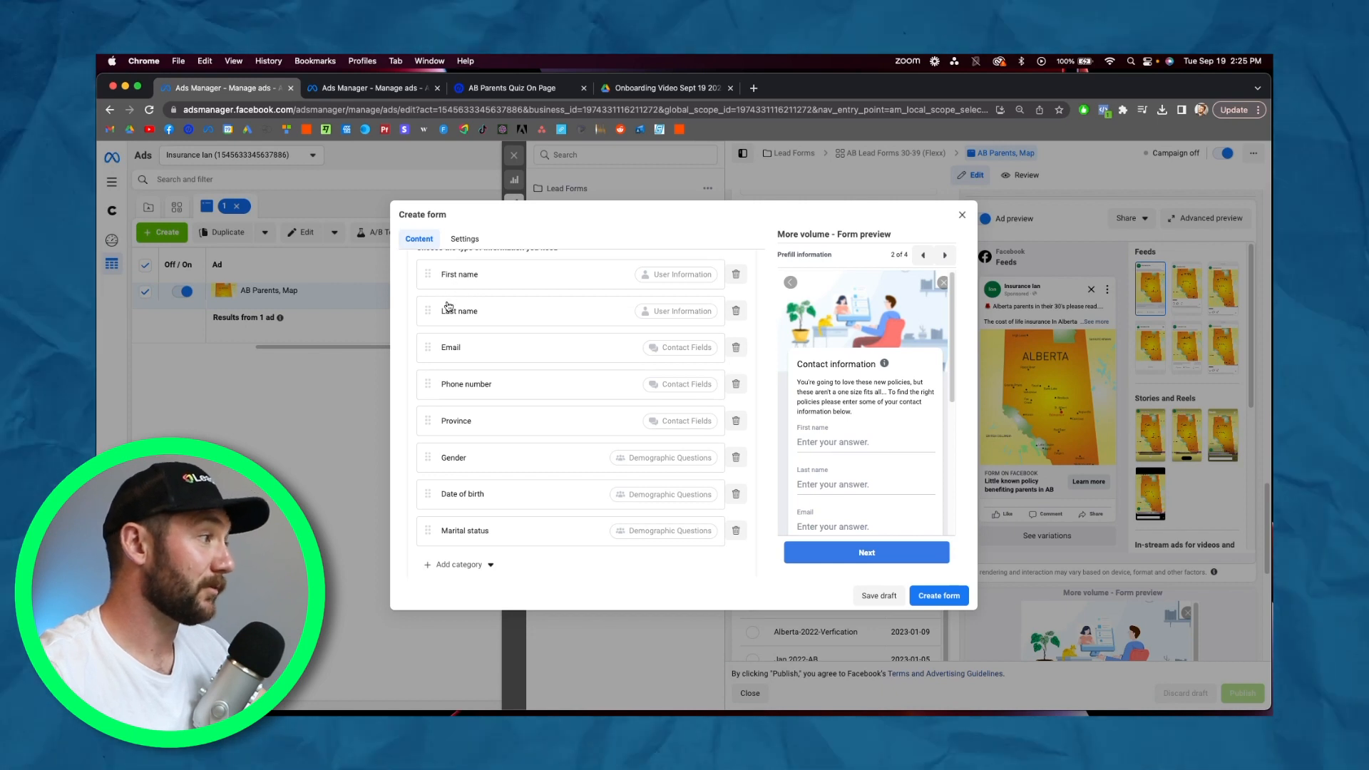
mouse_move(458, 358)
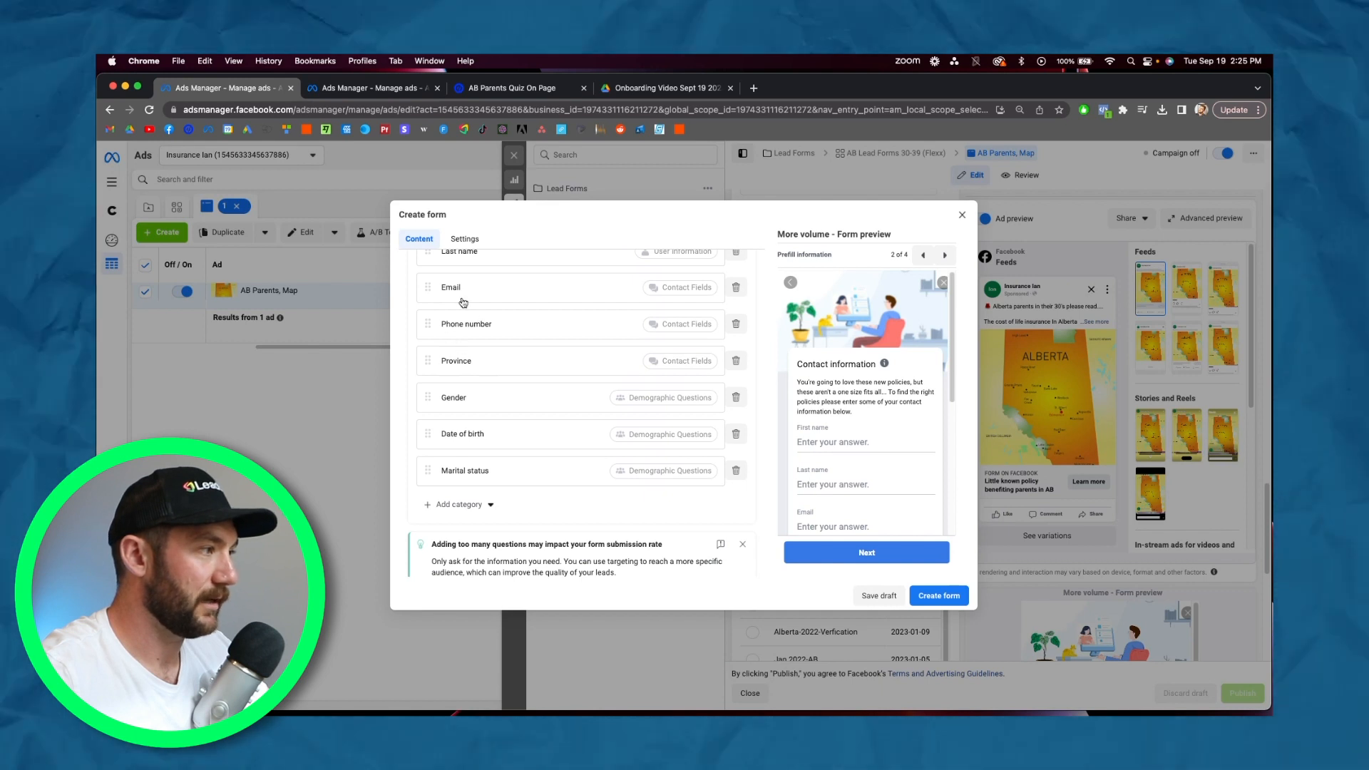
mouse_move(508, 491)
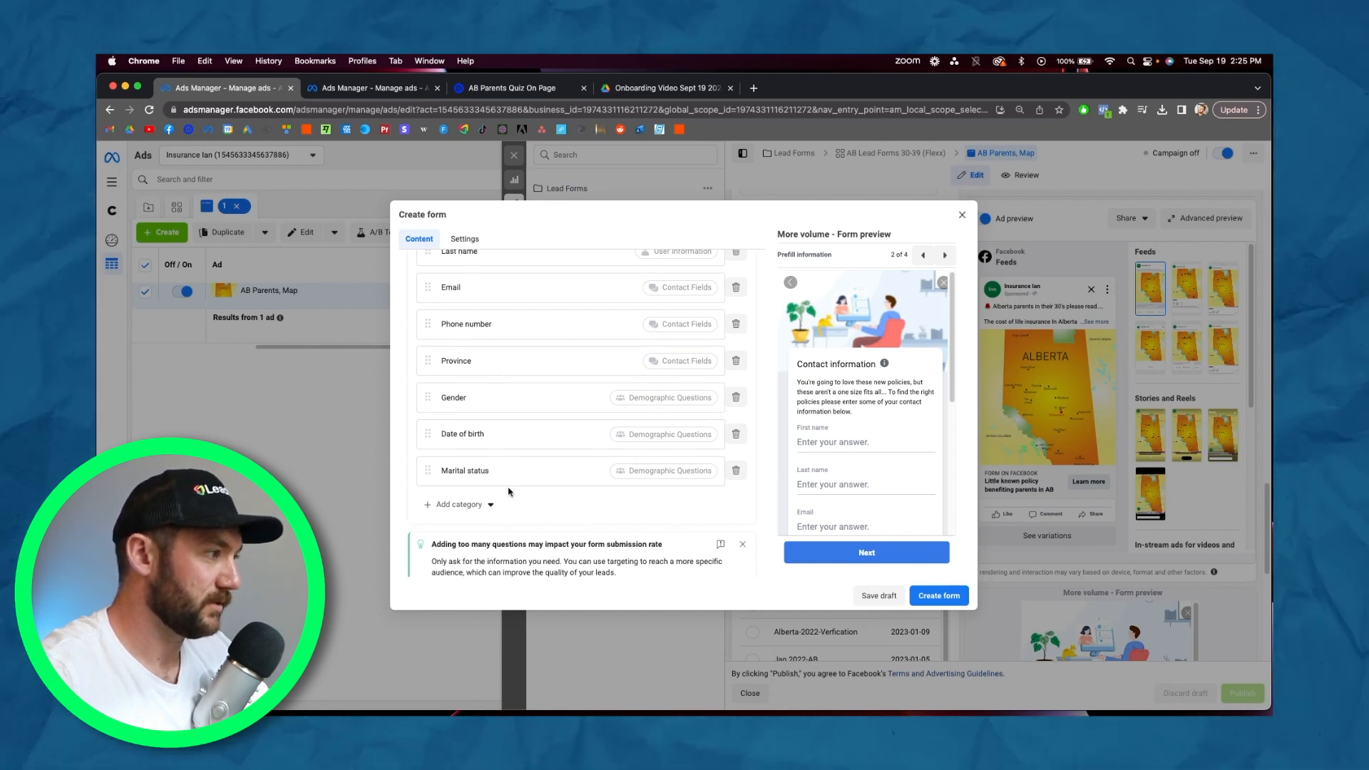
scroll("down", 3)
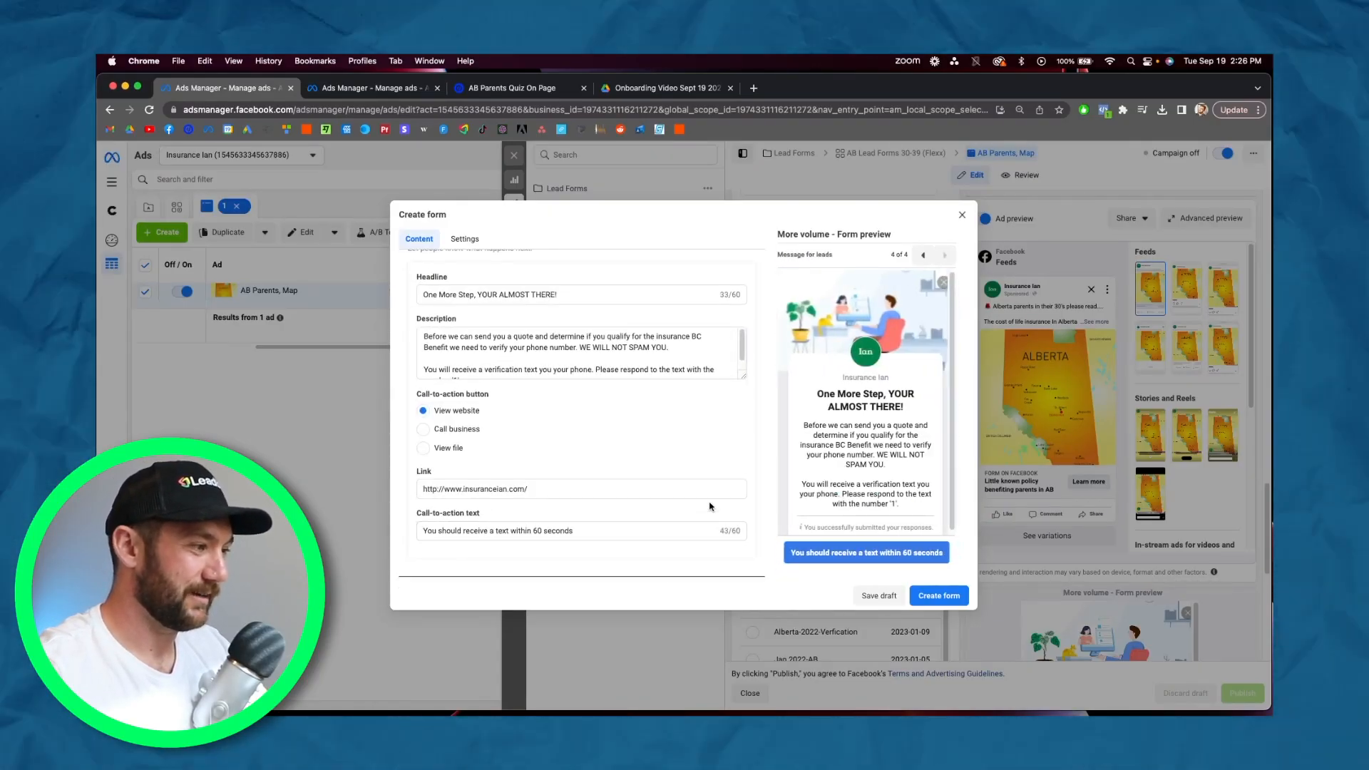
mouse_move(438, 315)
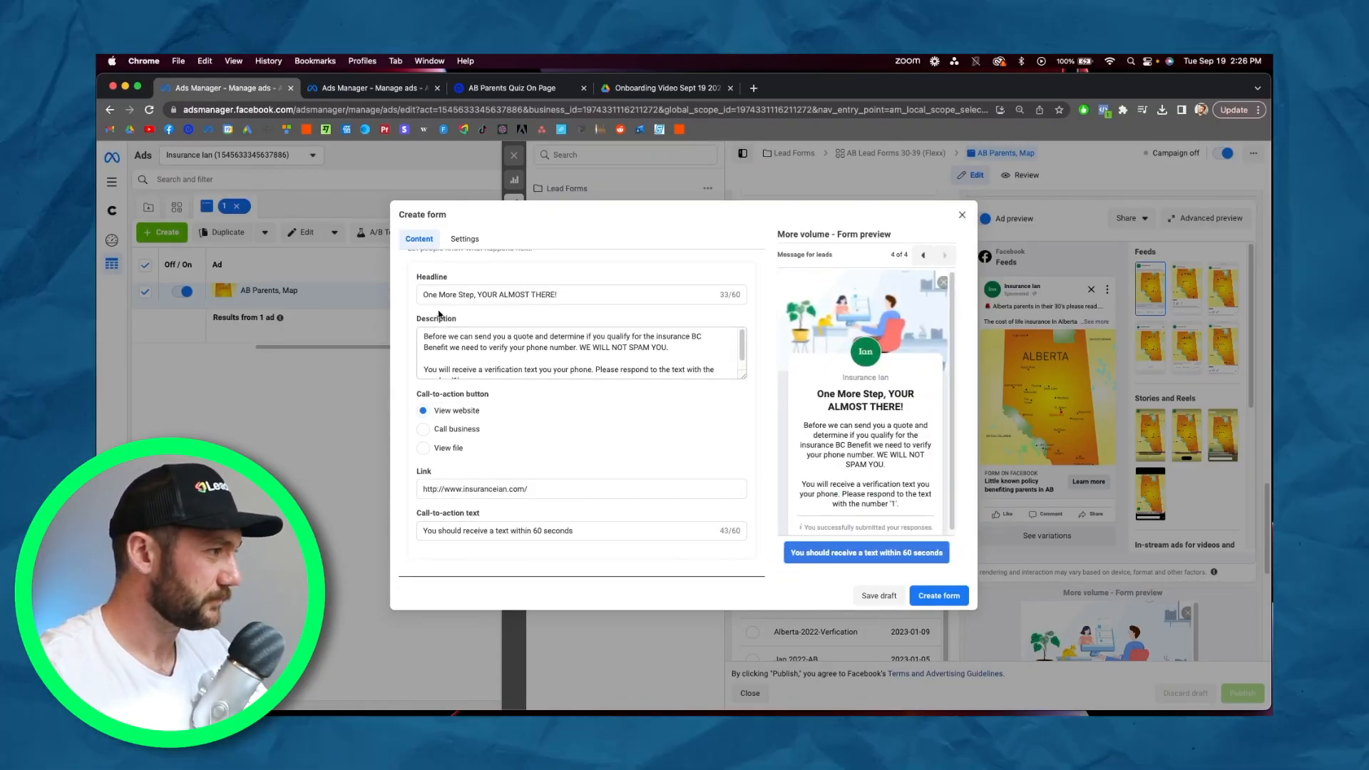
Read the full completion description, then close the Create form dialog.
left_click(559, 361)
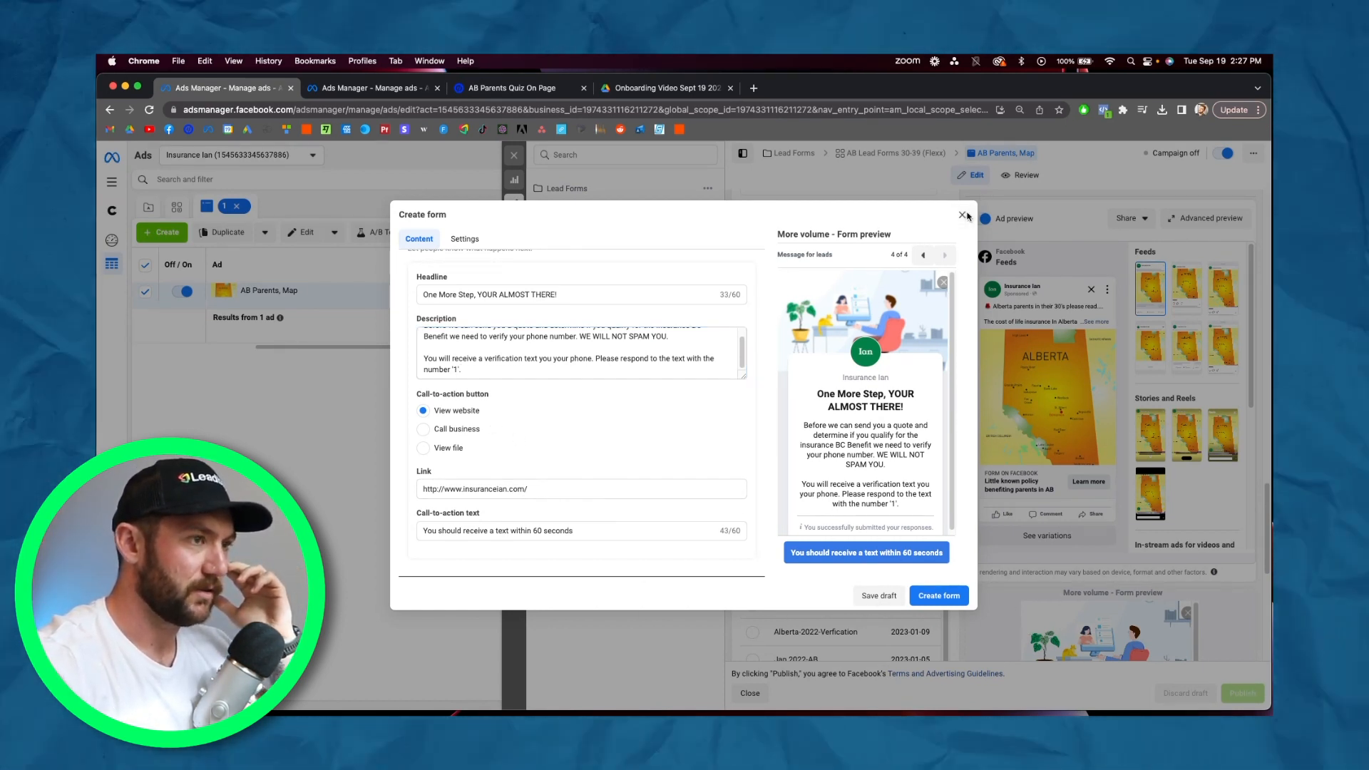
left_click(964, 215)
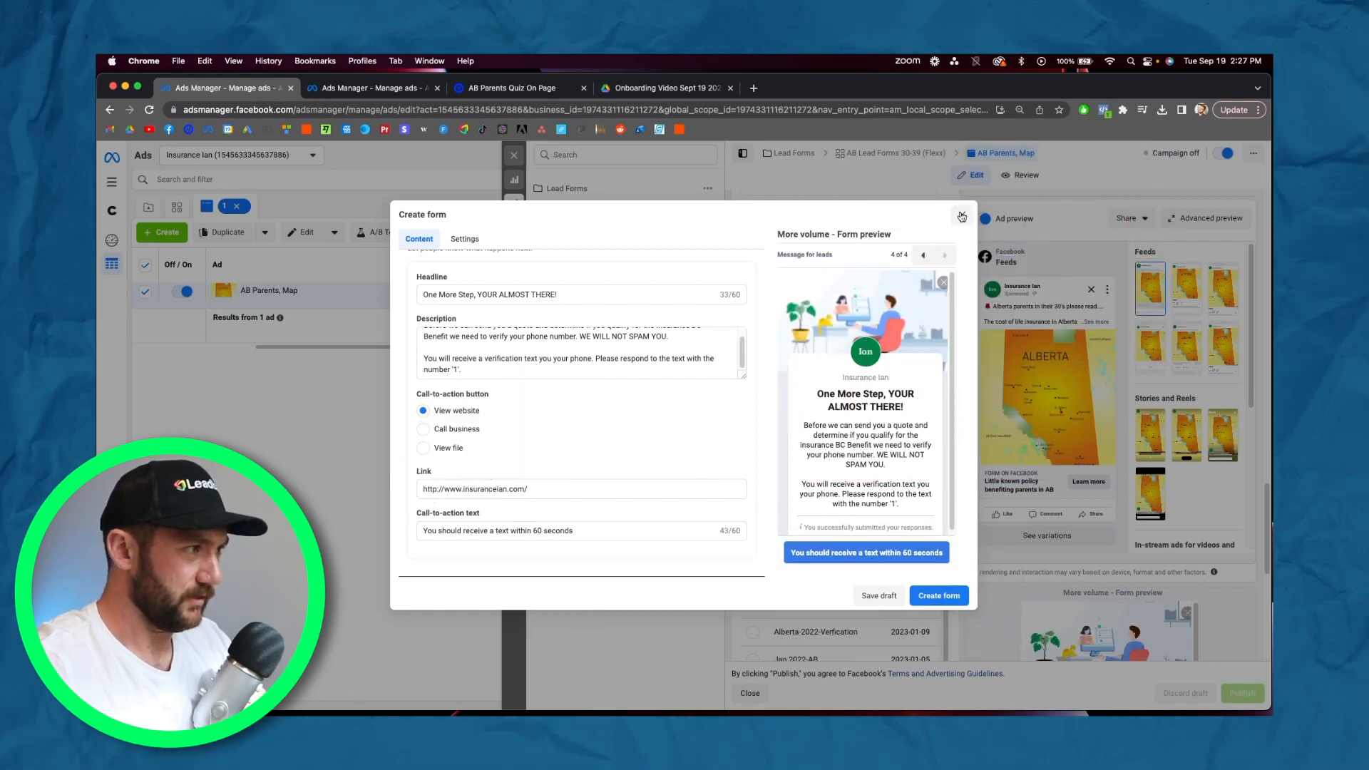
left_click(962, 215)
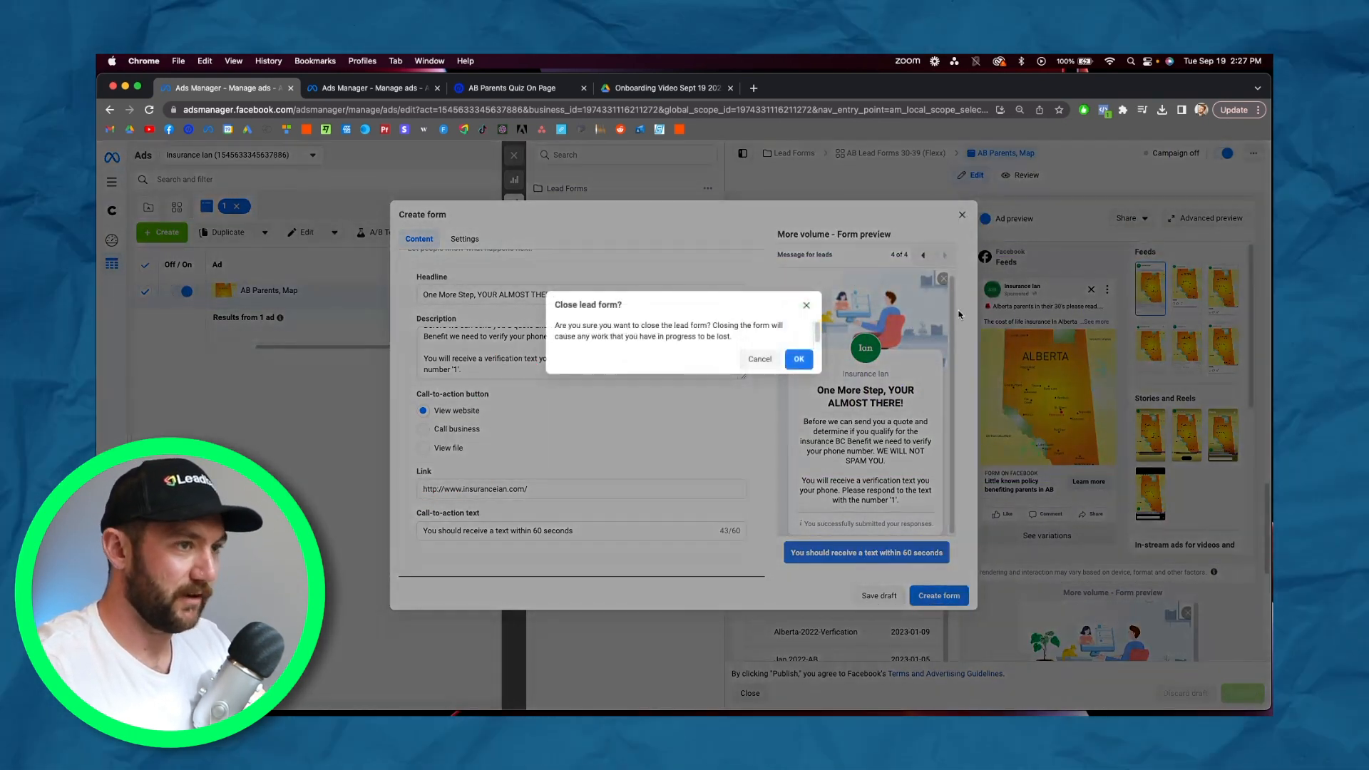
Discard the unsaved lead form and view AB Parents, canva results: 321 leads at $12.75.
left_click(798, 359)
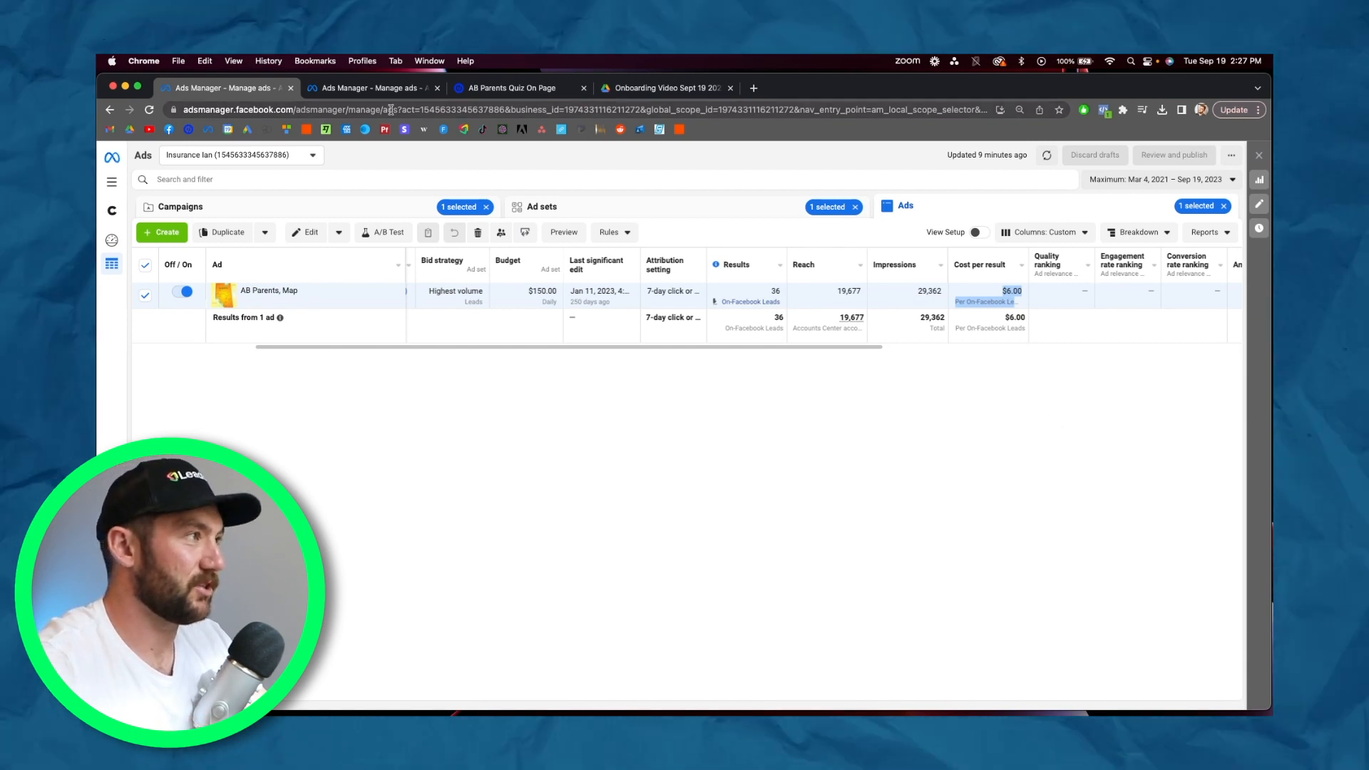
left_click(366, 87)
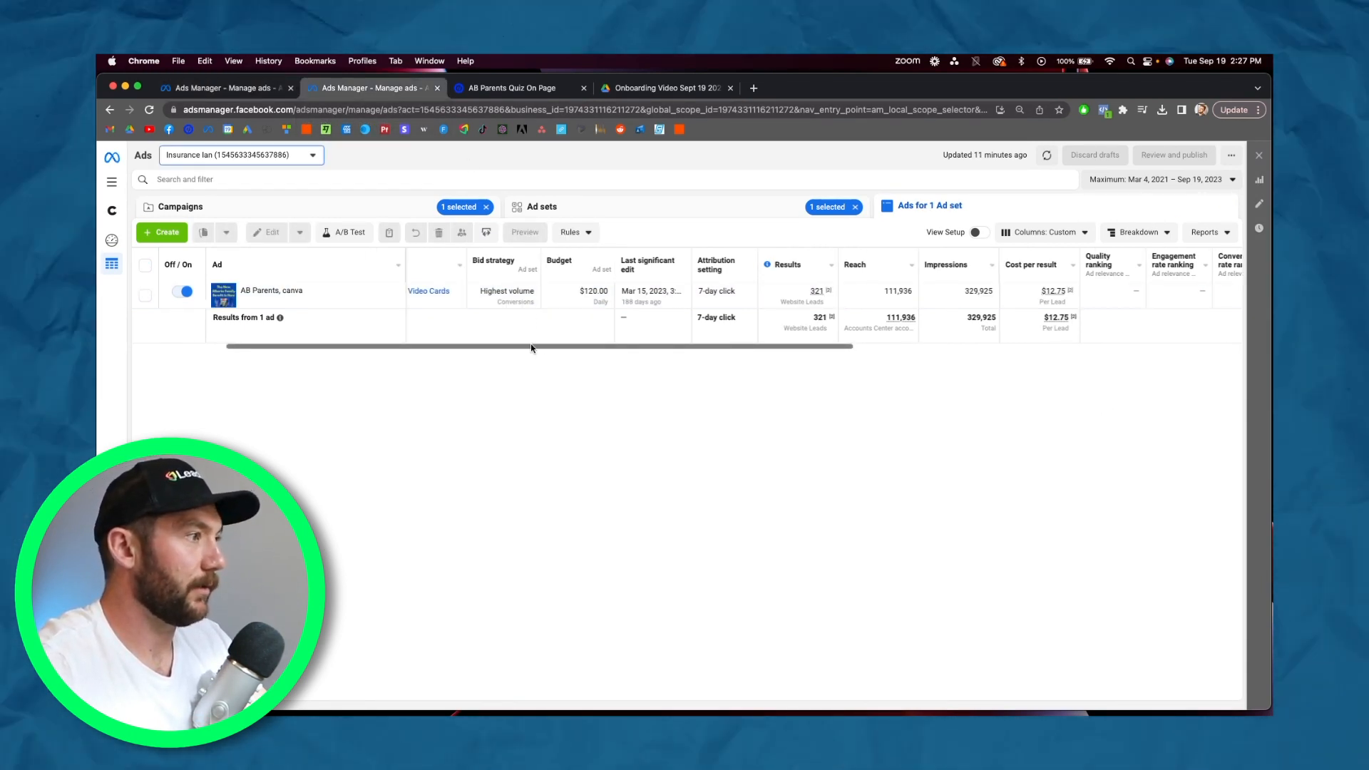
scroll("right", 3)
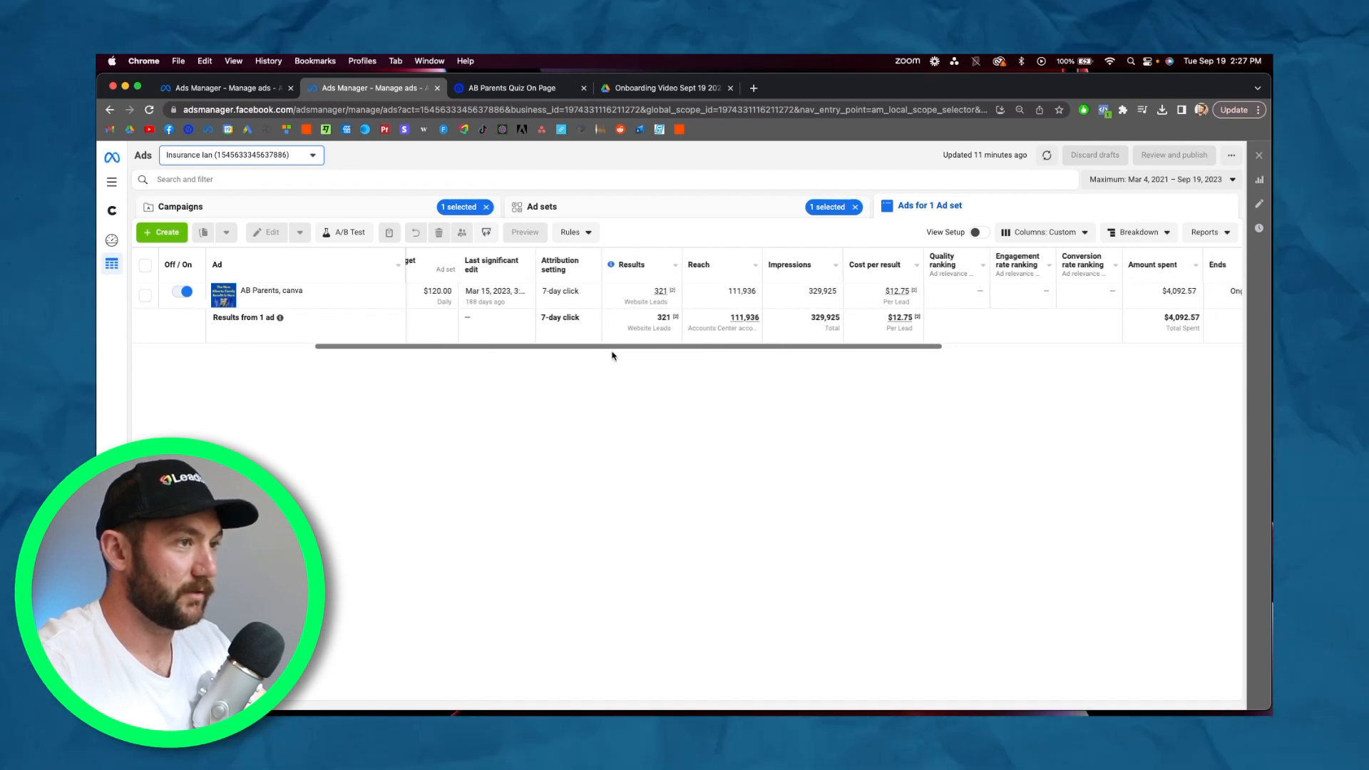
mouse_move(821, 306)
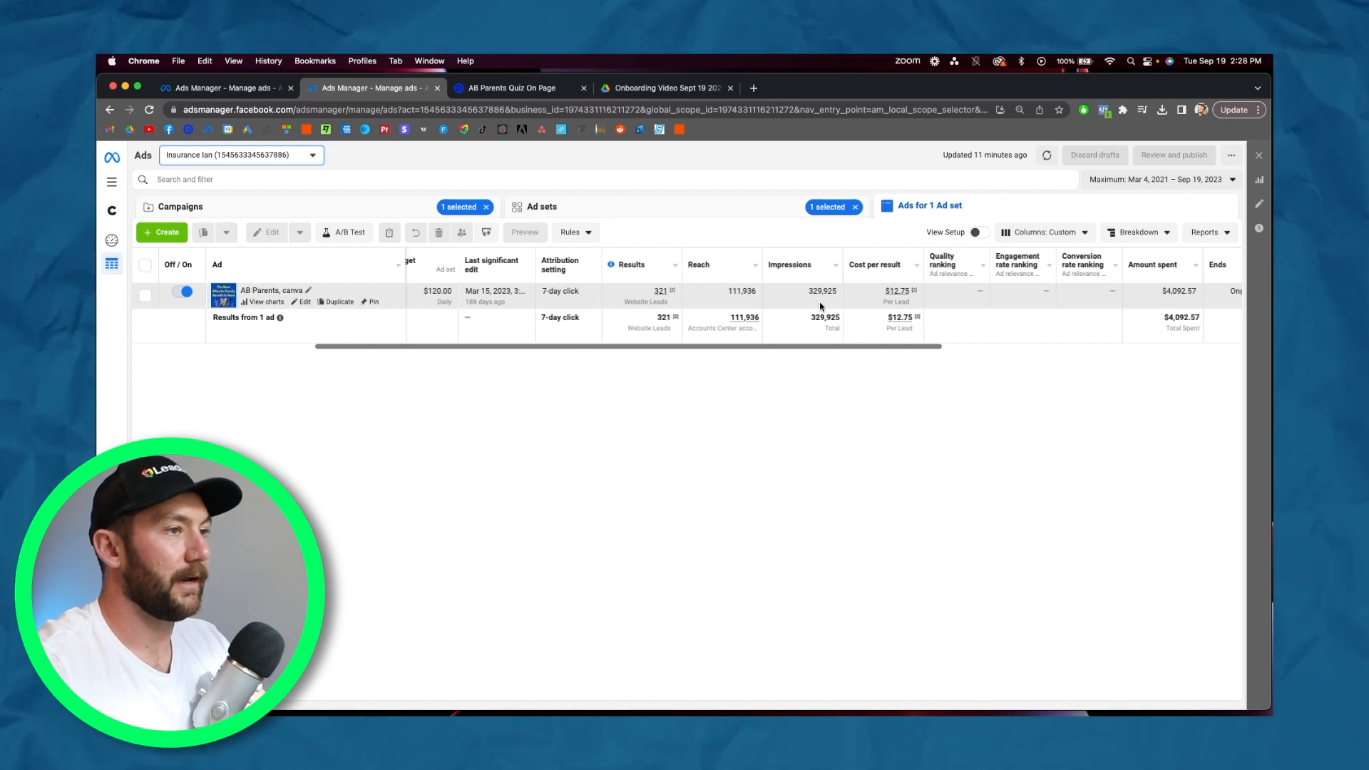
mouse_move(777, 350)
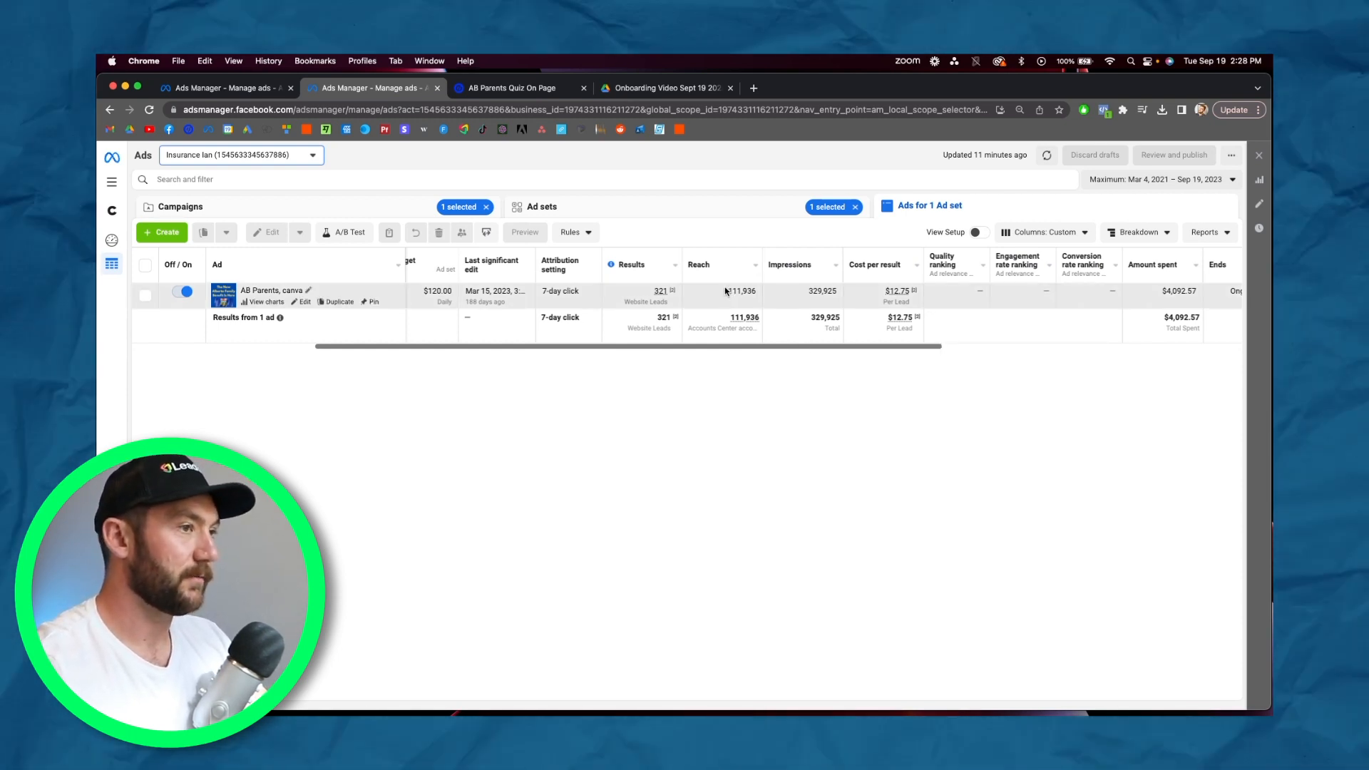
mouse_move(343, 88)
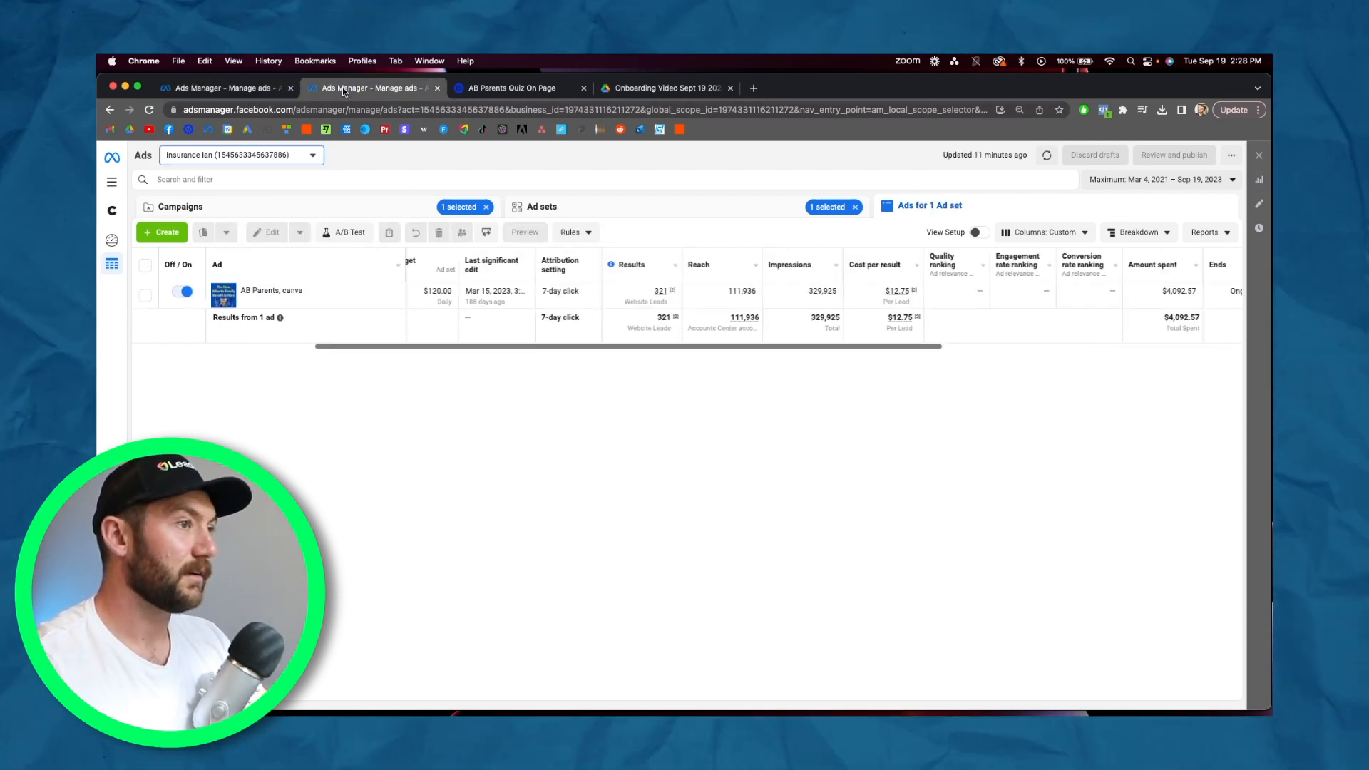
mouse_move(902, 356)
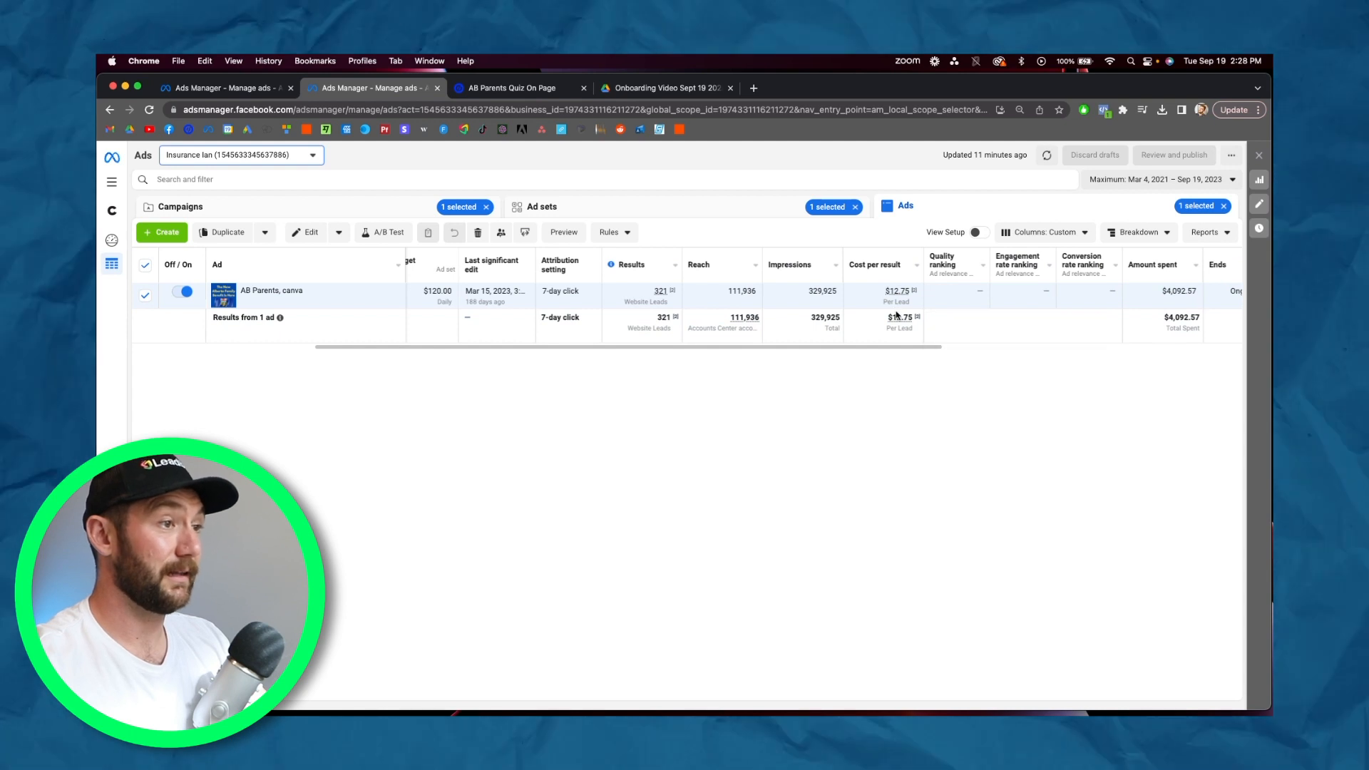
mouse_move(895, 446)
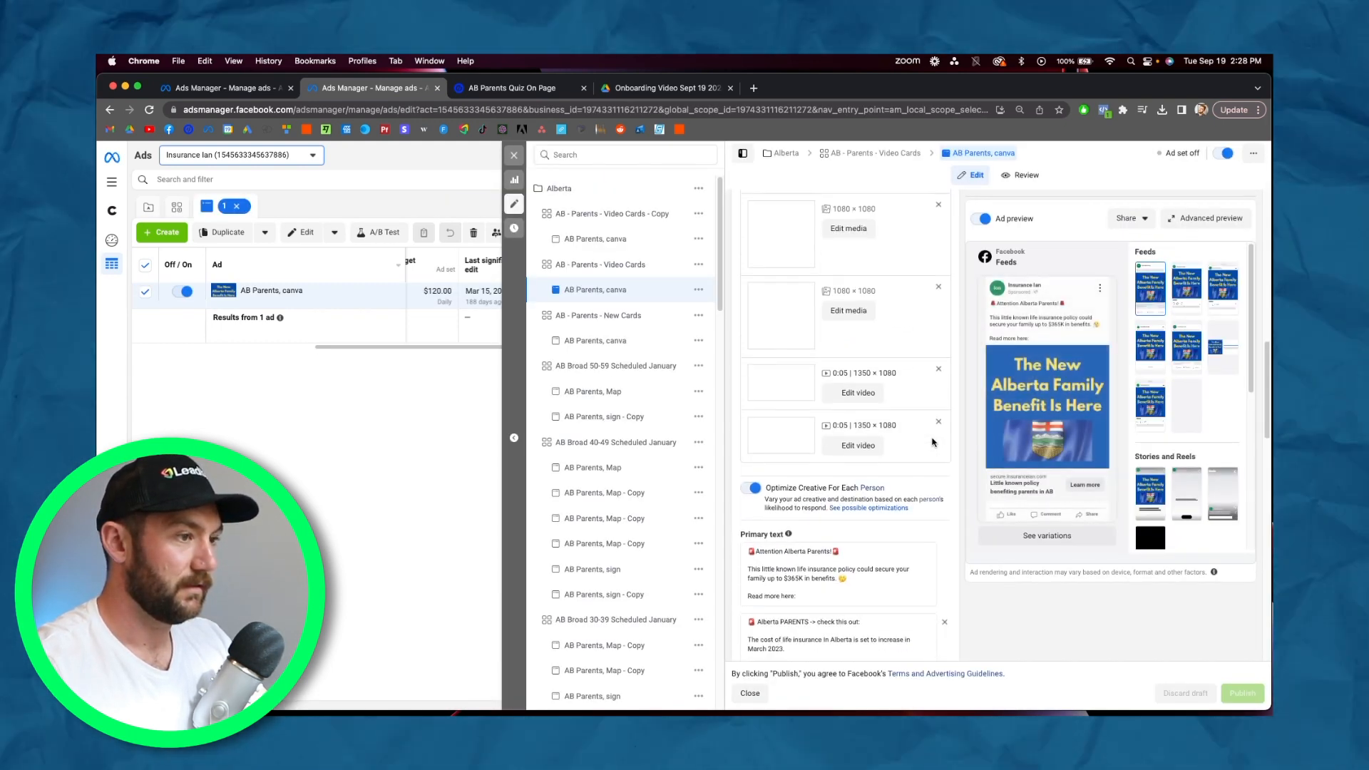
scroll("down", 3)
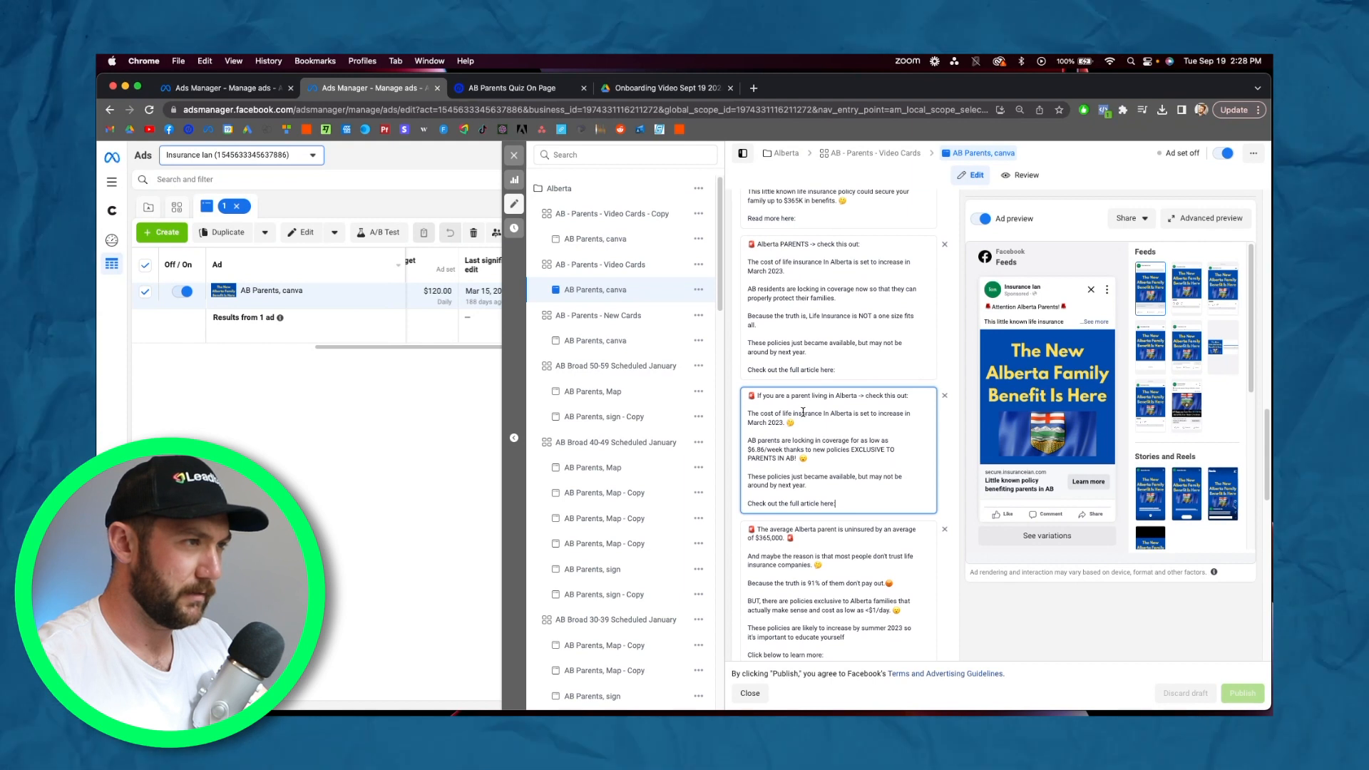
scroll("down", 3)
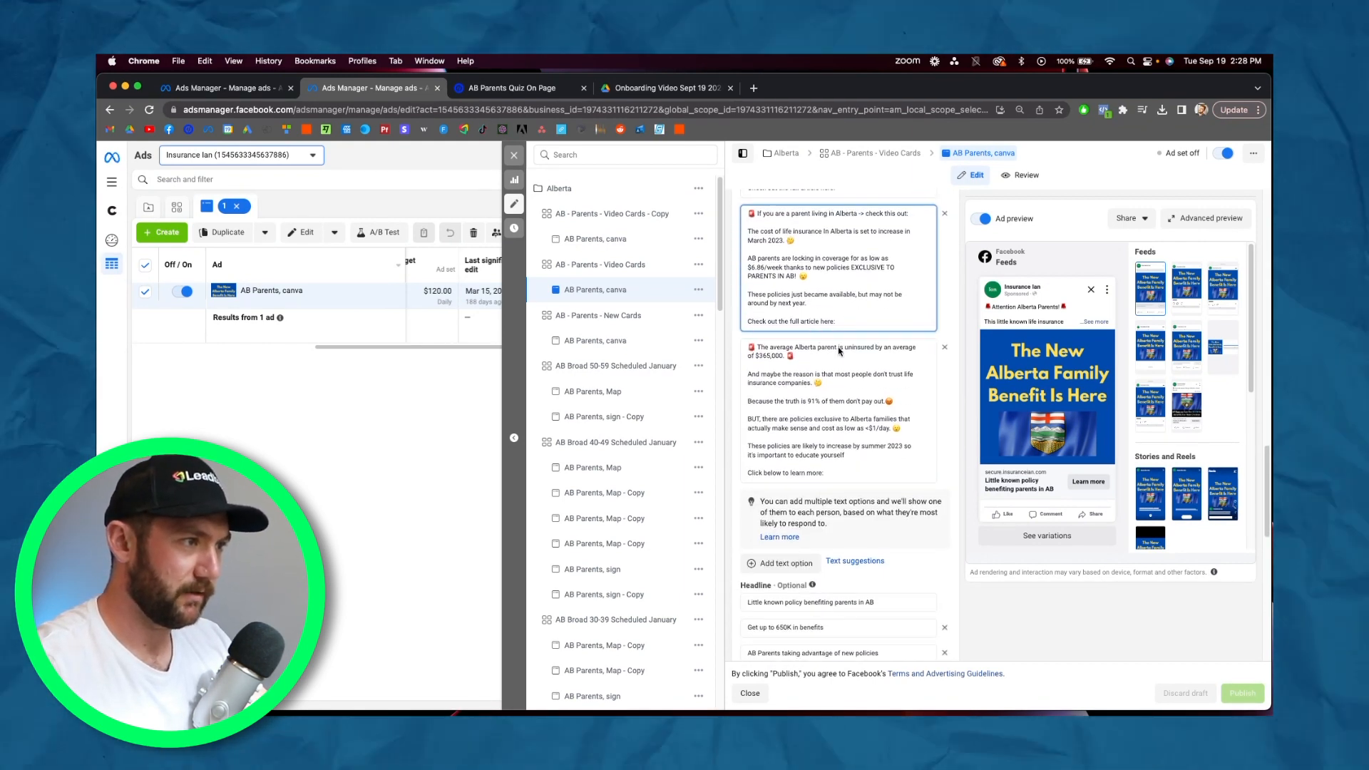
scroll("down", 3)
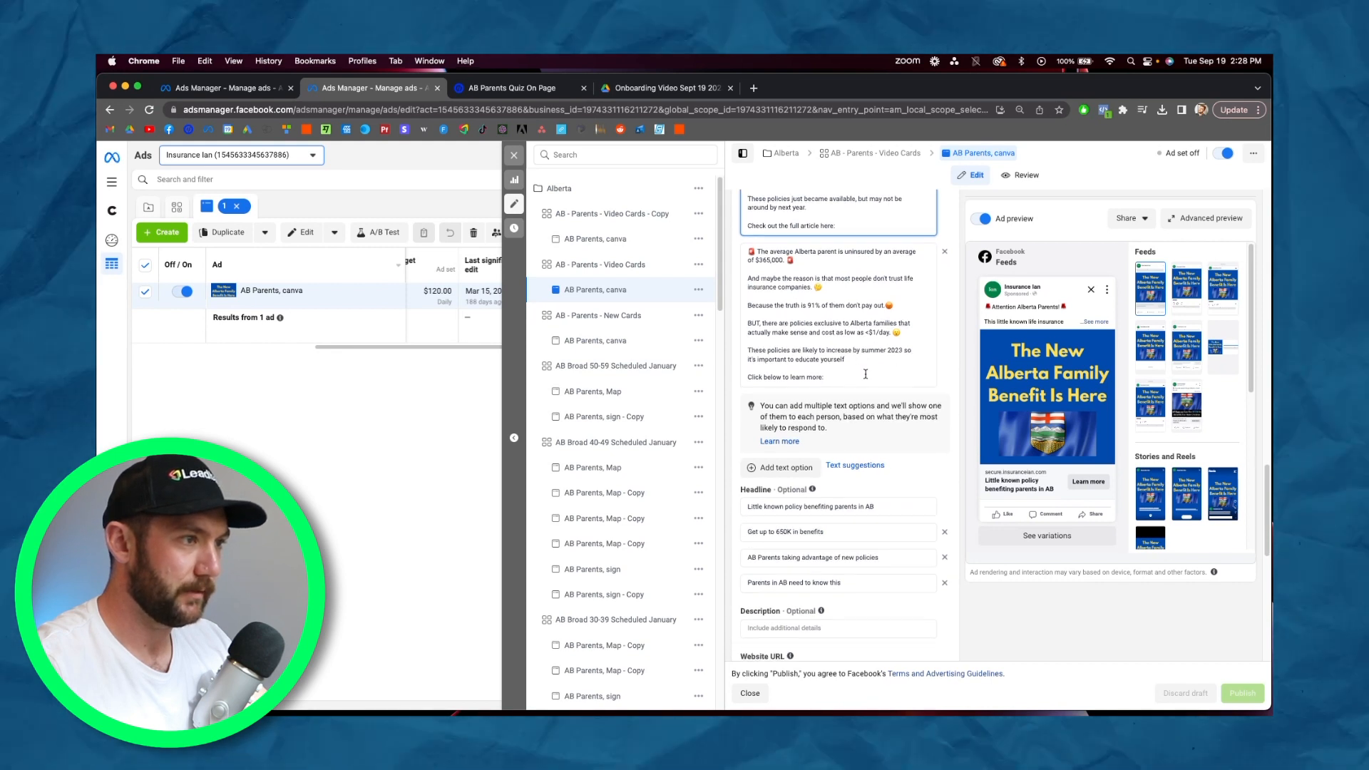
scroll("down", 3)
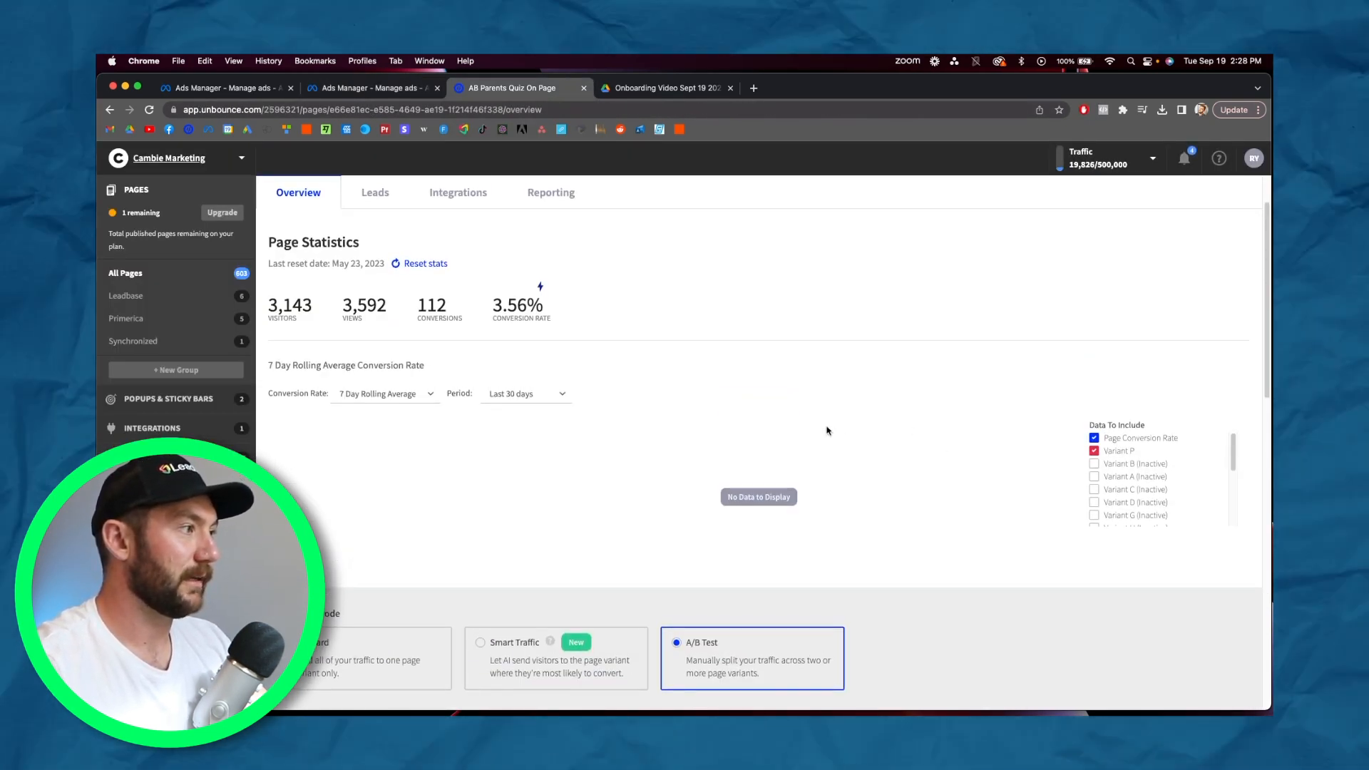
Scroll the quiz page overview to the champion (3.57% conversion) and challenger variant tables.
scroll("down", 3)
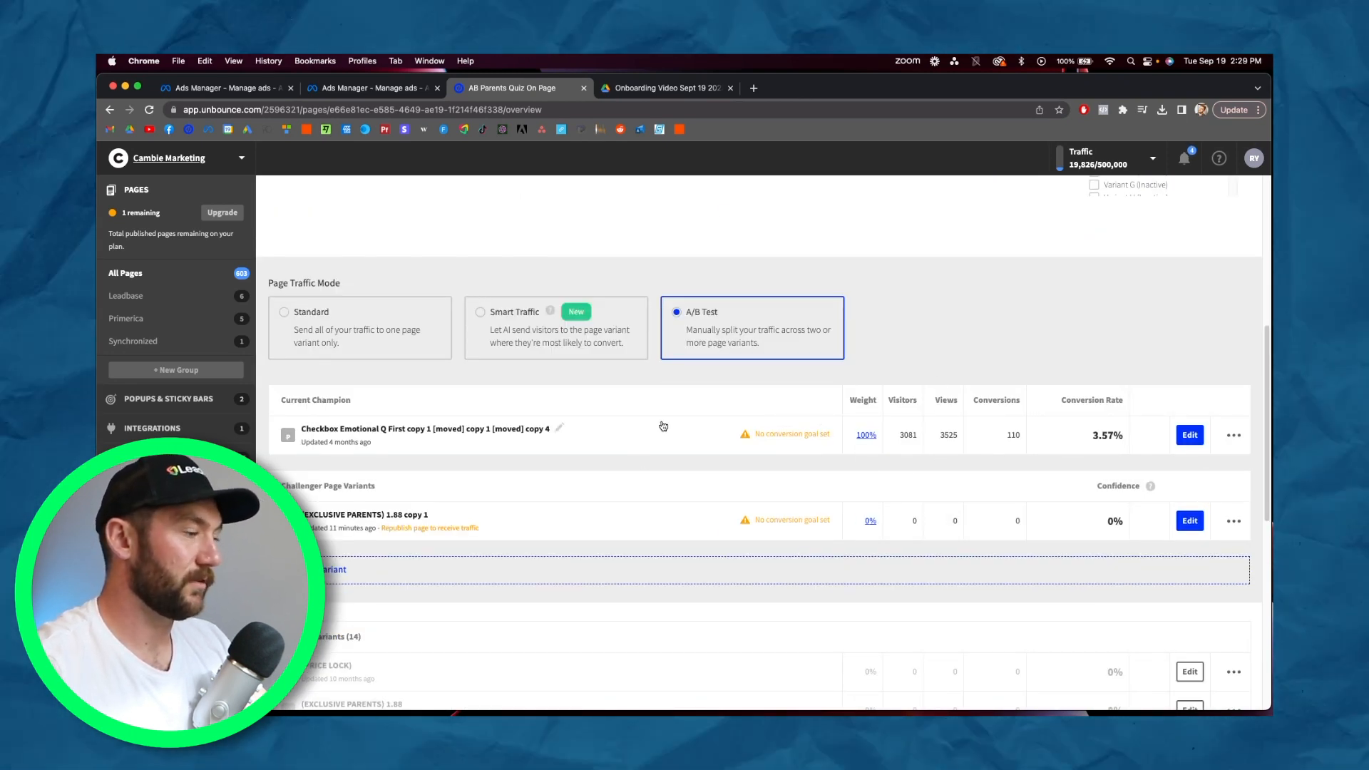
mouse_move(999, 493)
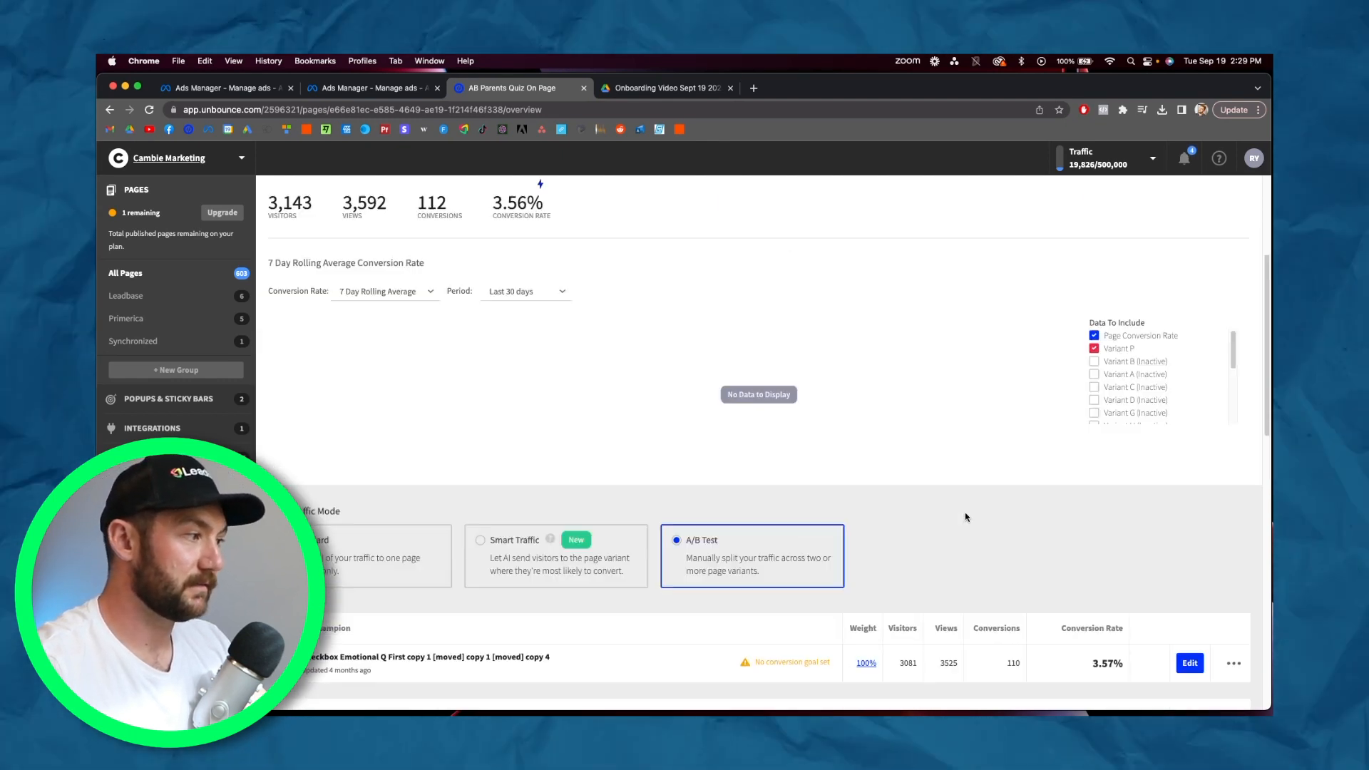
scroll("down", 3)
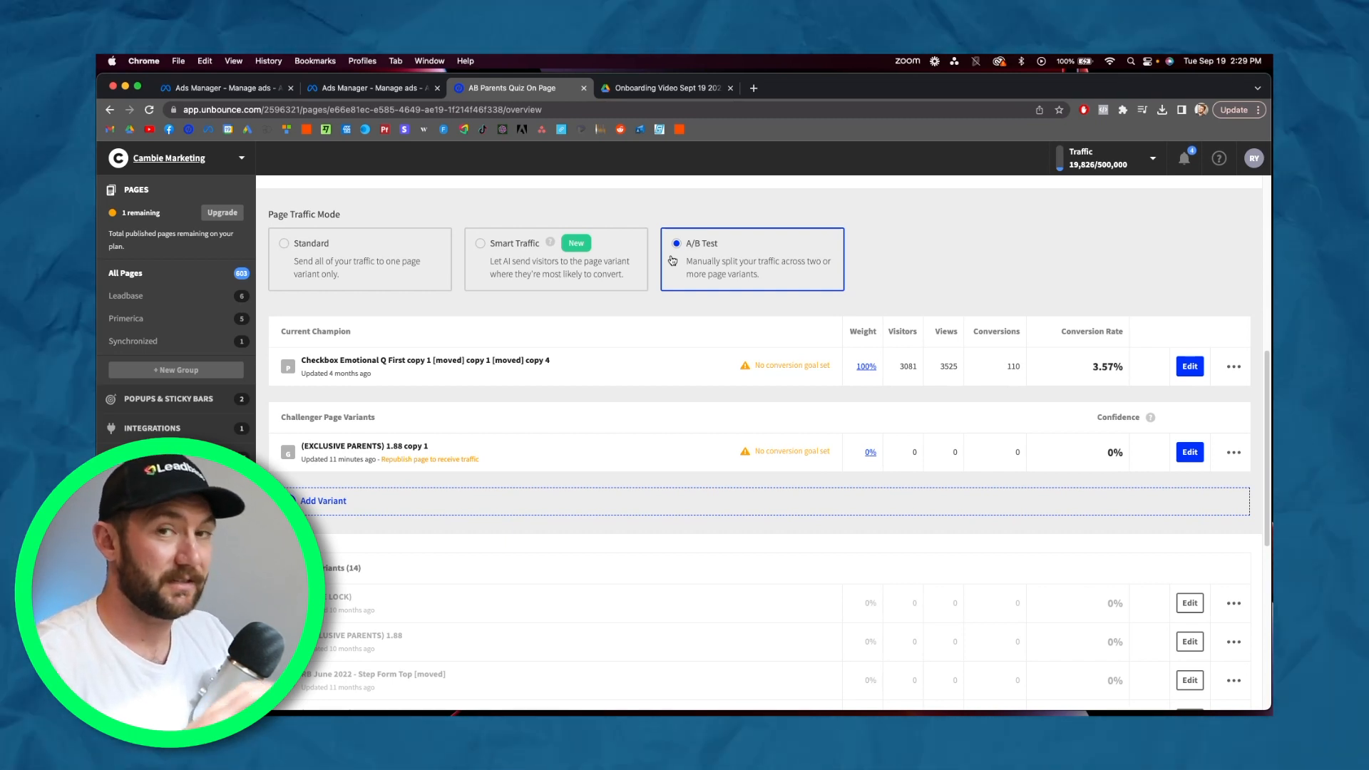
mouse_move(148, 172)
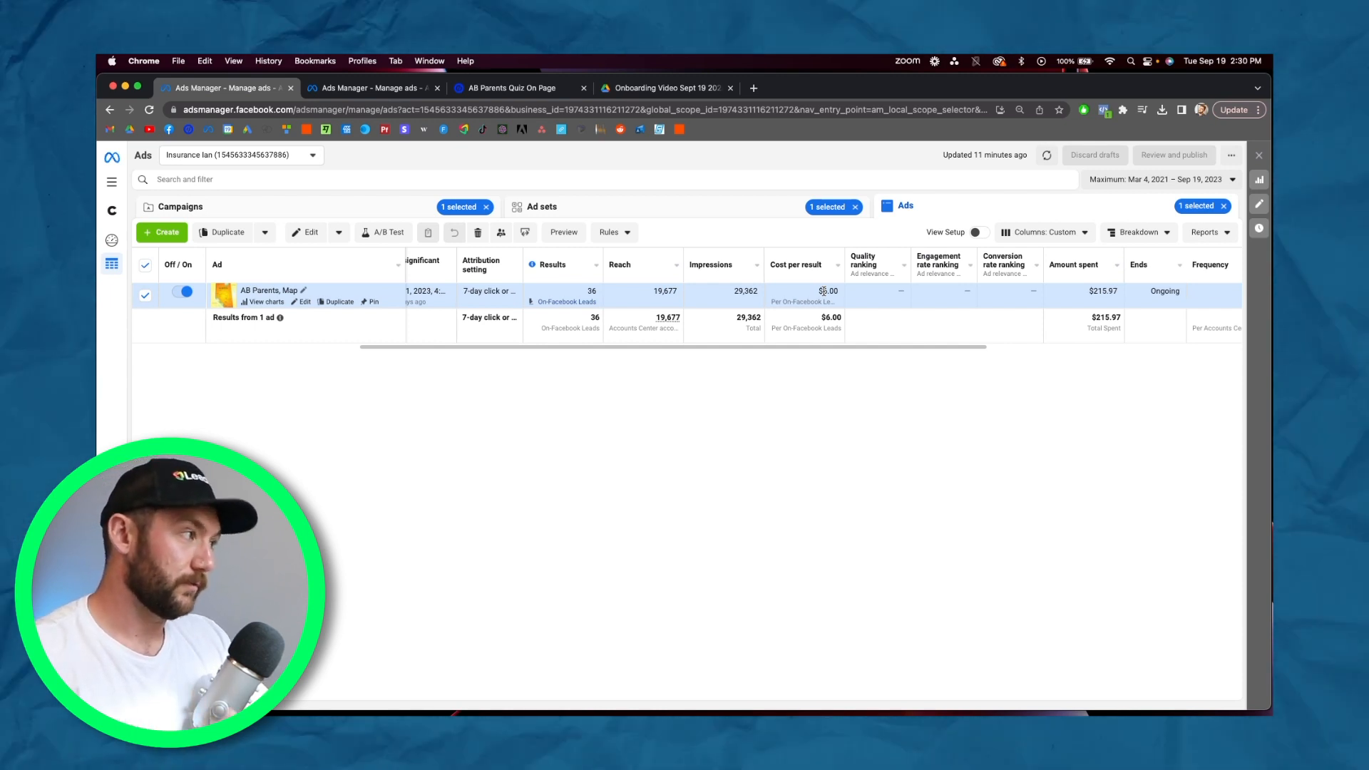
mouse_move(487, 162)
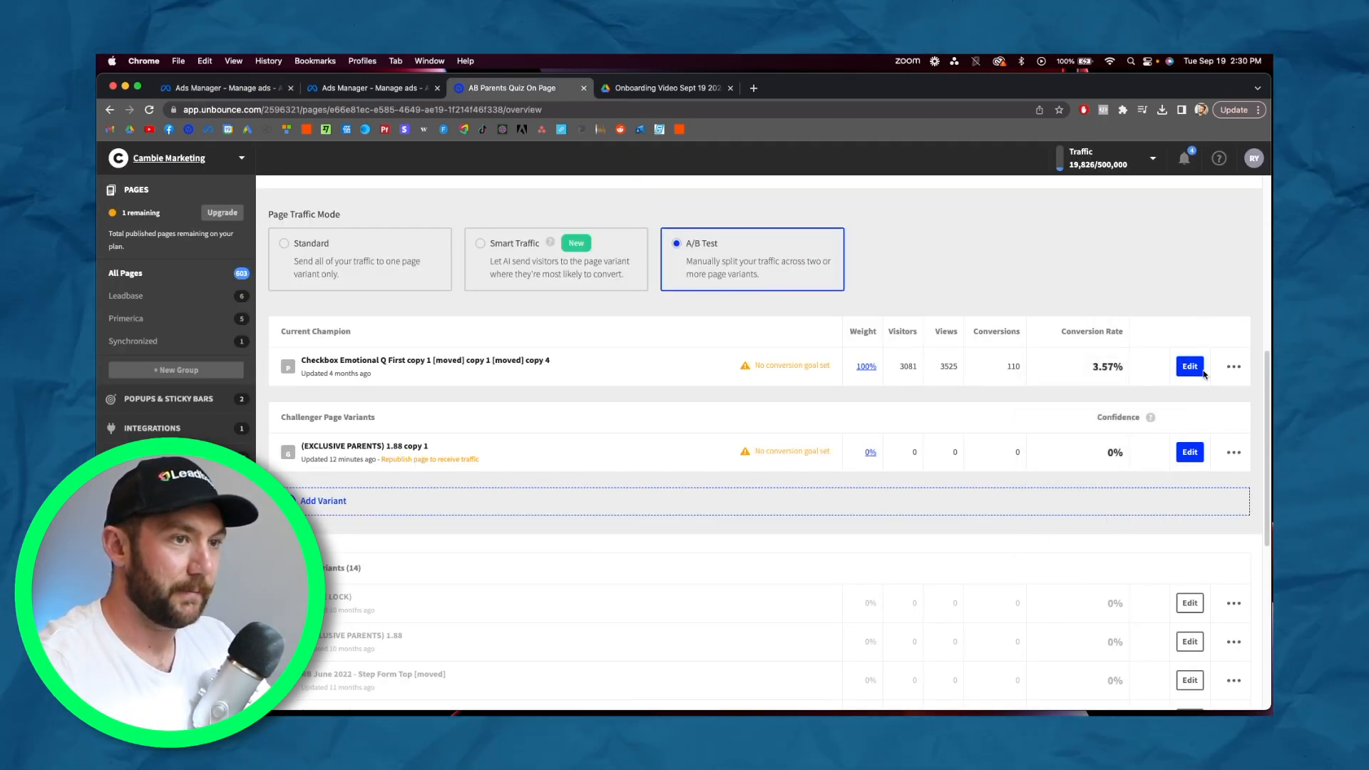
Open the champion variant in the editor, then return to the page overview.
left_click(1188, 452)
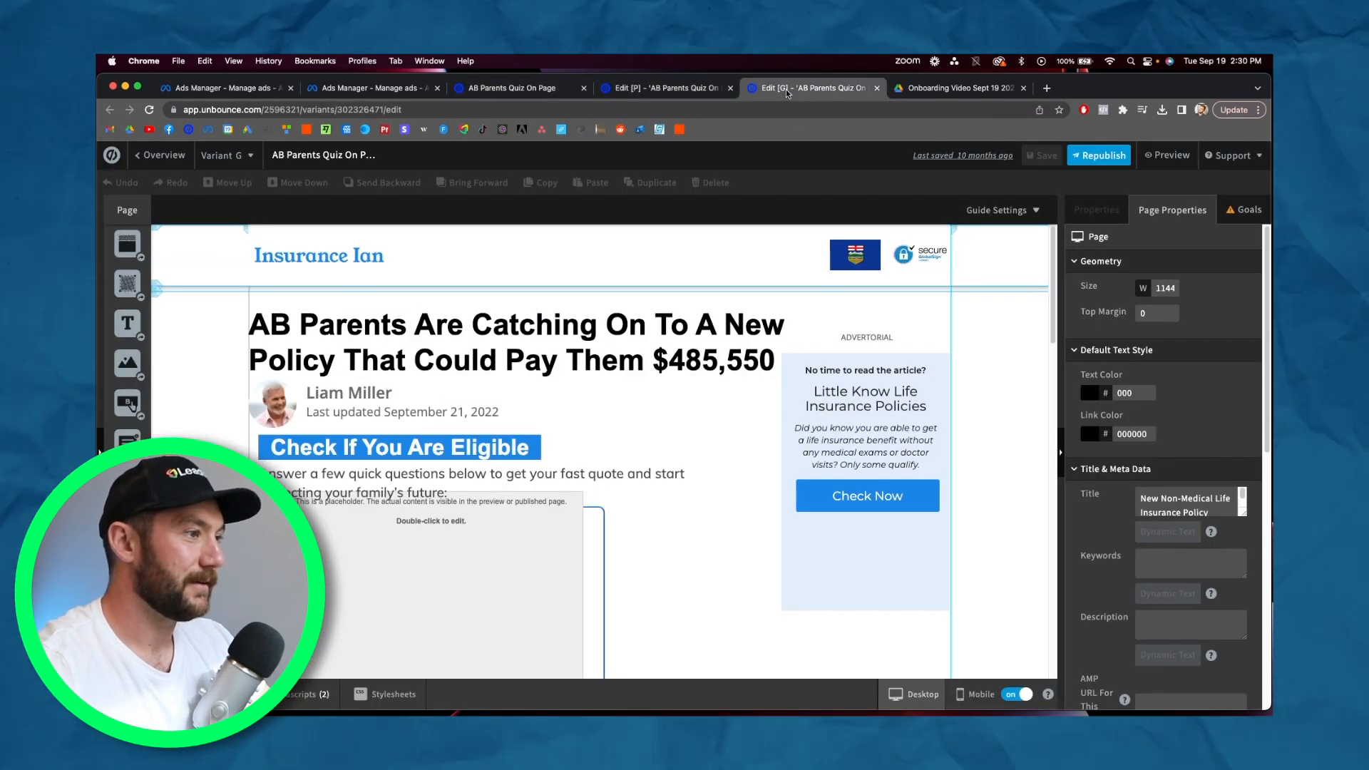
left_click(514, 87)
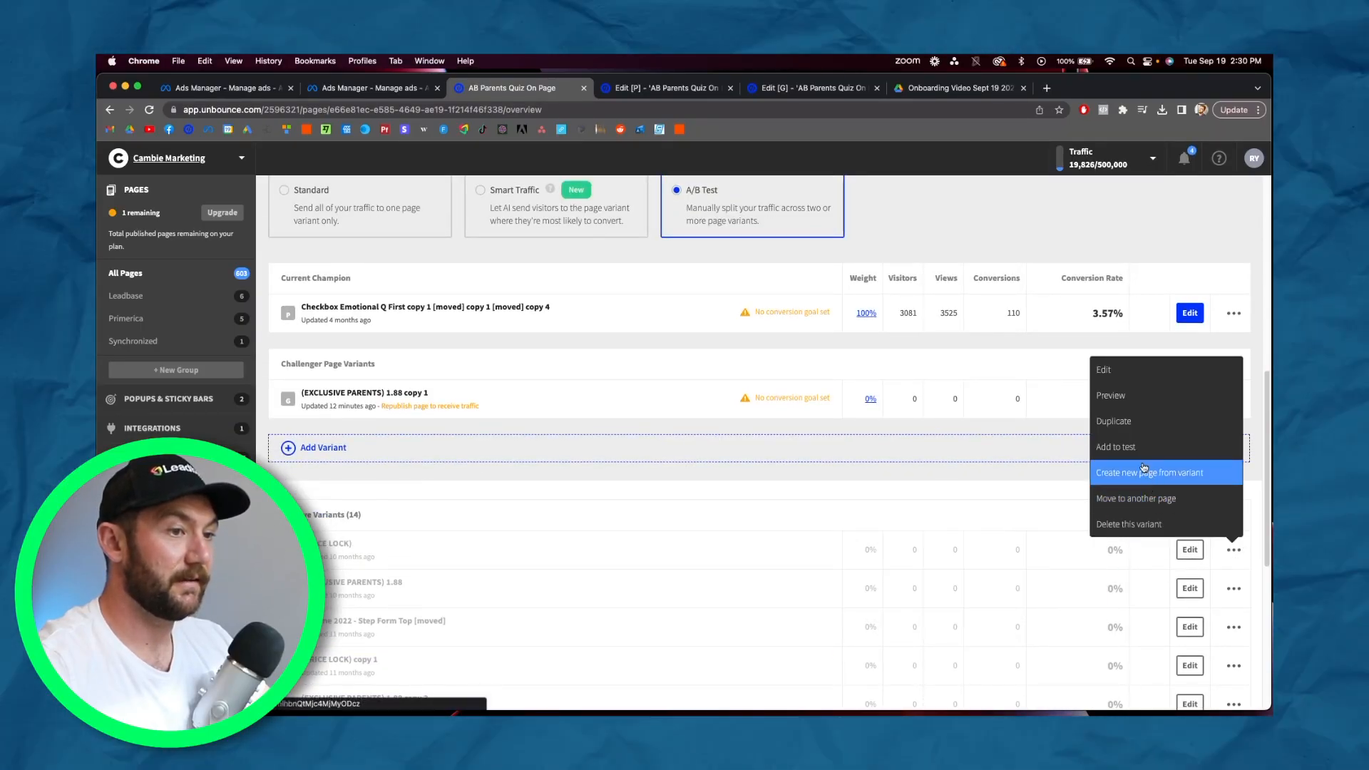
Add the inactive PRICE LOCK variant and confirm variant weights of 35, 30 and 35.
left_click(1149, 472)
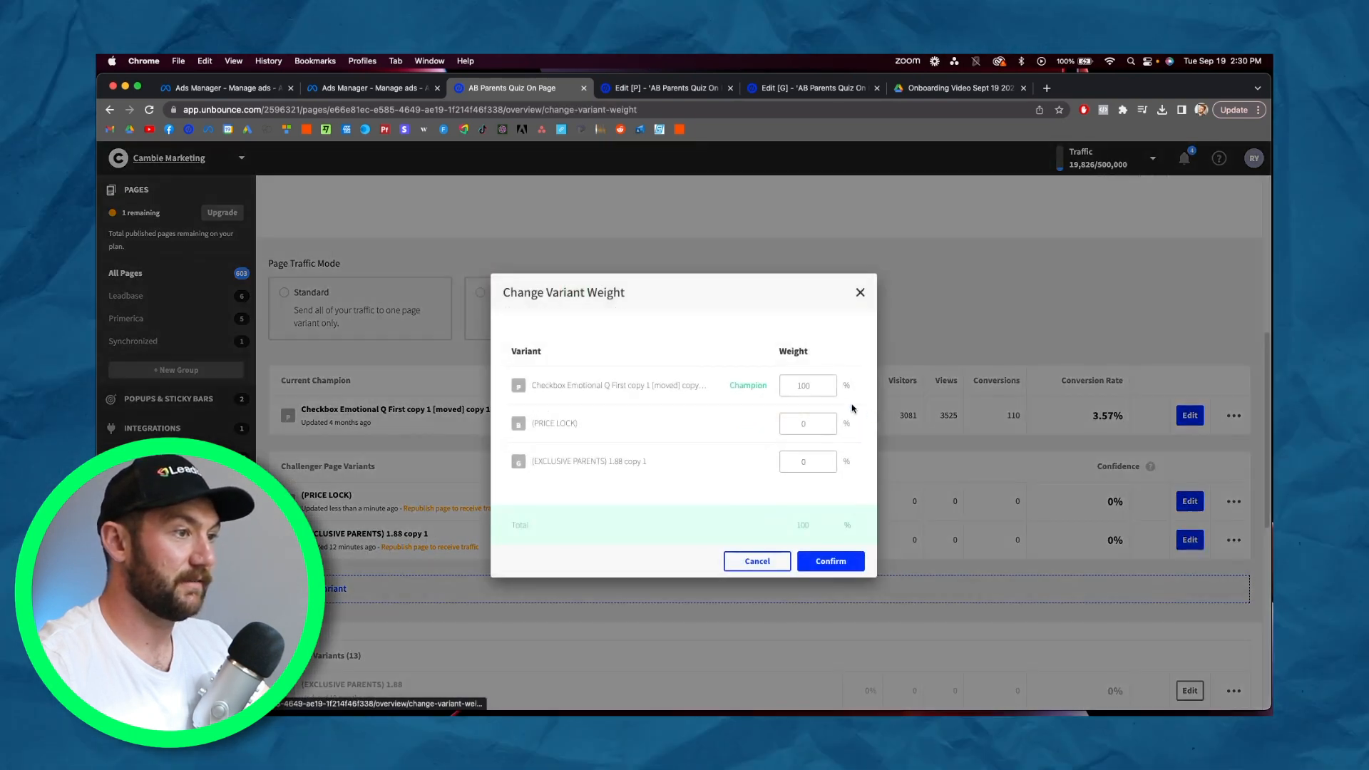
type("35")
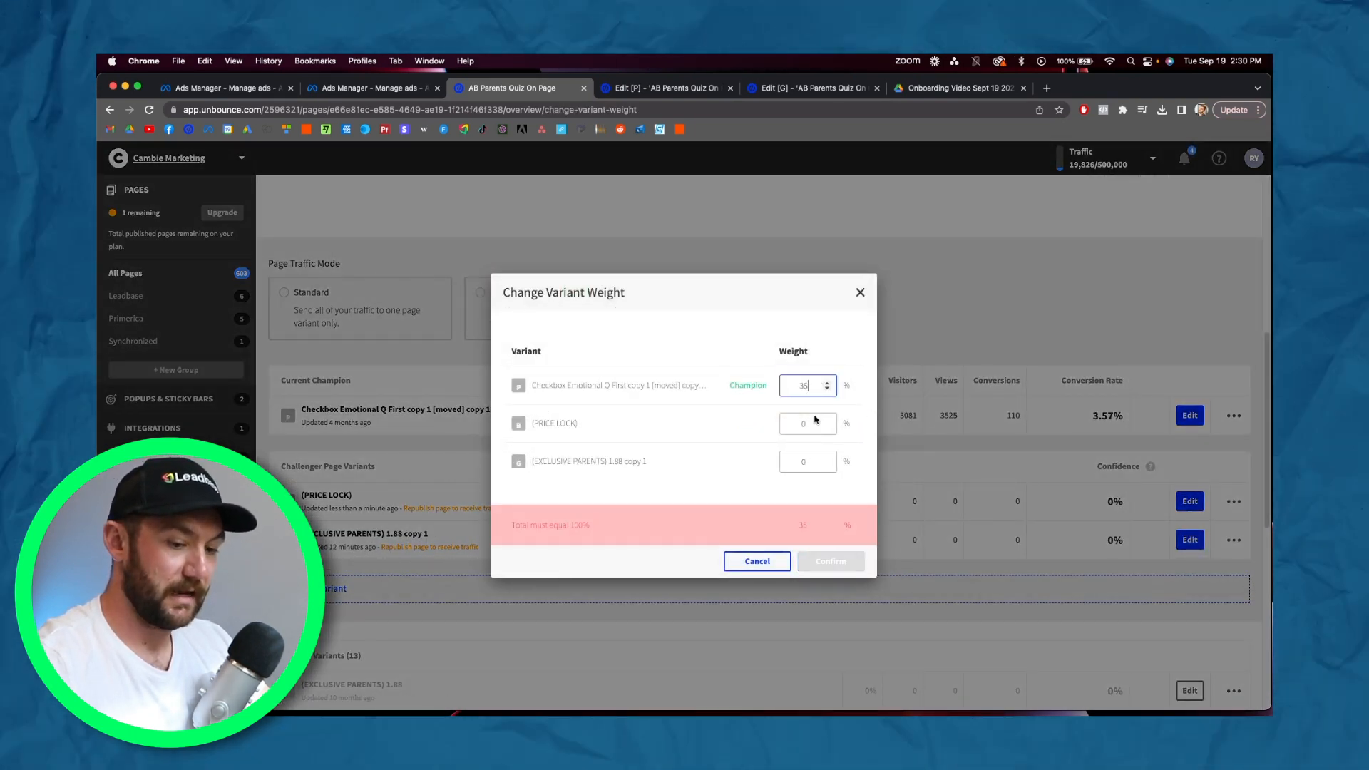
type("30")
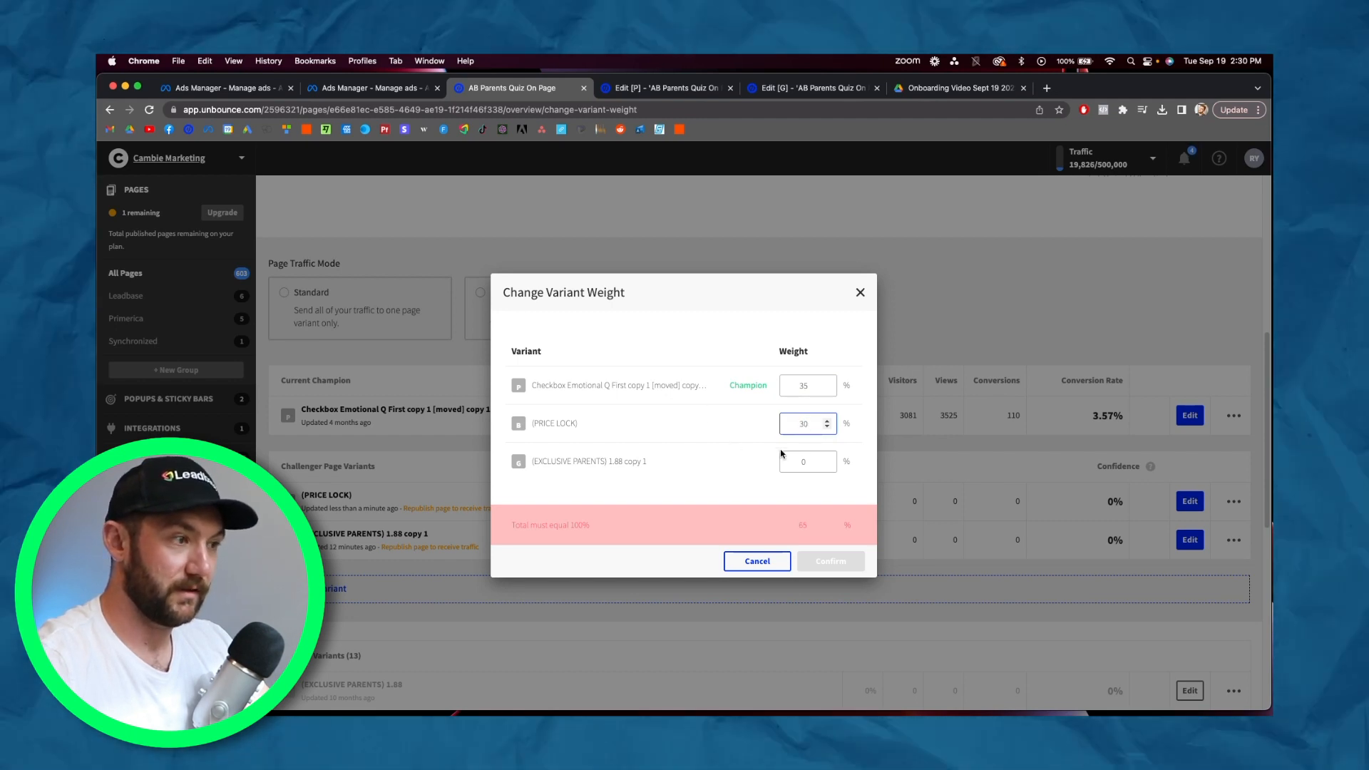
type("35")
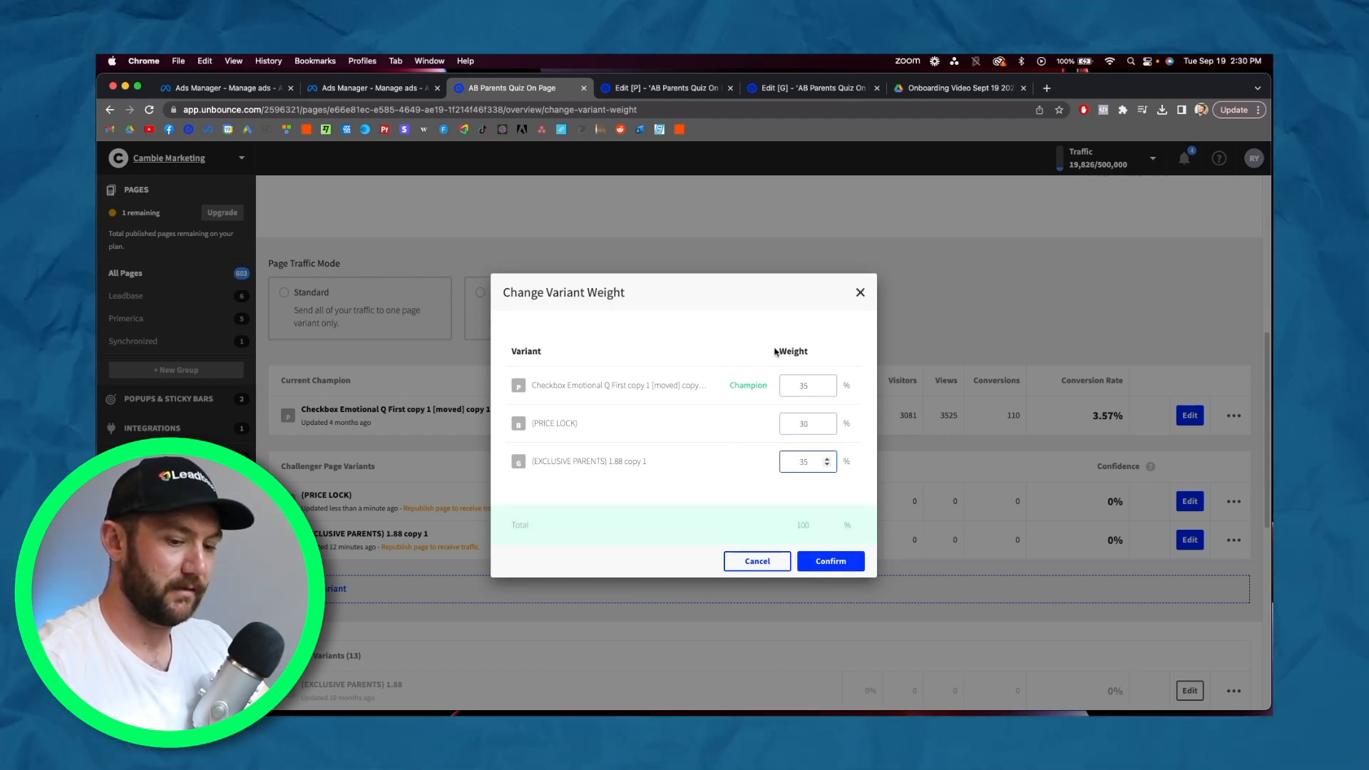
left_click(828, 561)
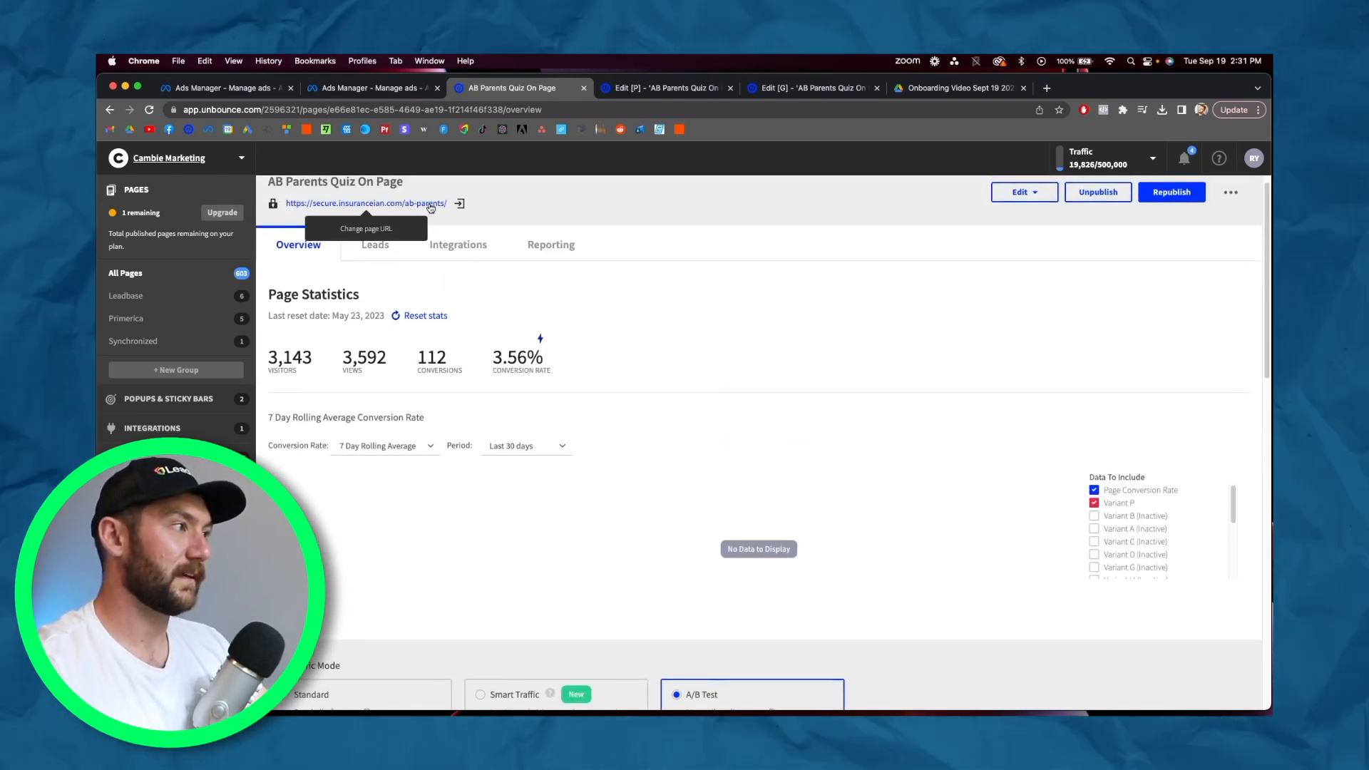
scroll("down", 3)
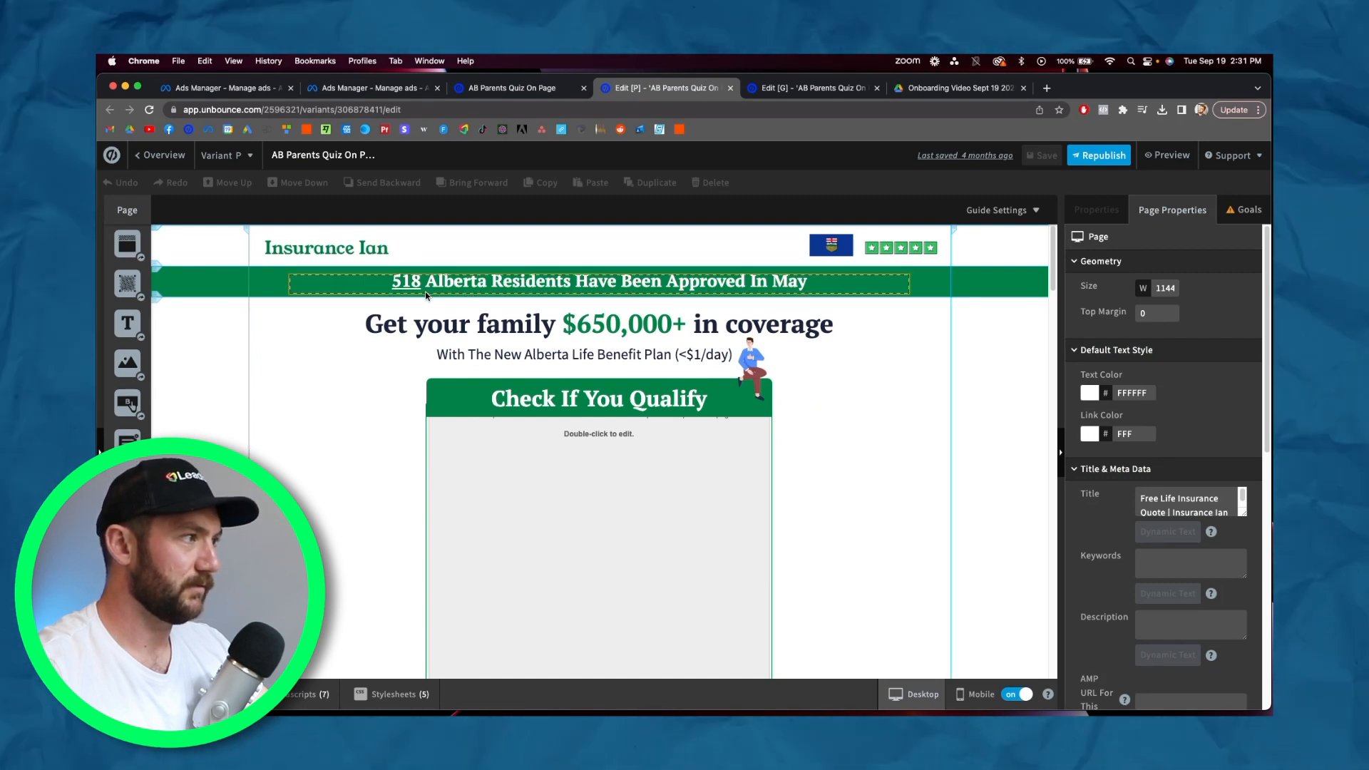
Scroll Variant P and inspect its coverage headline, header section and embedded quiz block.
scroll("down", 3)
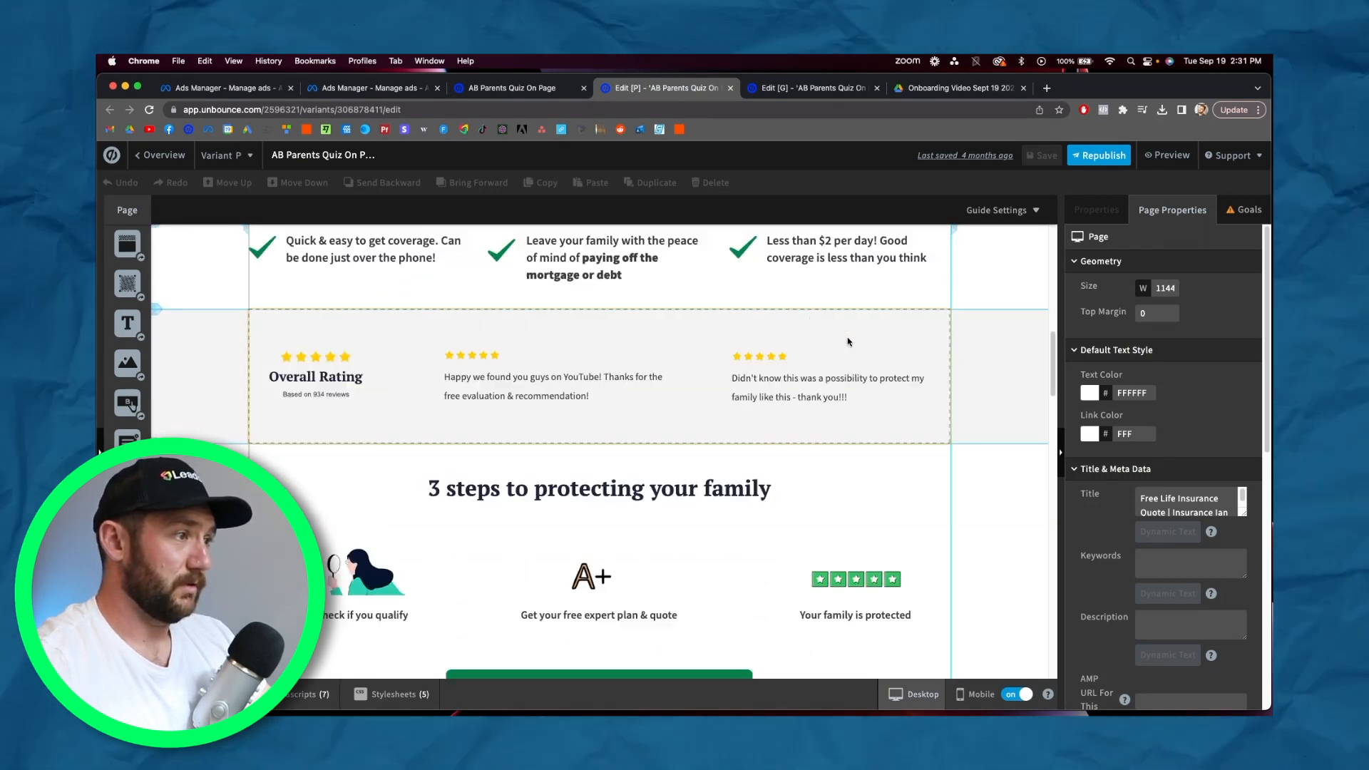
scroll("down", 3)
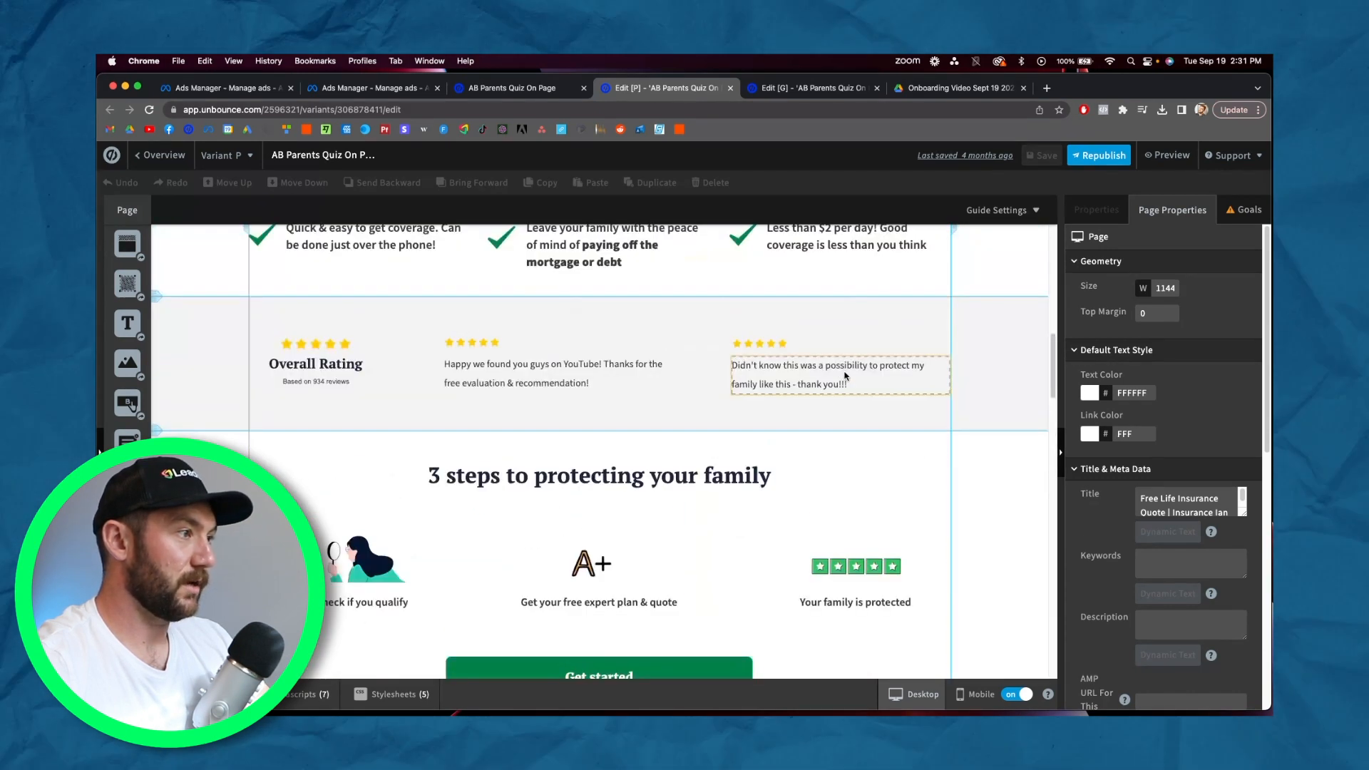
scroll("up", 3)
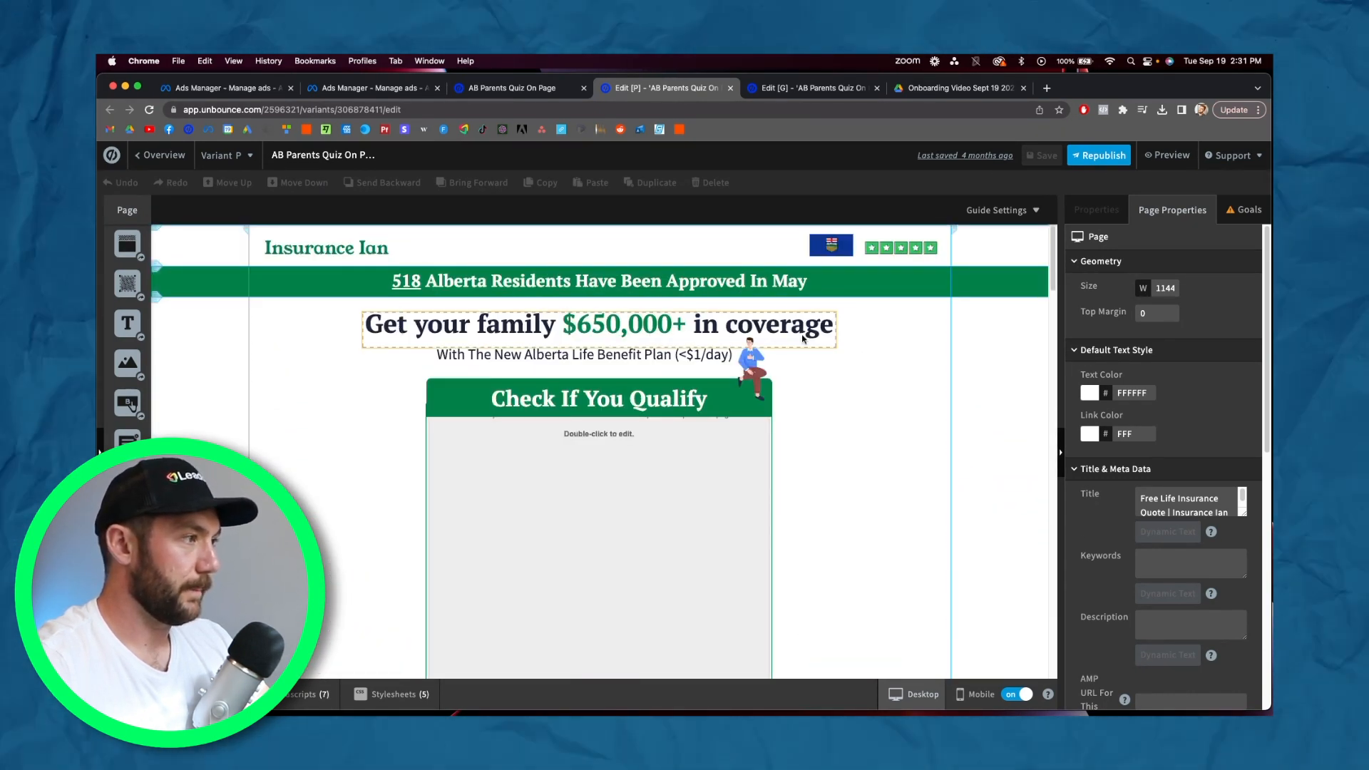
left_click(583, 354)
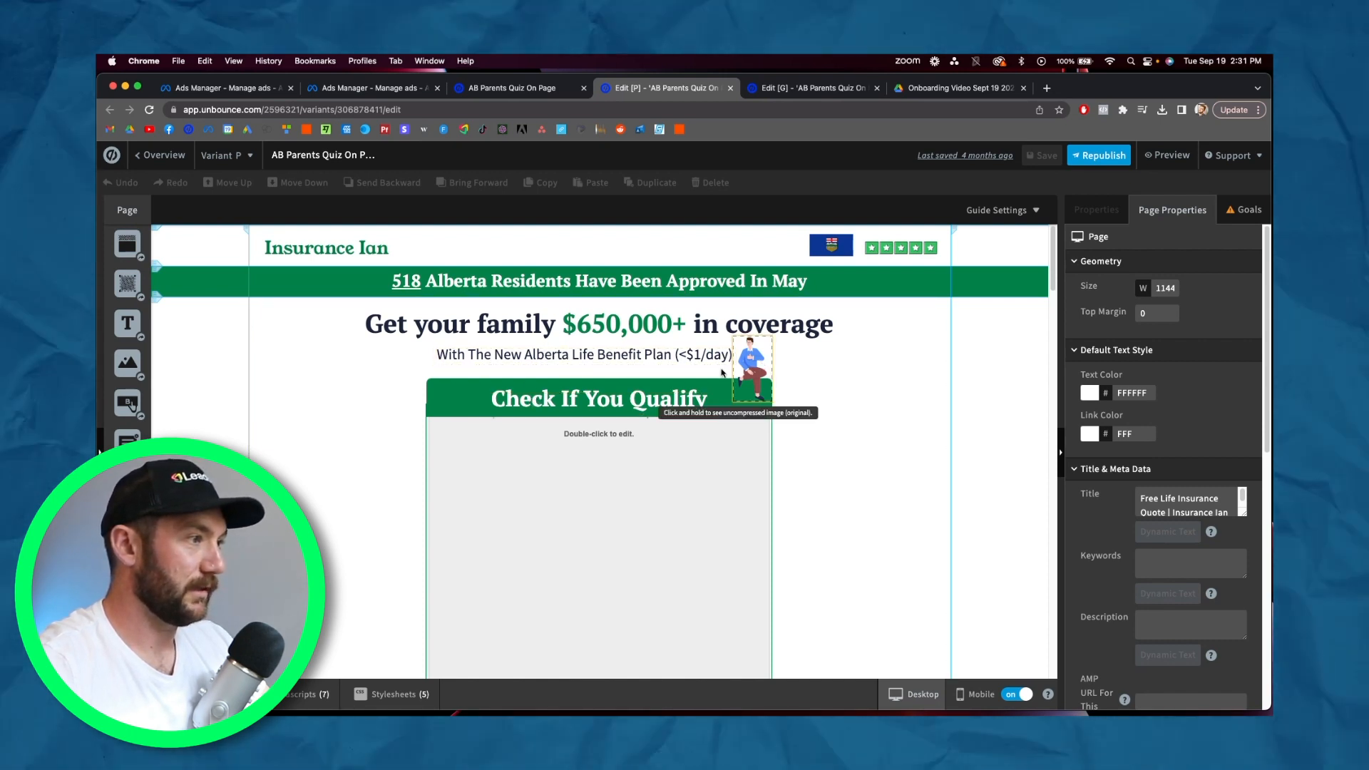
left_click(599, 281)
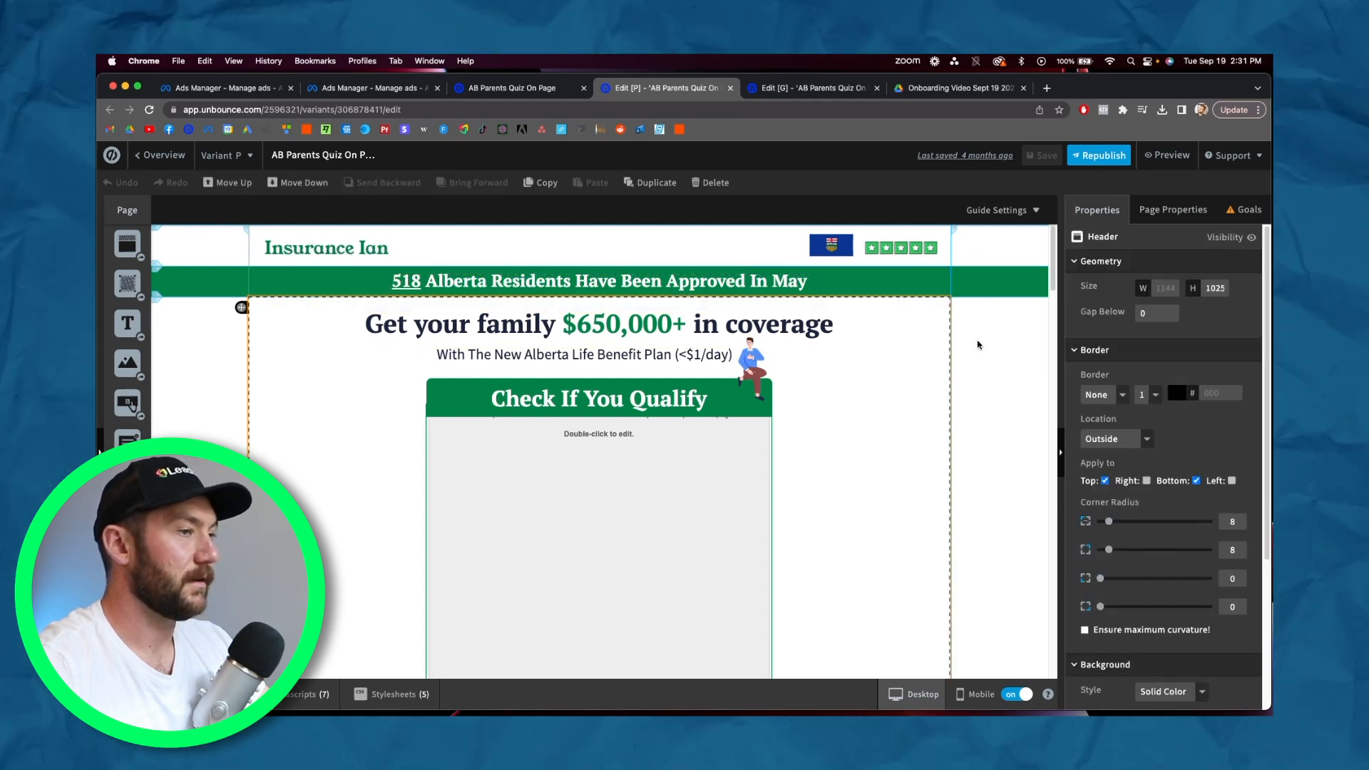
left_click(599, 399)
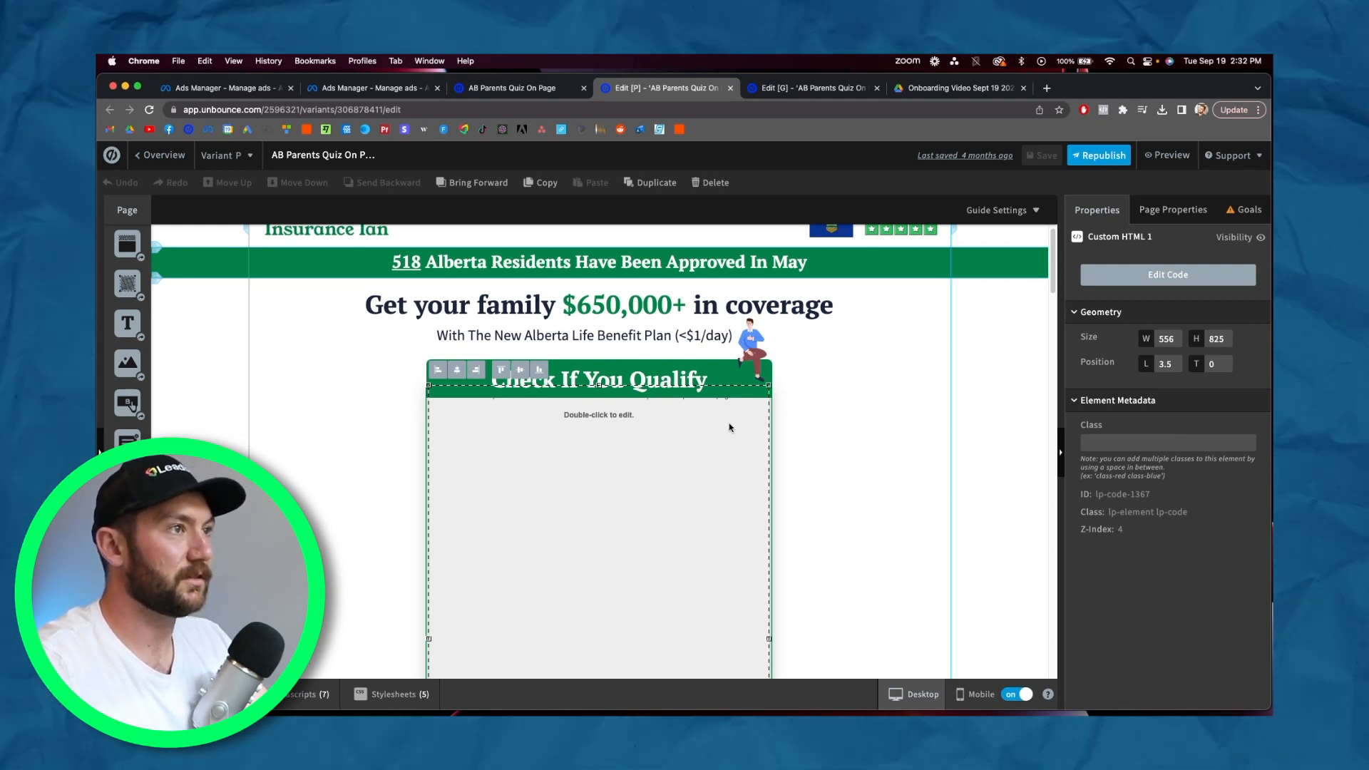
scroll("down", 3)
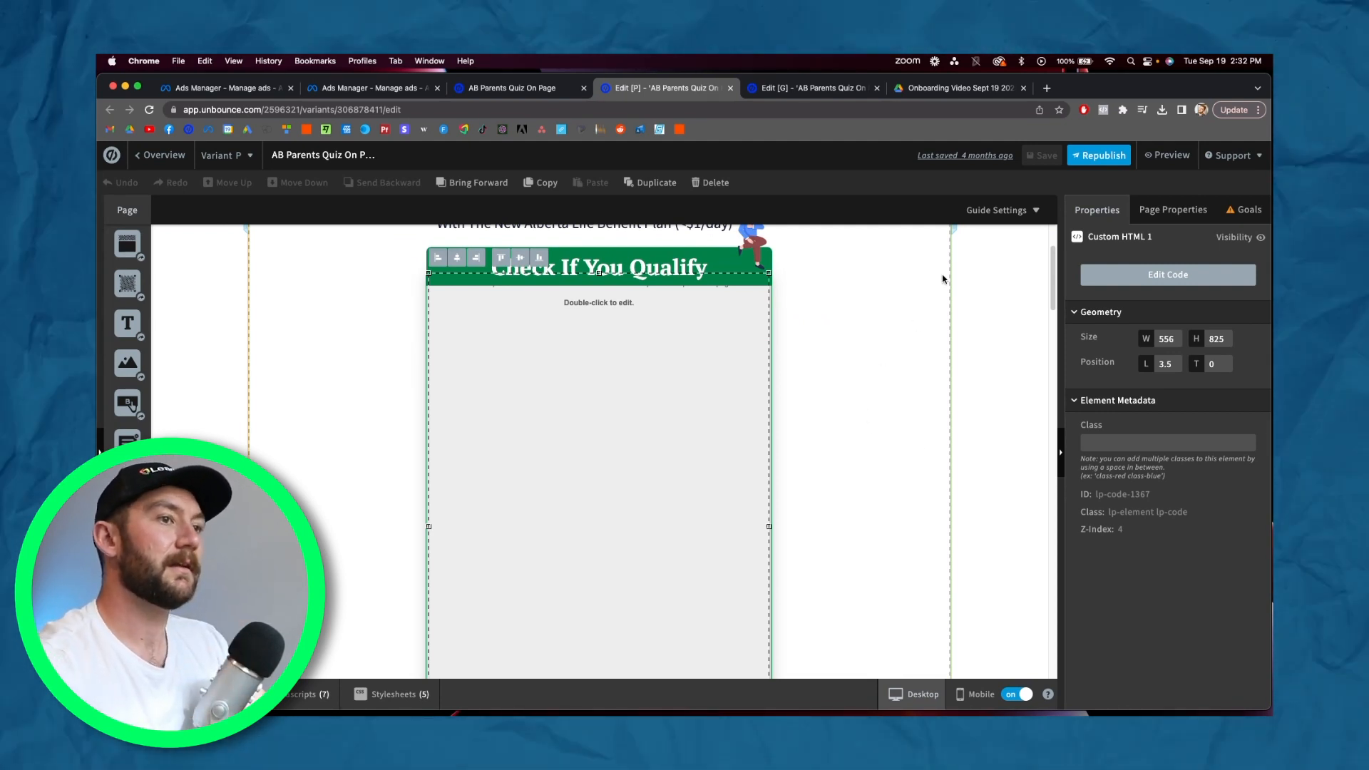
scroll("down", 3)
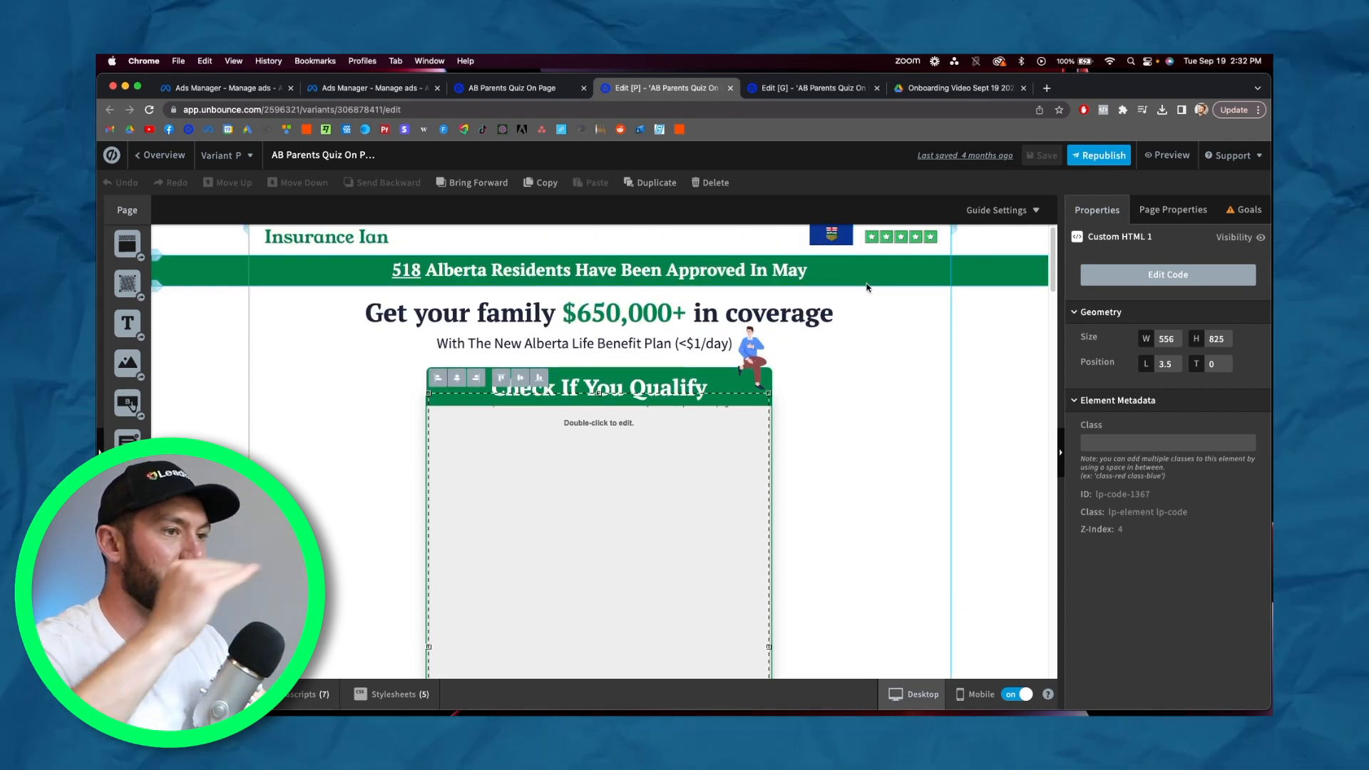
mouse_move(734, 131)
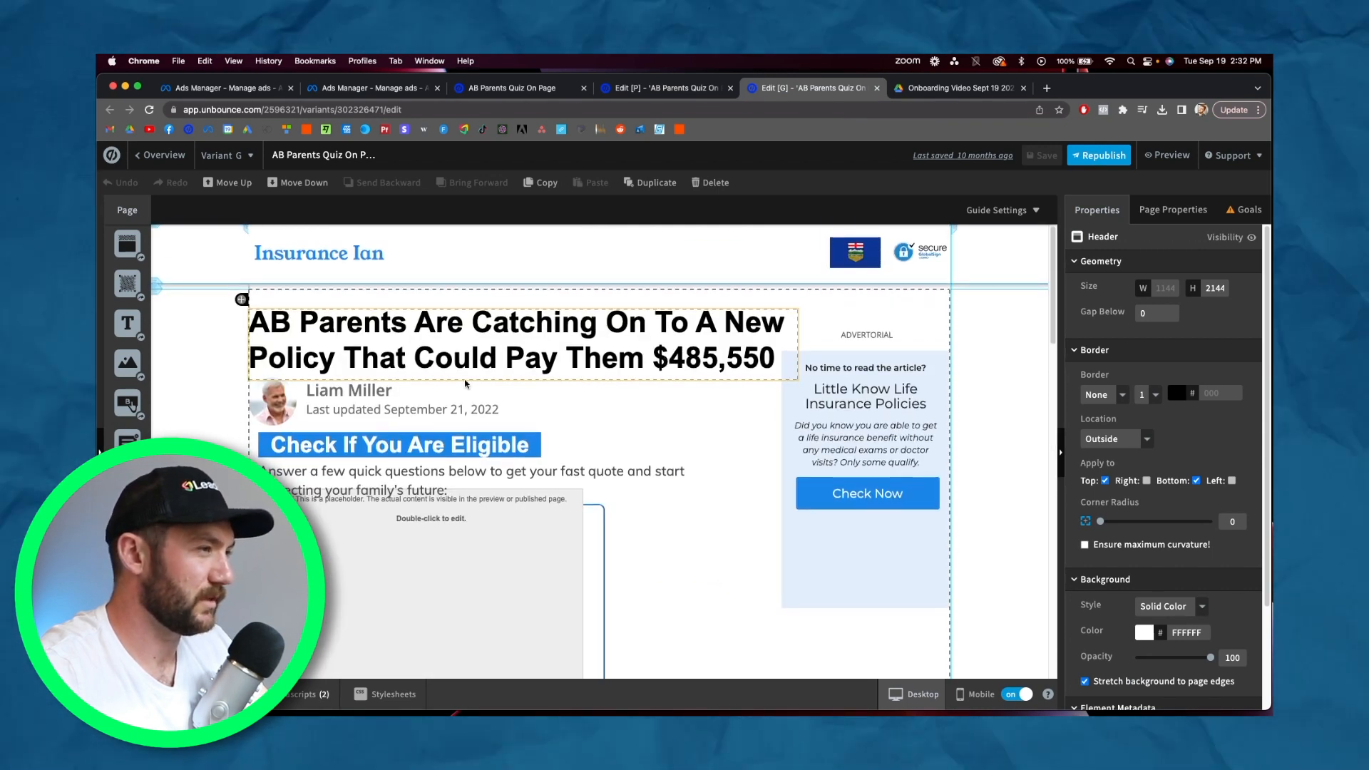
Scroll through Variant P, then open variant G from the overview and preview it.
scroll("down", 3)
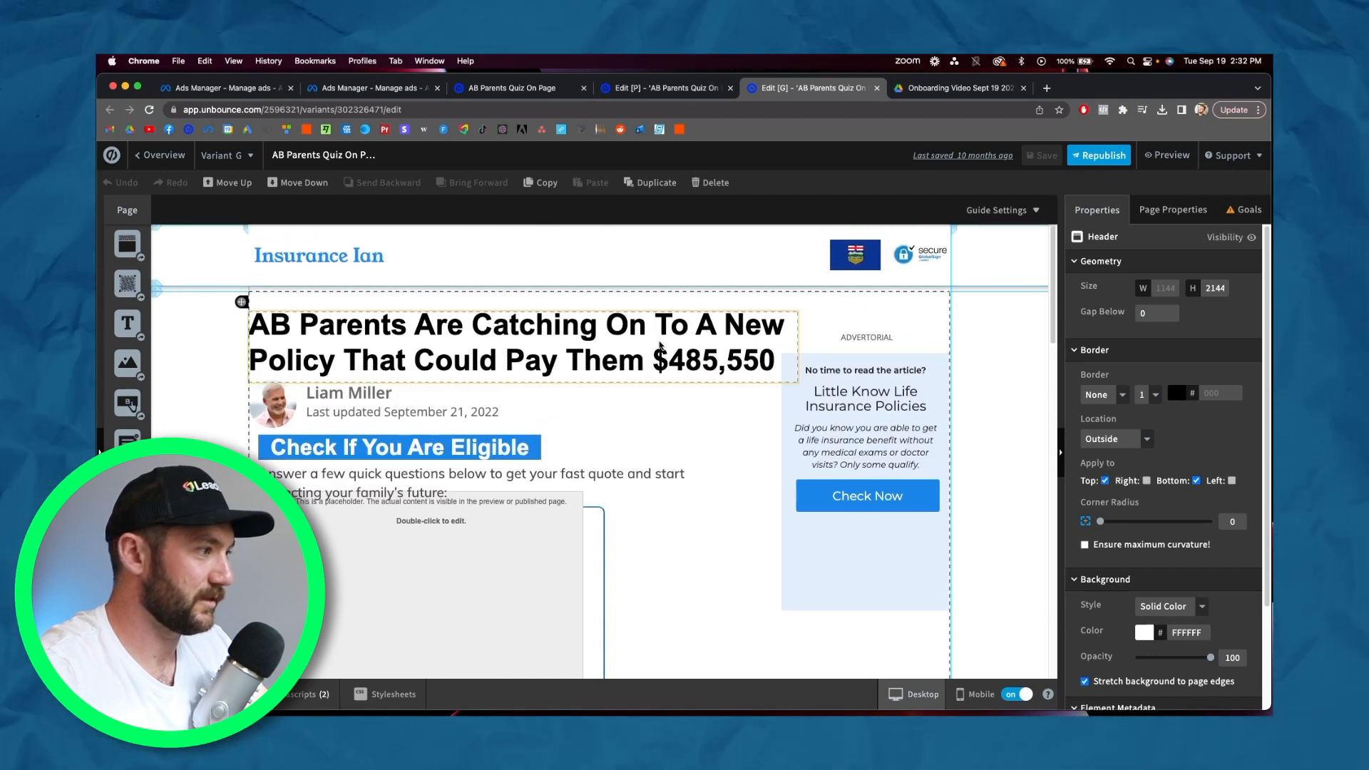
scroll("down", 3)
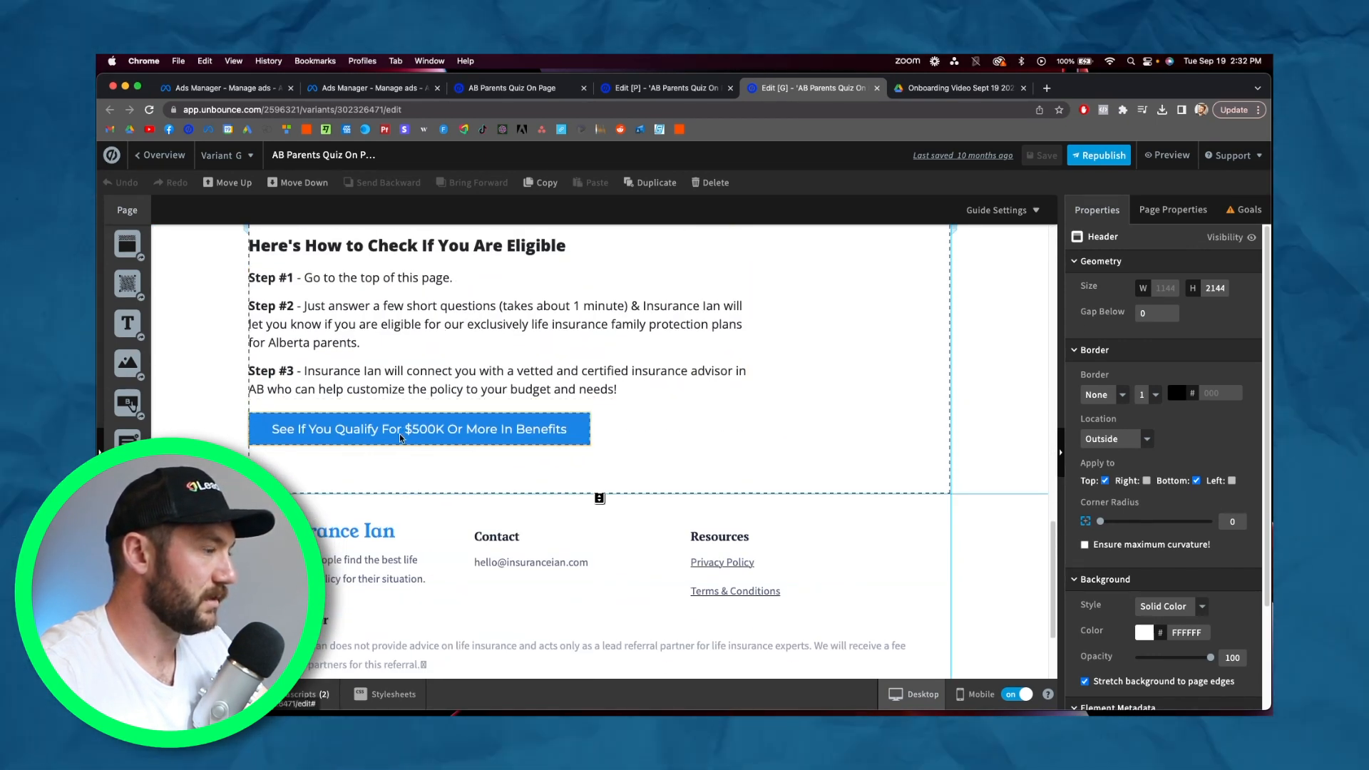
scroll("down", 3)
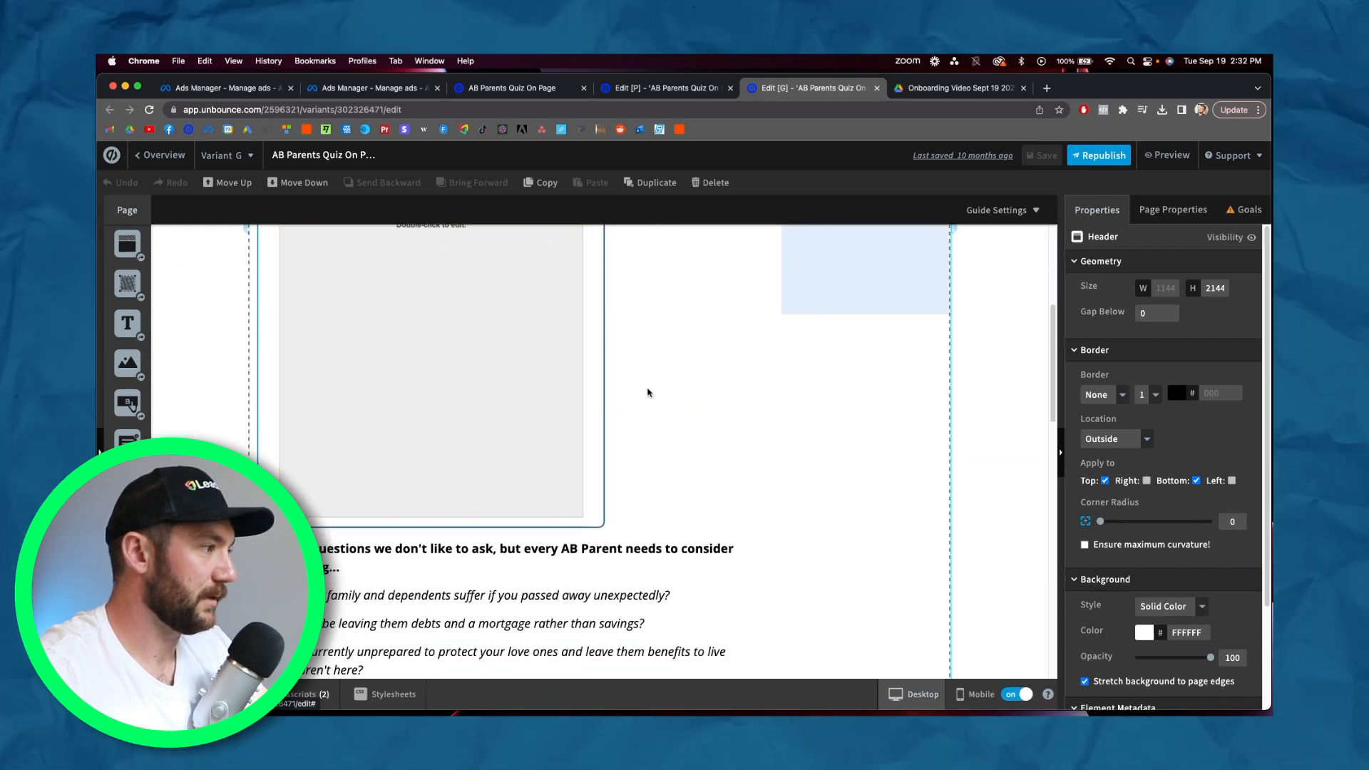
scroll("down", 3)
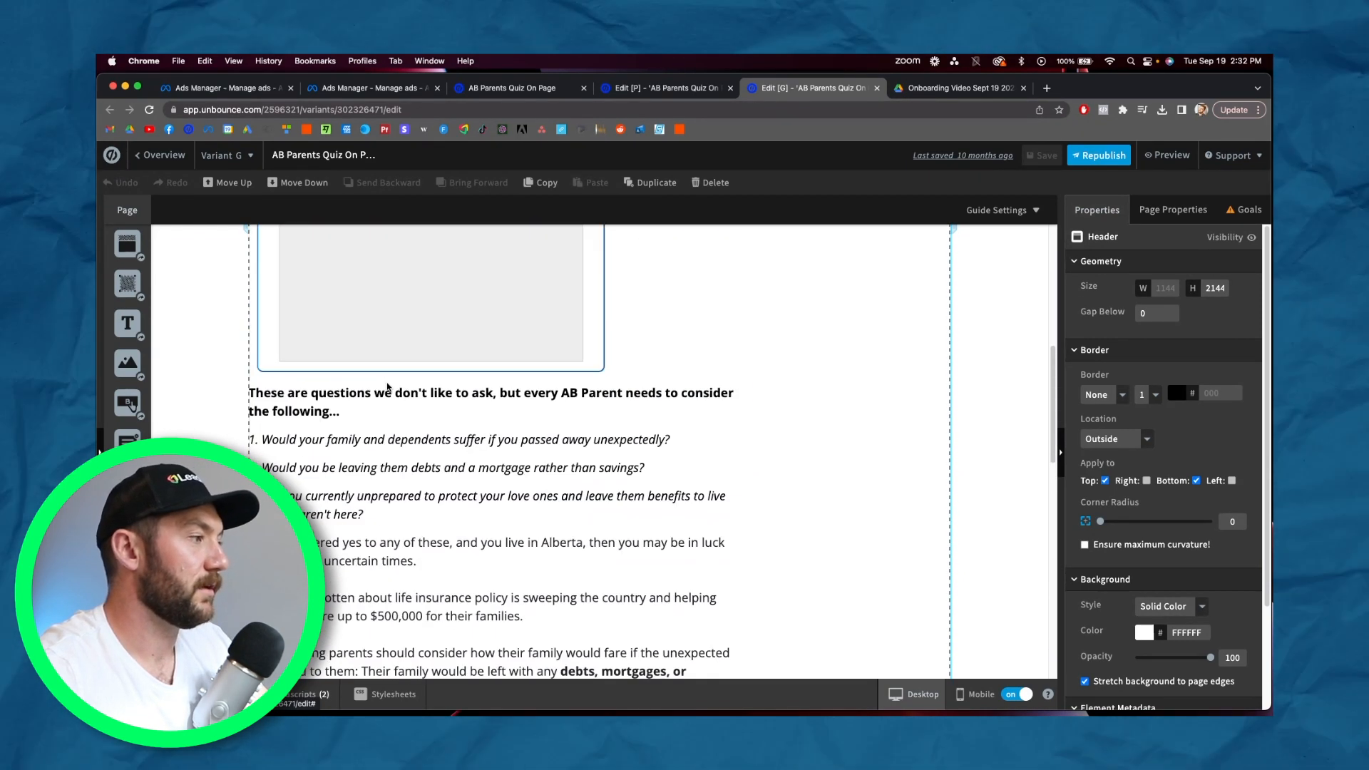
left_click(664, 87)
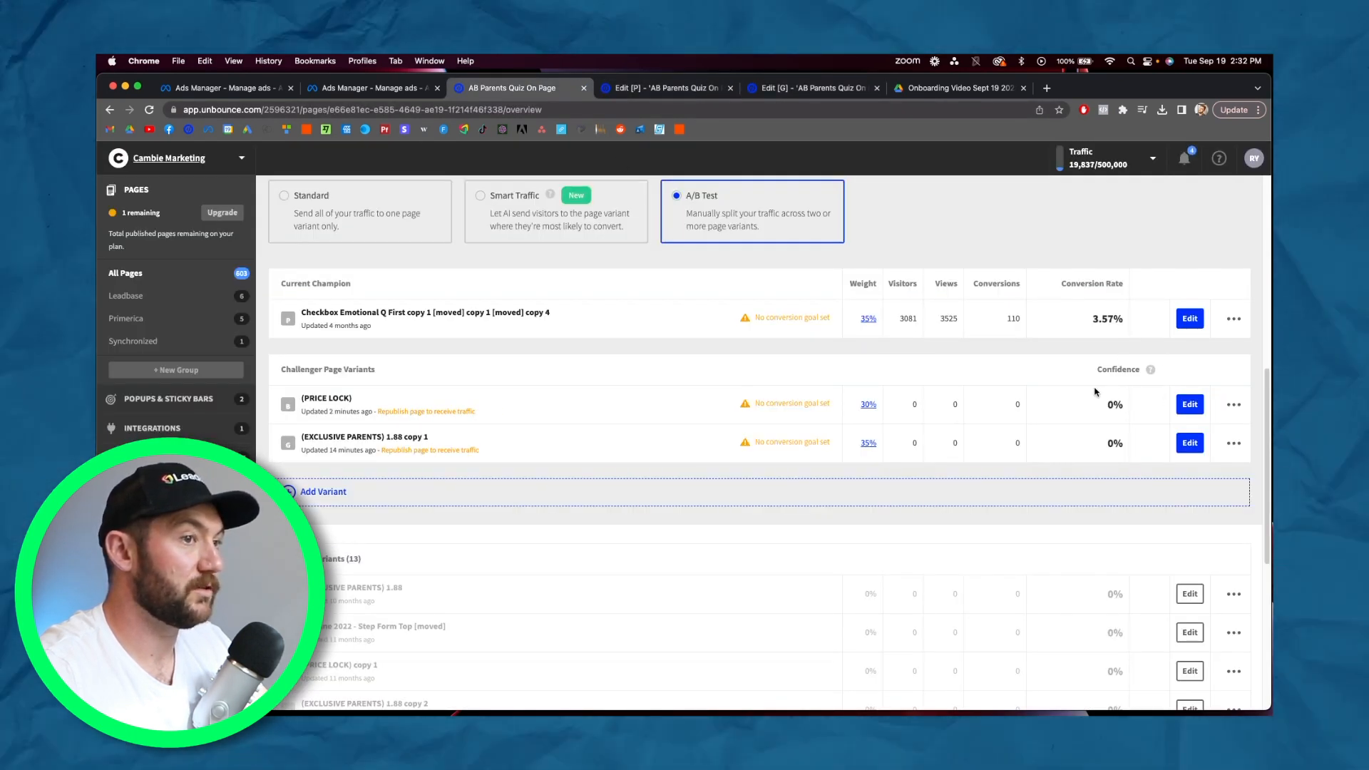
left_click(810, 87)
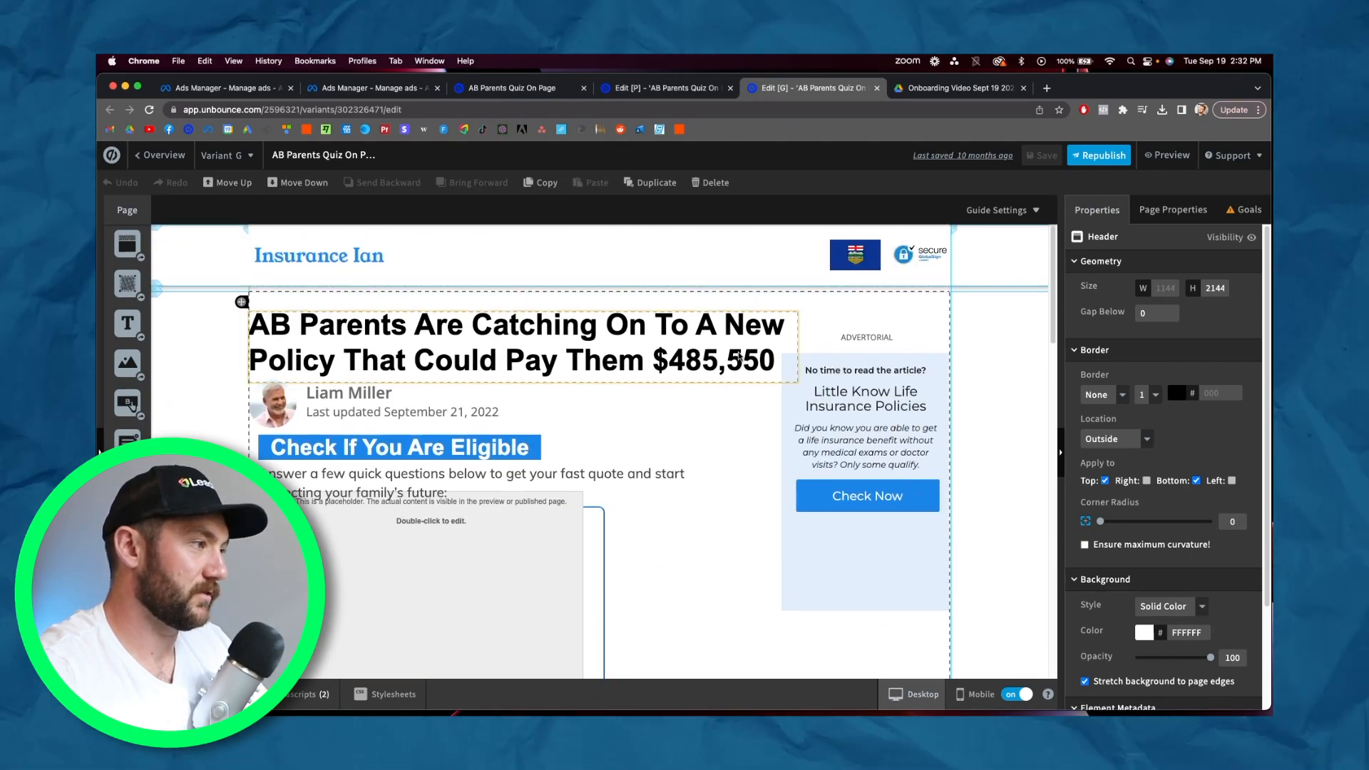
left_click(1166, 155)
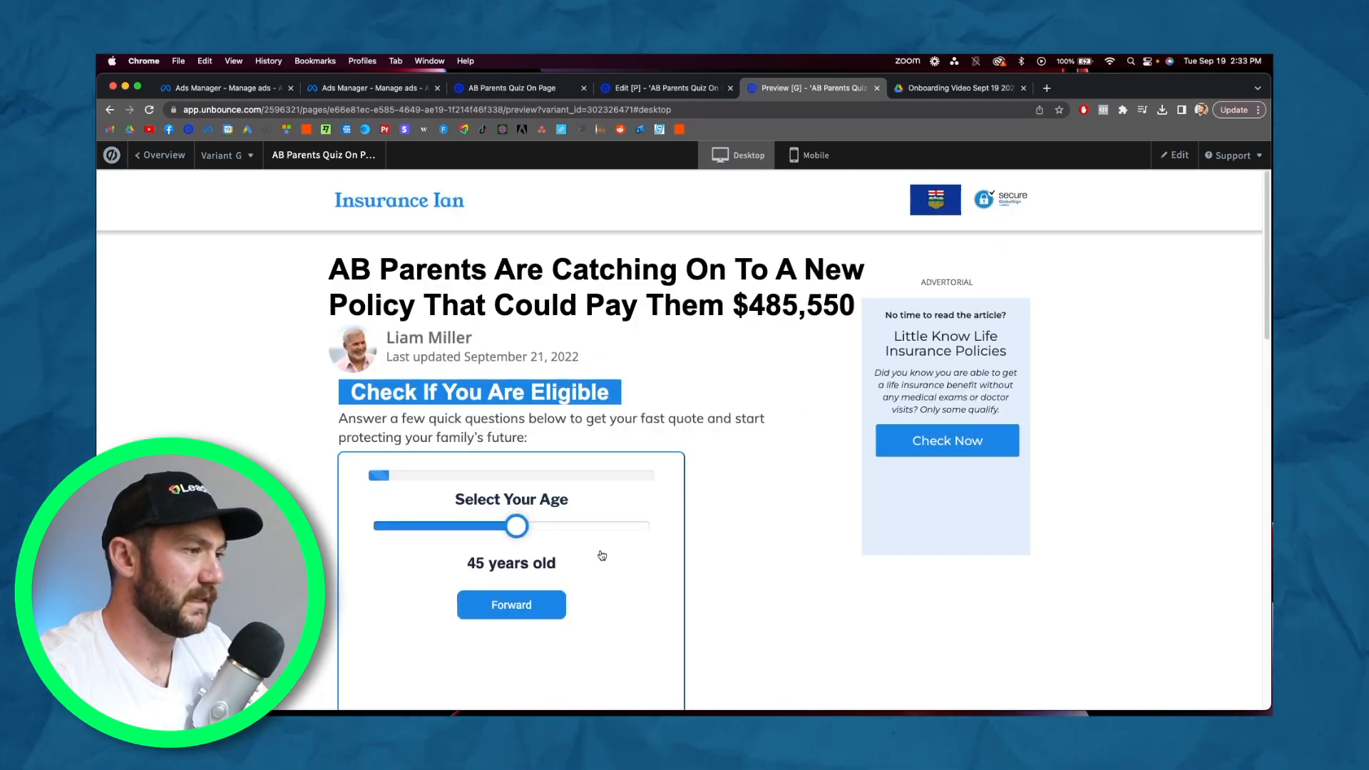
Submit the age, answer Male, No, No, pick a province, and accept to continue.
scroll("down", 3)
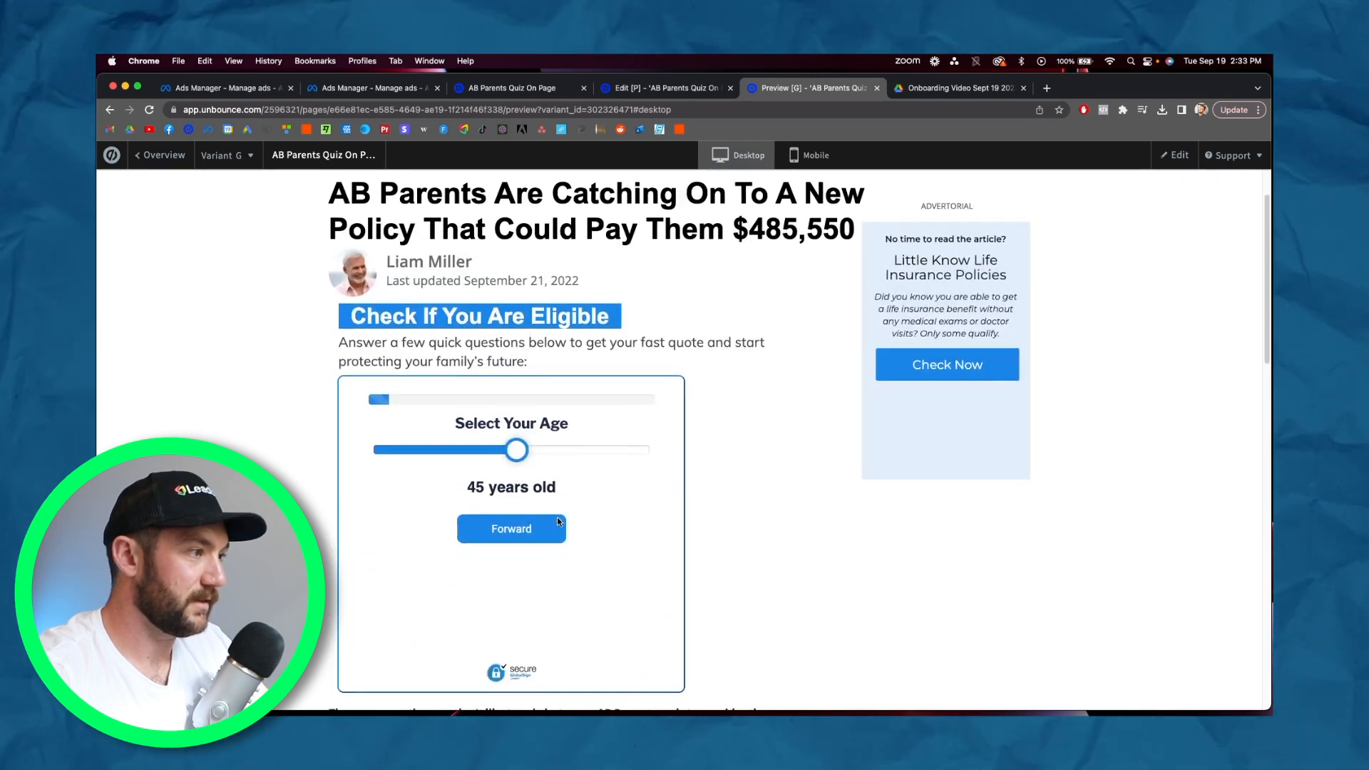
left_click(510, 528)
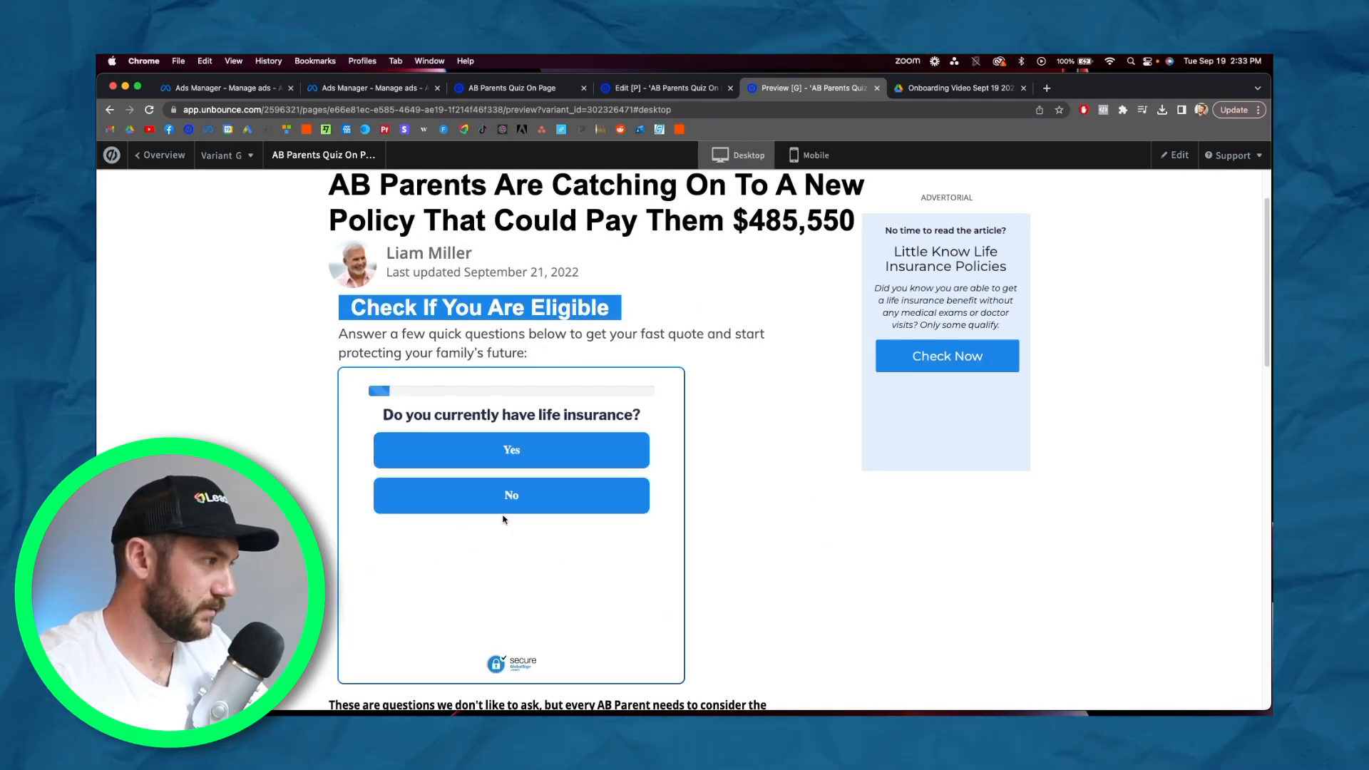
scroll("down", 3)
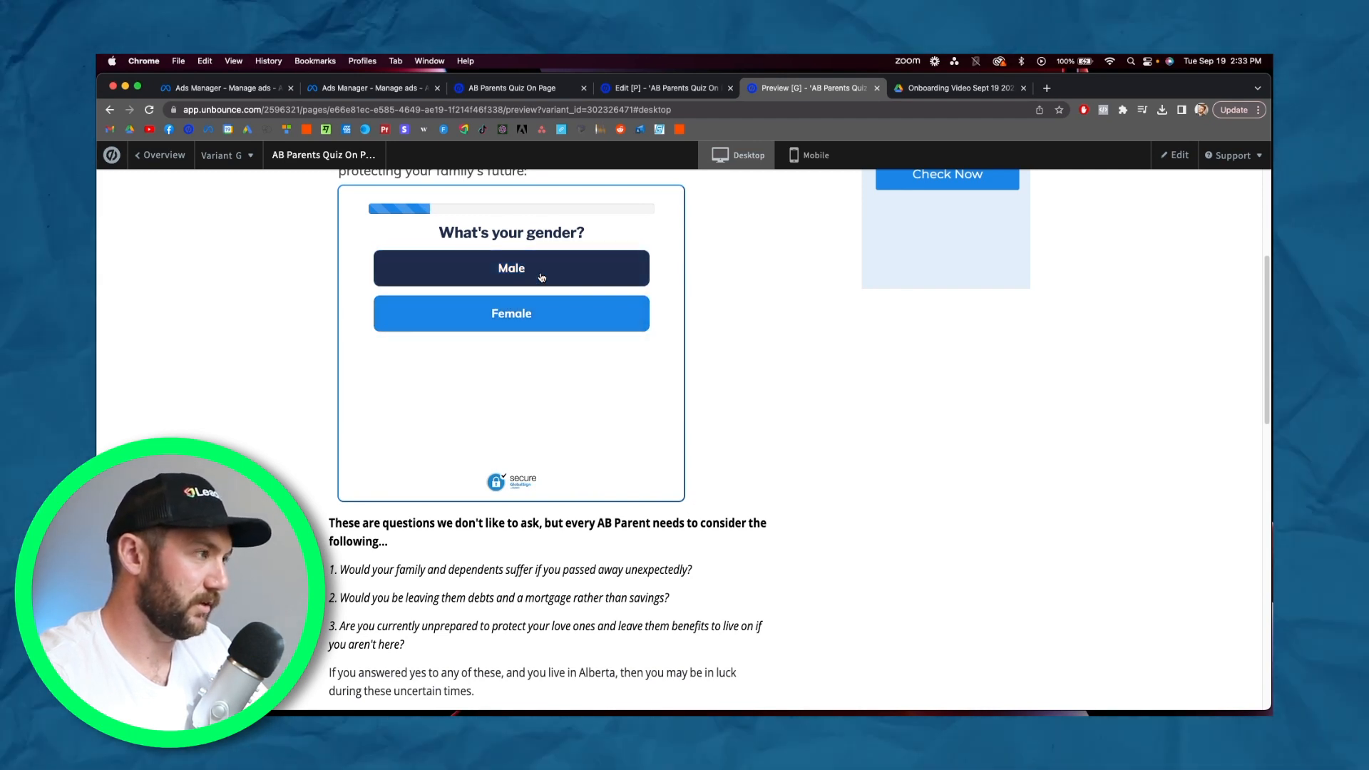
left_click(511, 268)
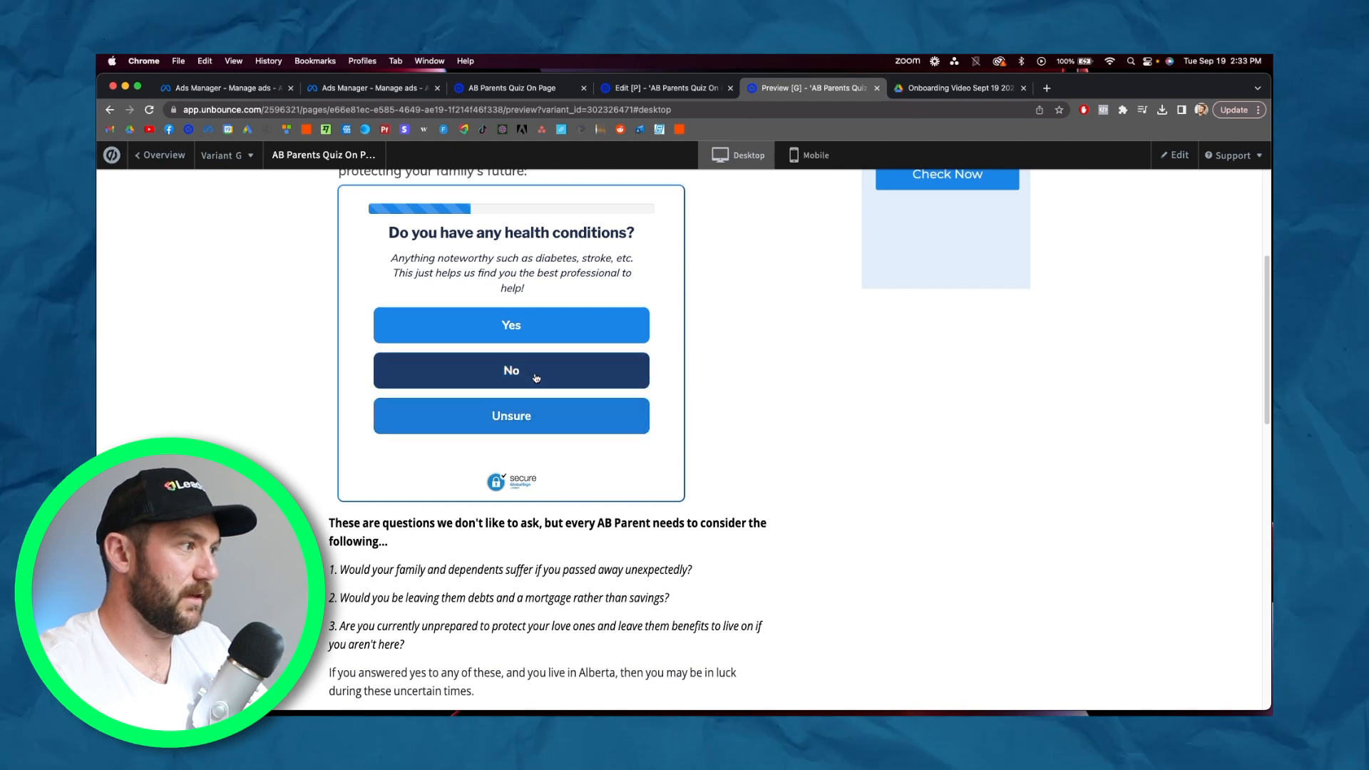
left_click(510, 369)
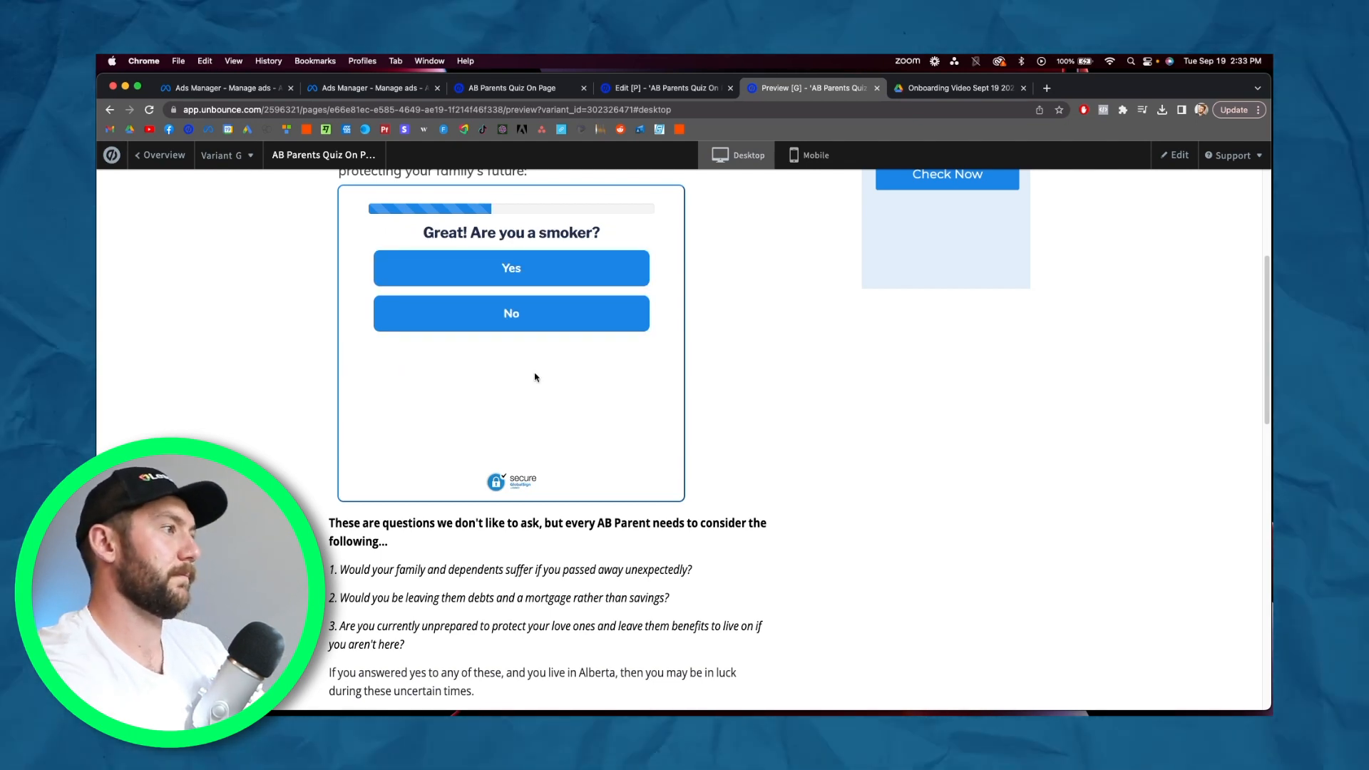
mouse_move(511, 314)
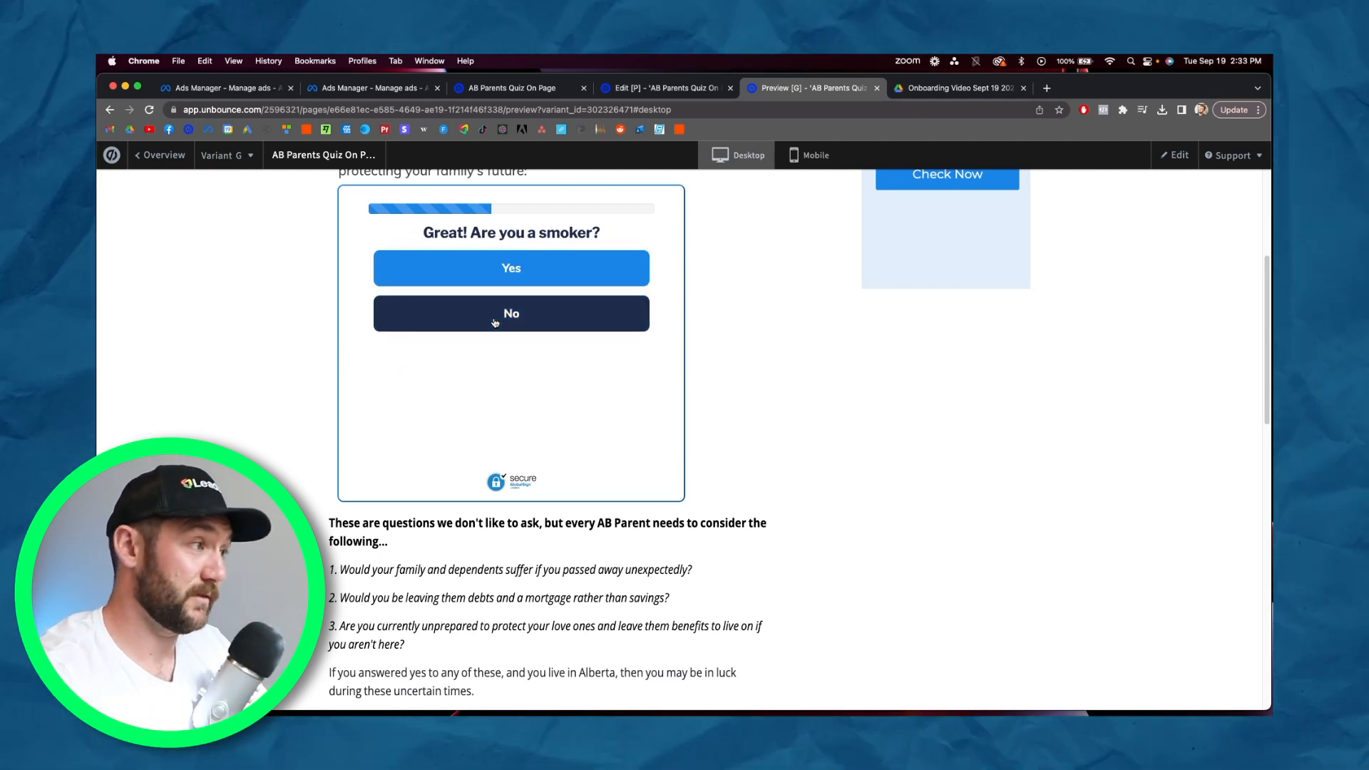
left_click(511, 314)
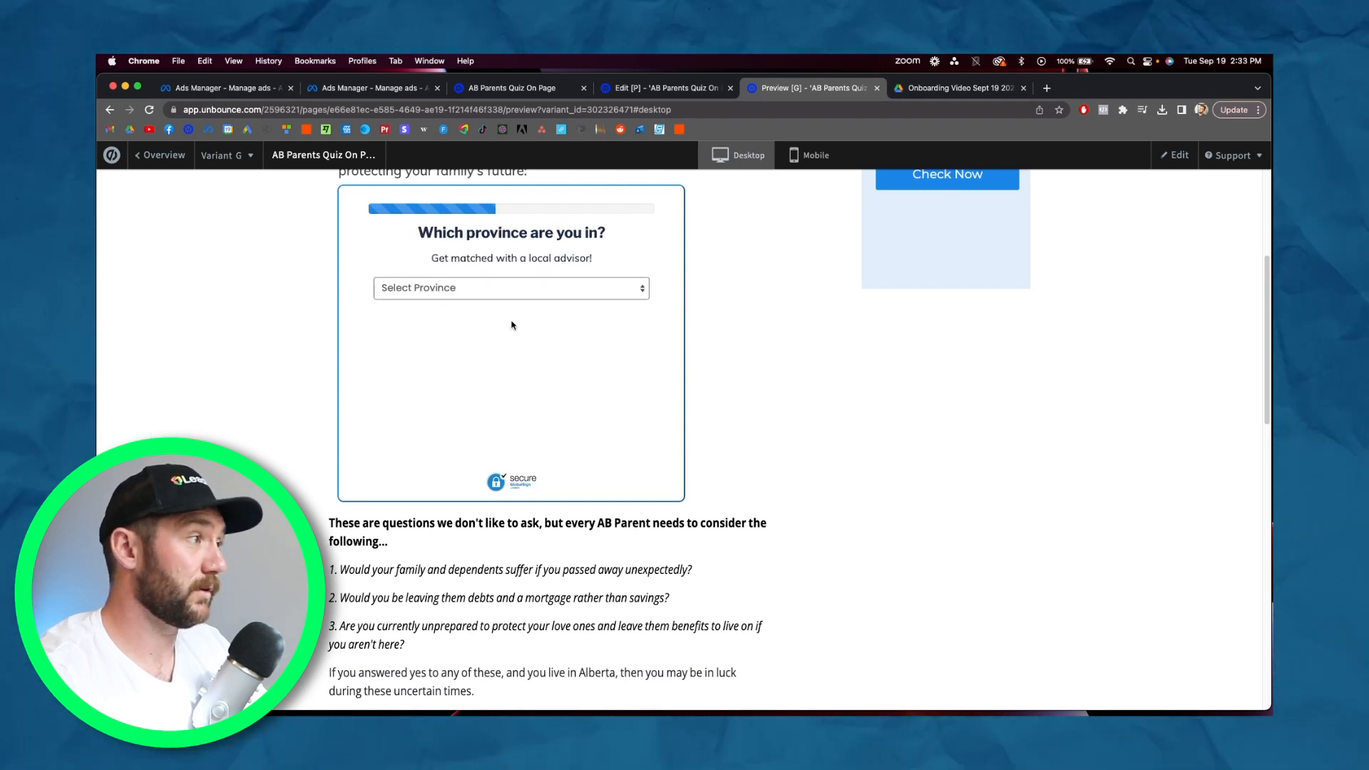
left_click(510, 287)
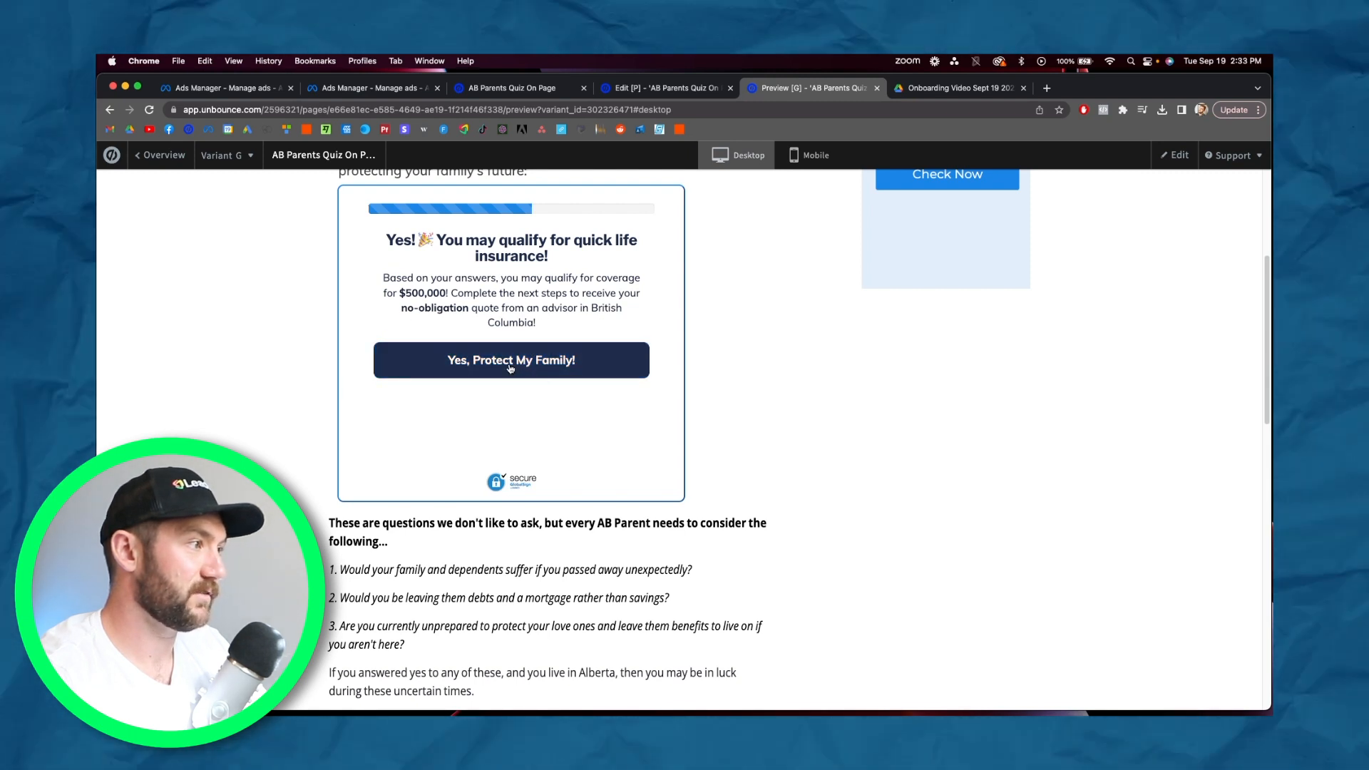
left_click(511, 360)
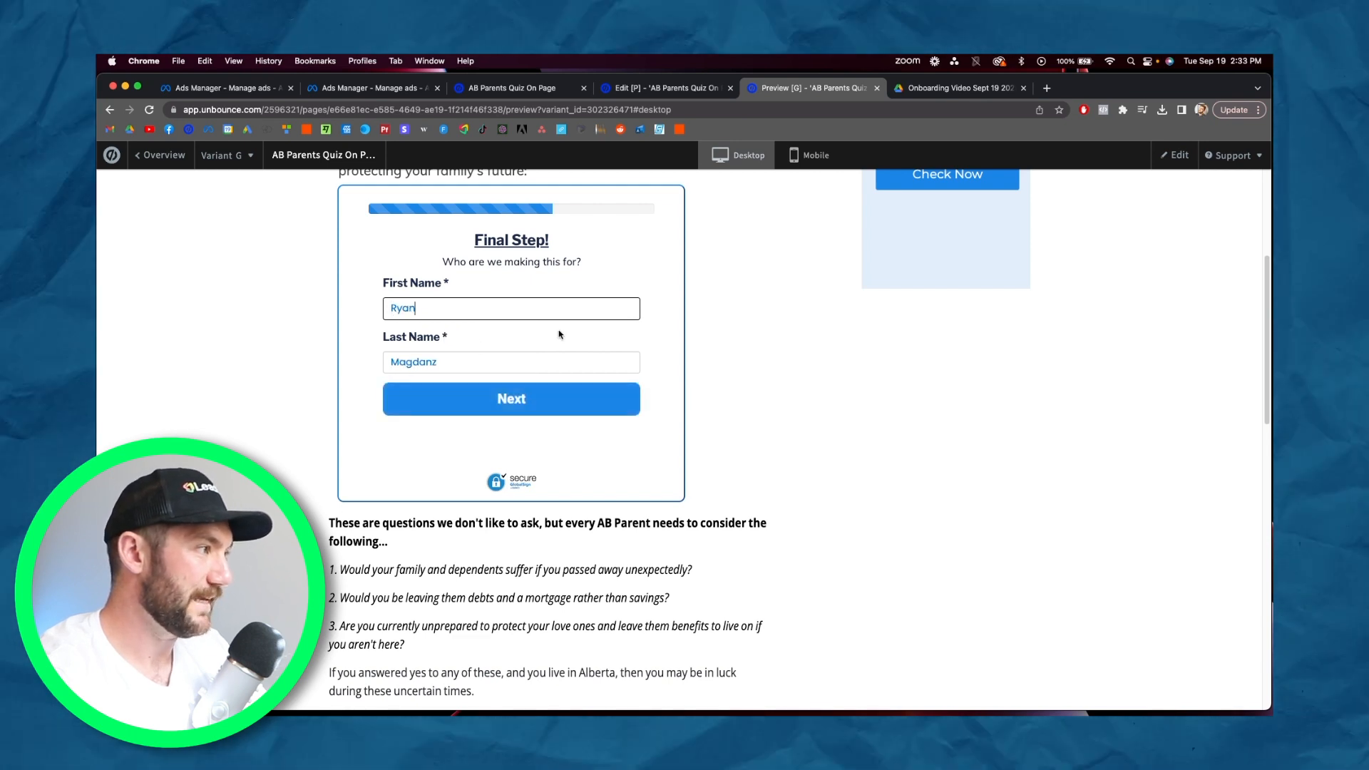
left_click(511, 400)
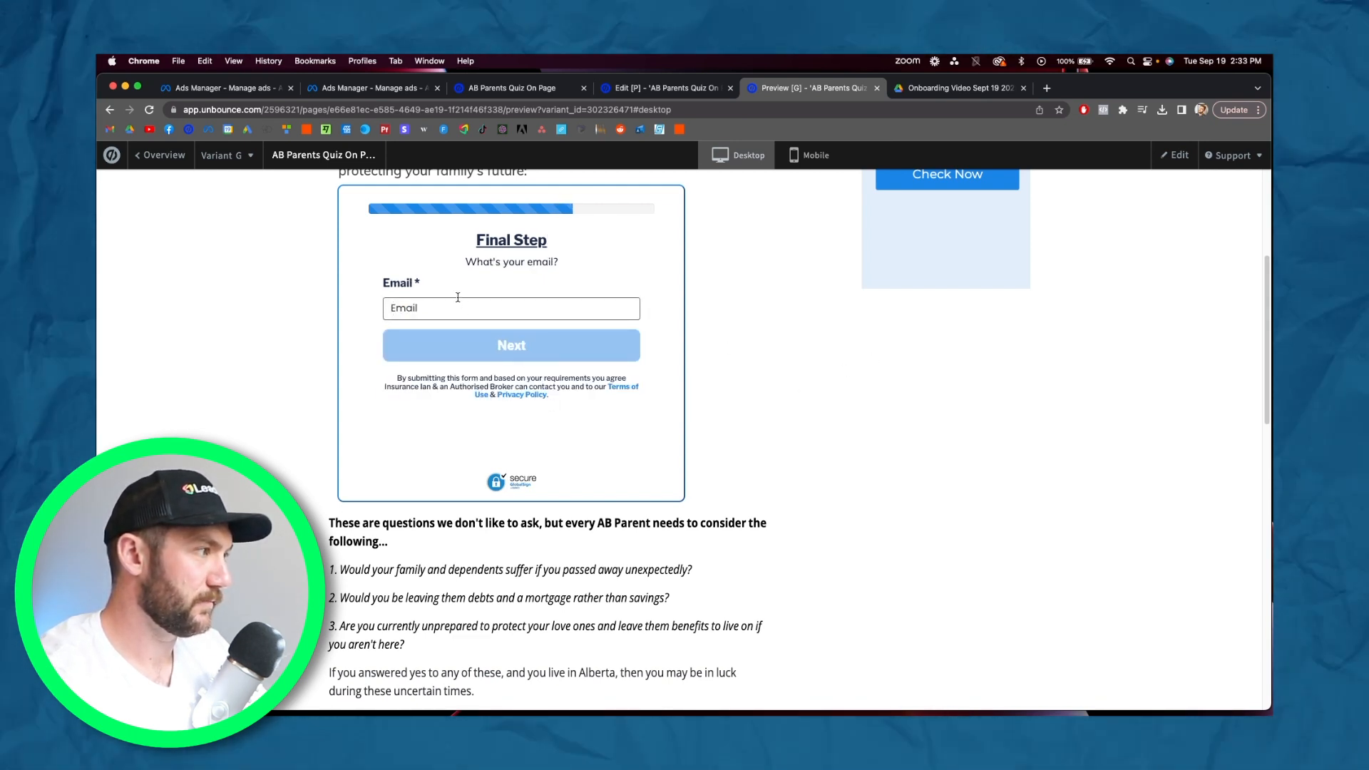
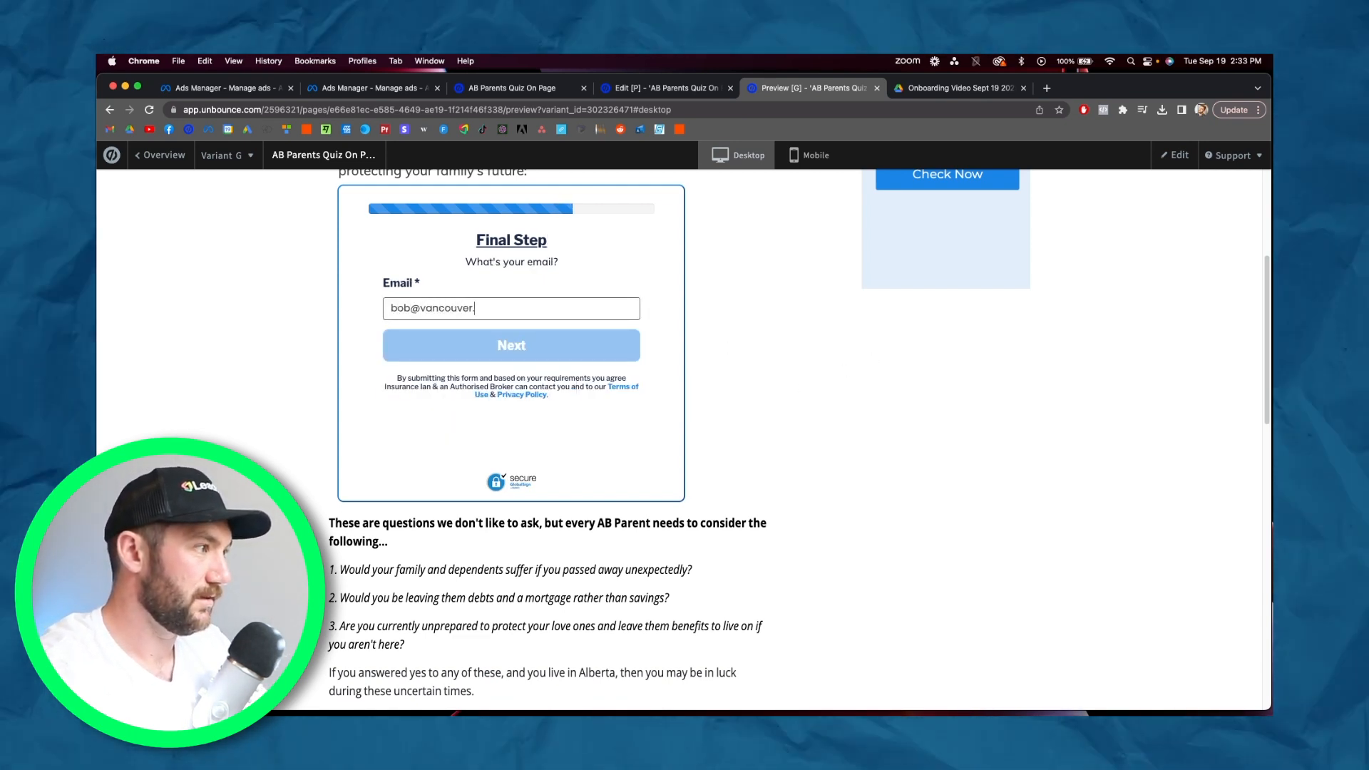
left_click(511, 346)
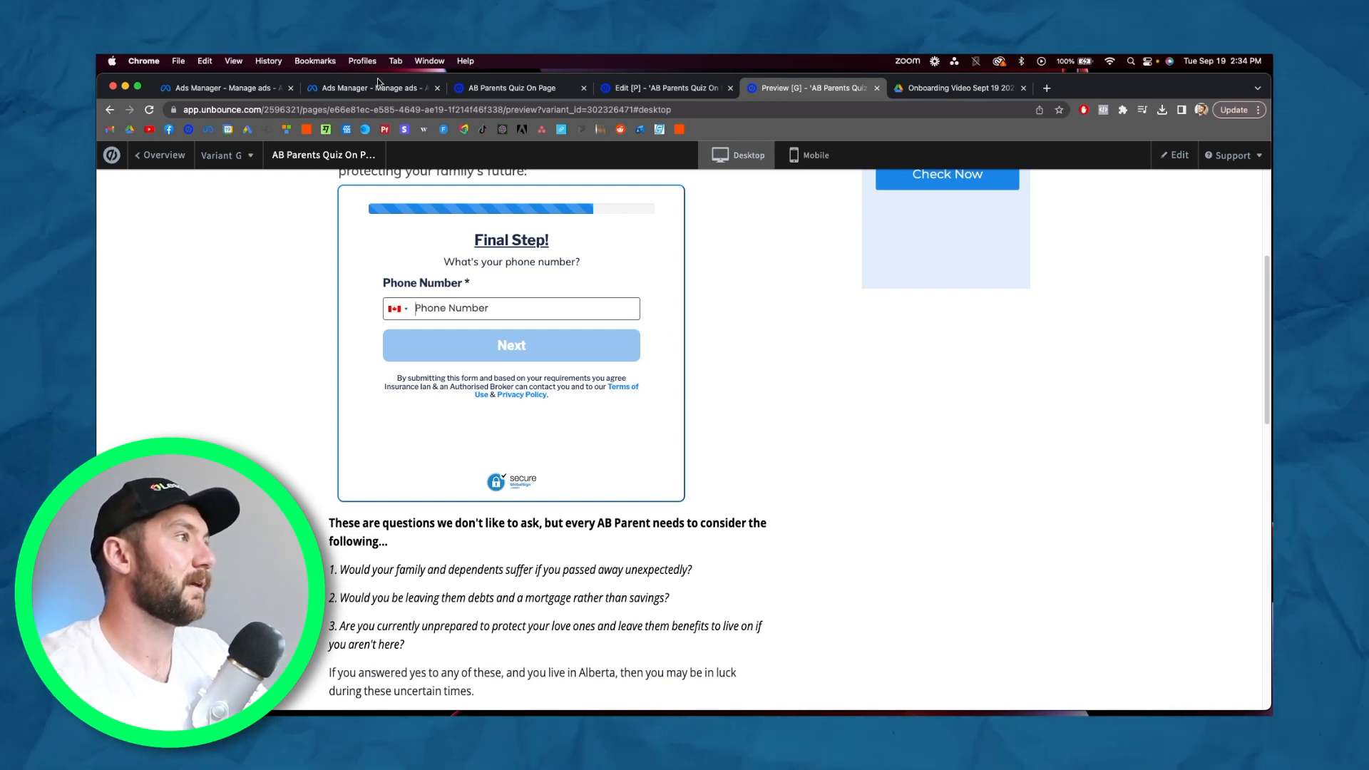
left_click(367, 87)
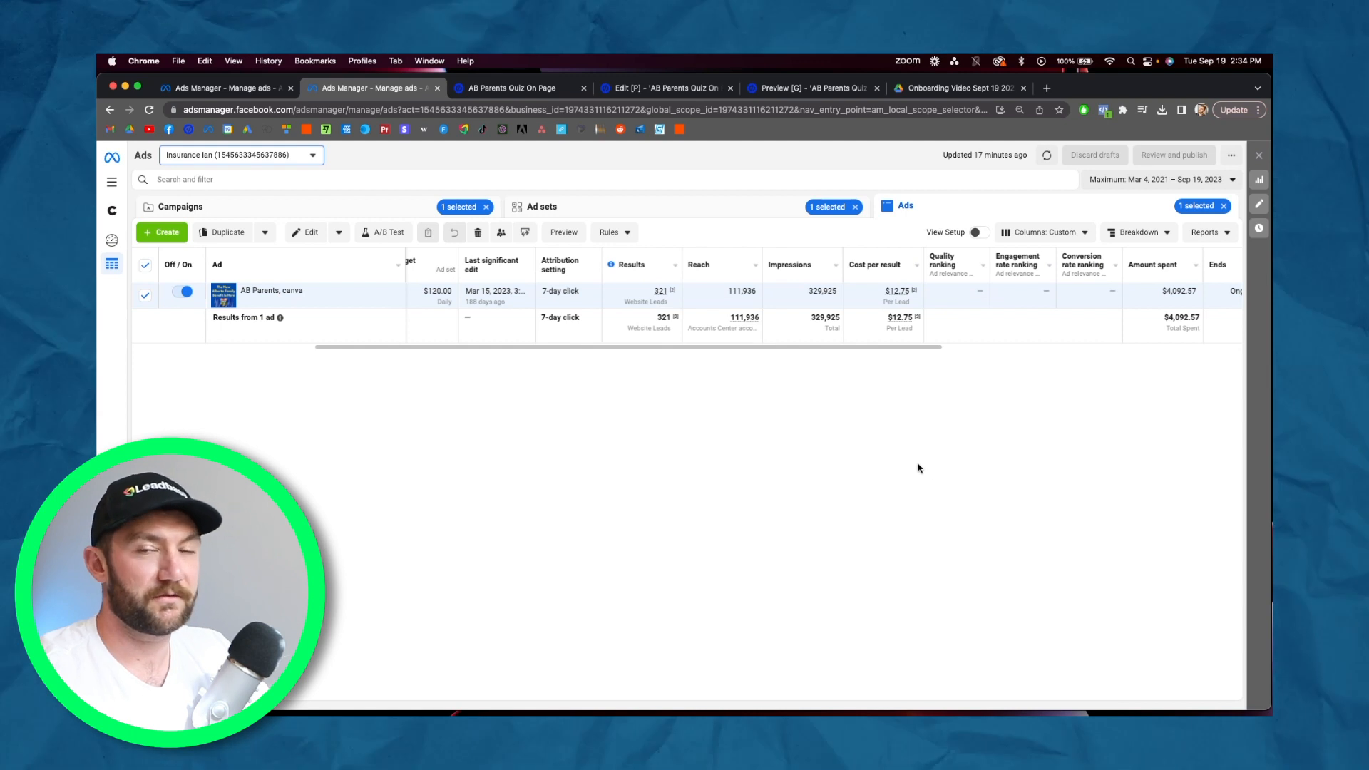
mouse_move(541, 206)
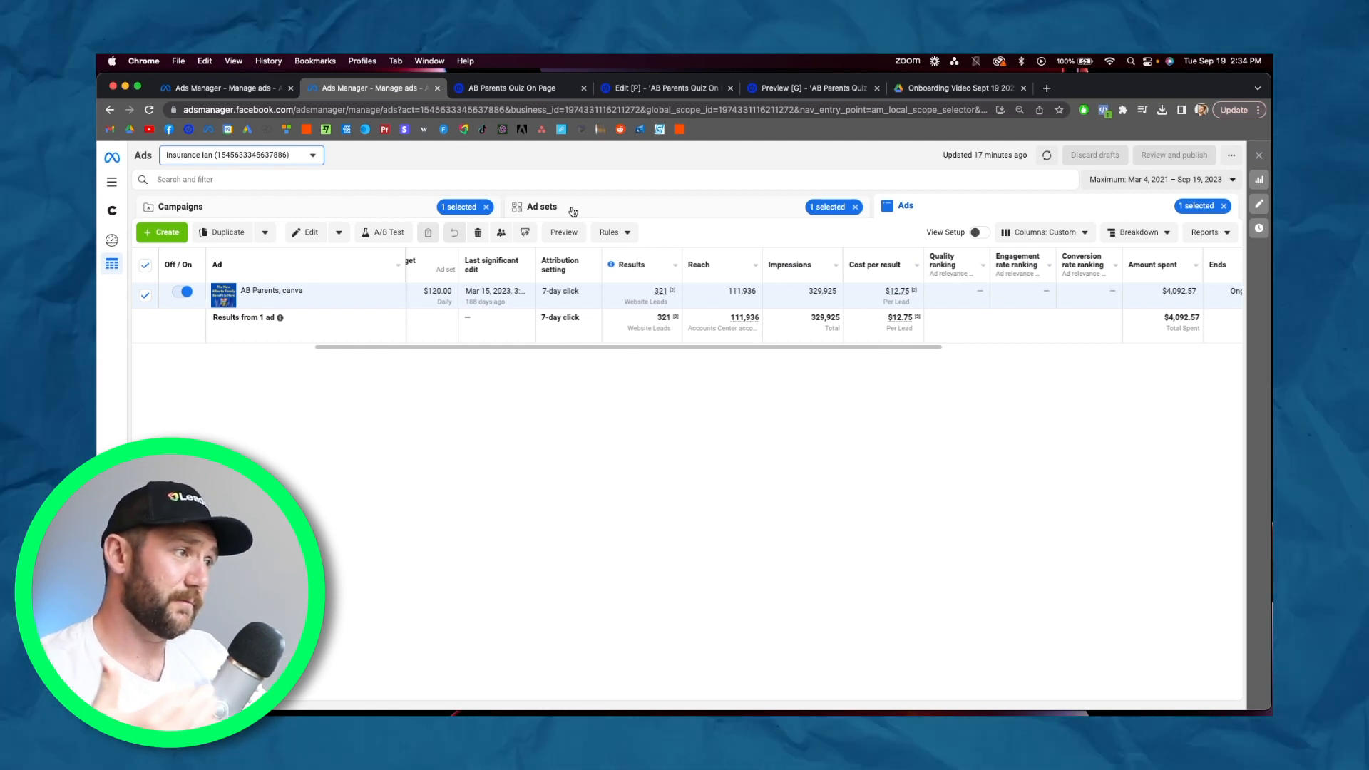
mouse_move(699, 264)
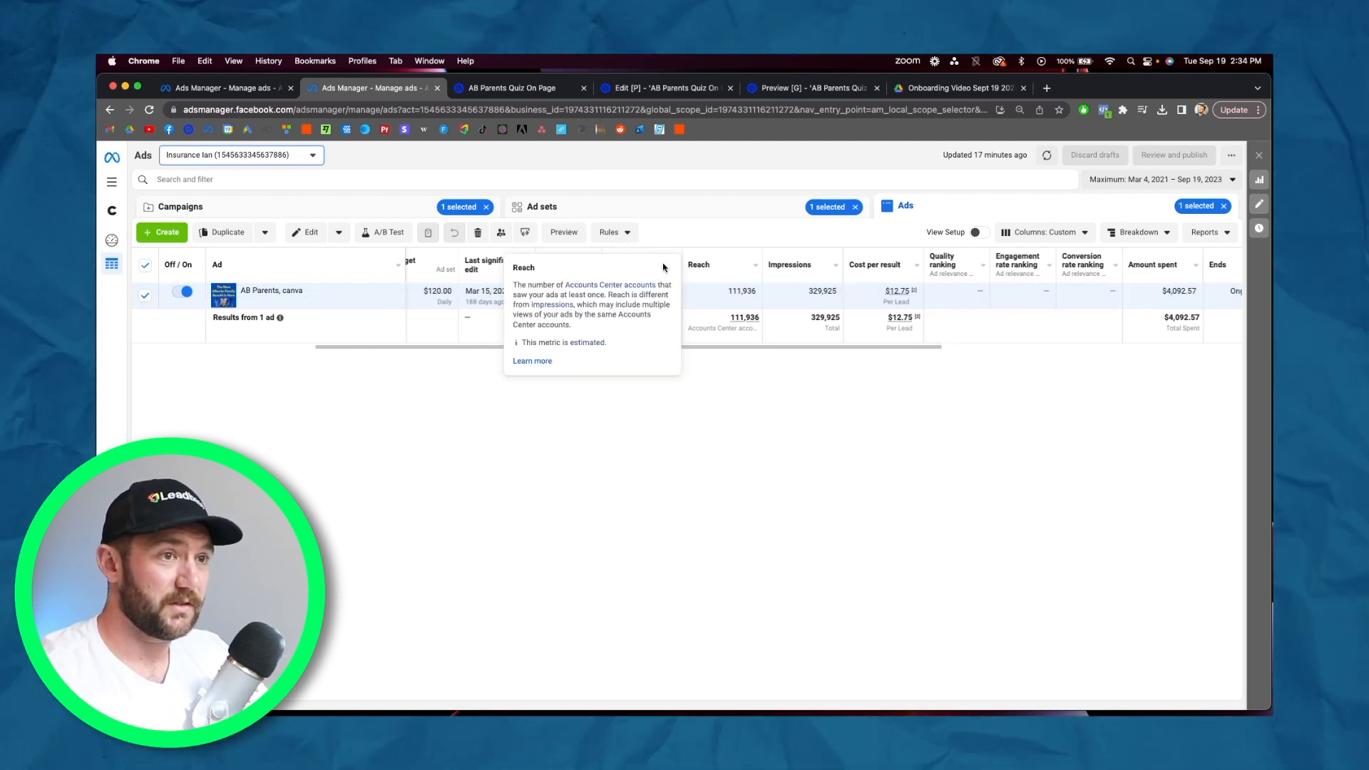
Check Alberta's campaign spend, then list its ad sets: 459,521 reach, $18,983.99 spent.
left_click(542, 206)
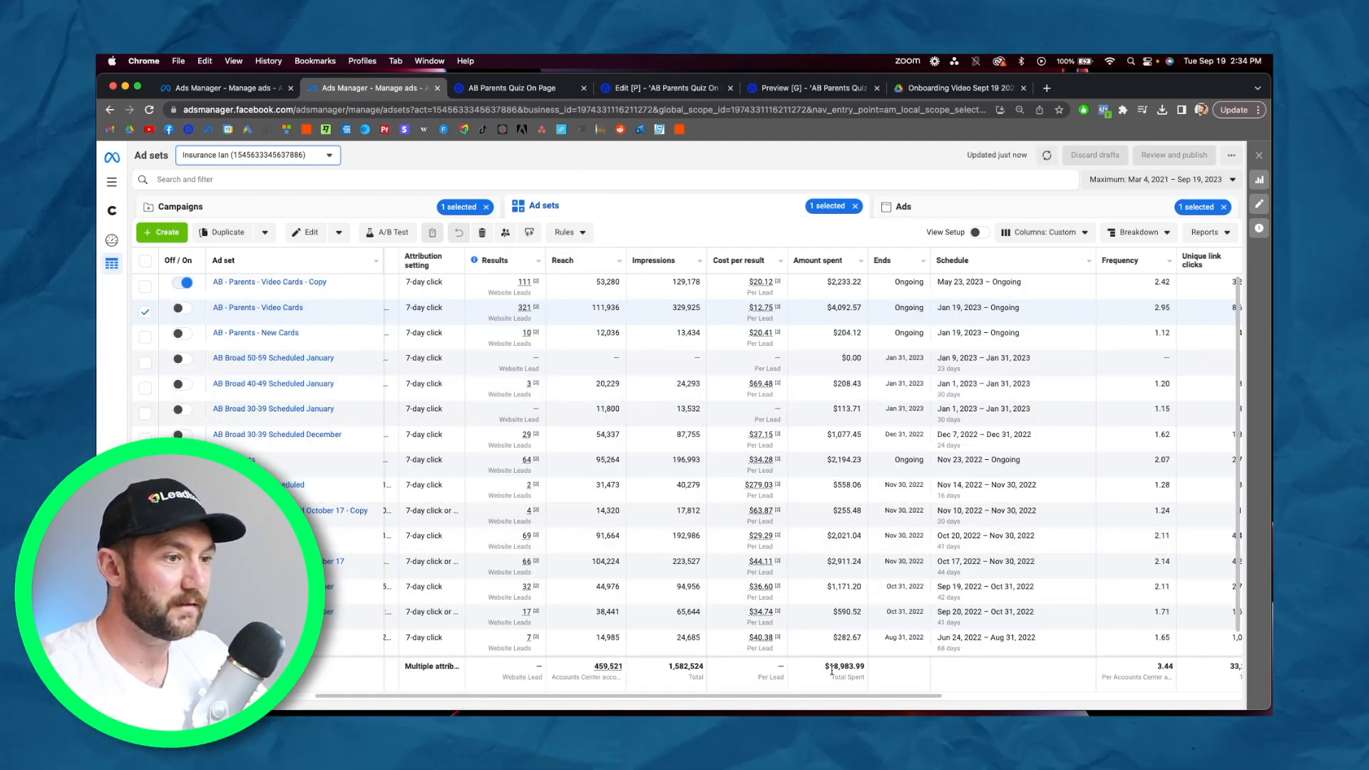
left_click(183, 205)
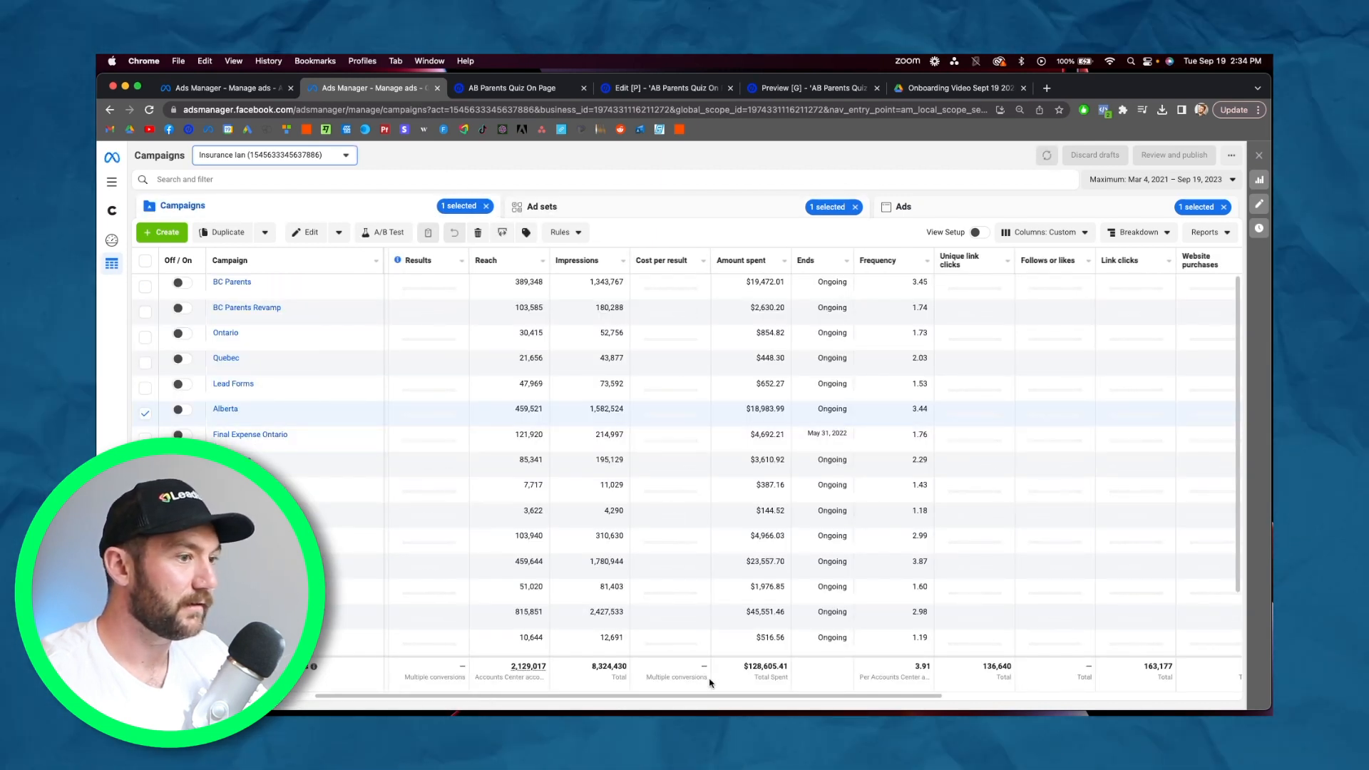
left_click(542, 206)
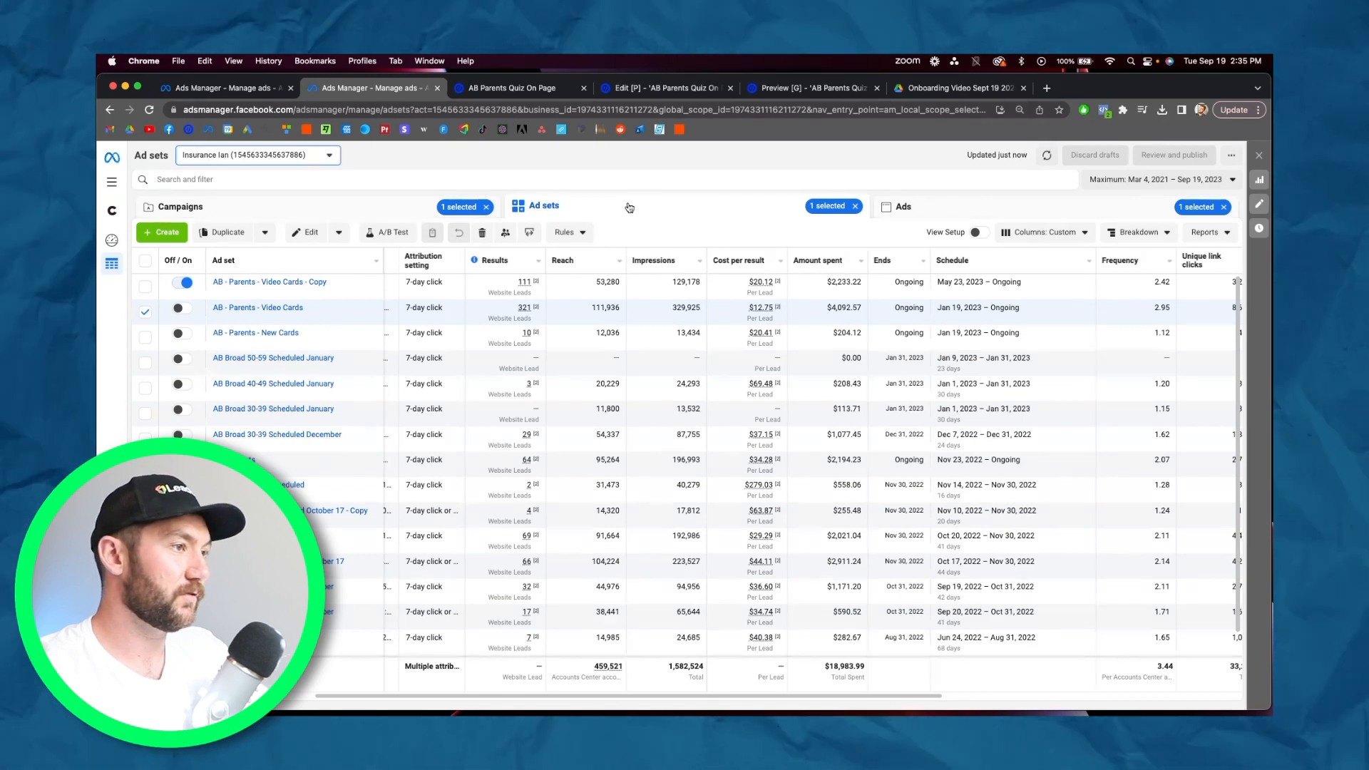
mouse_move(793, 215)
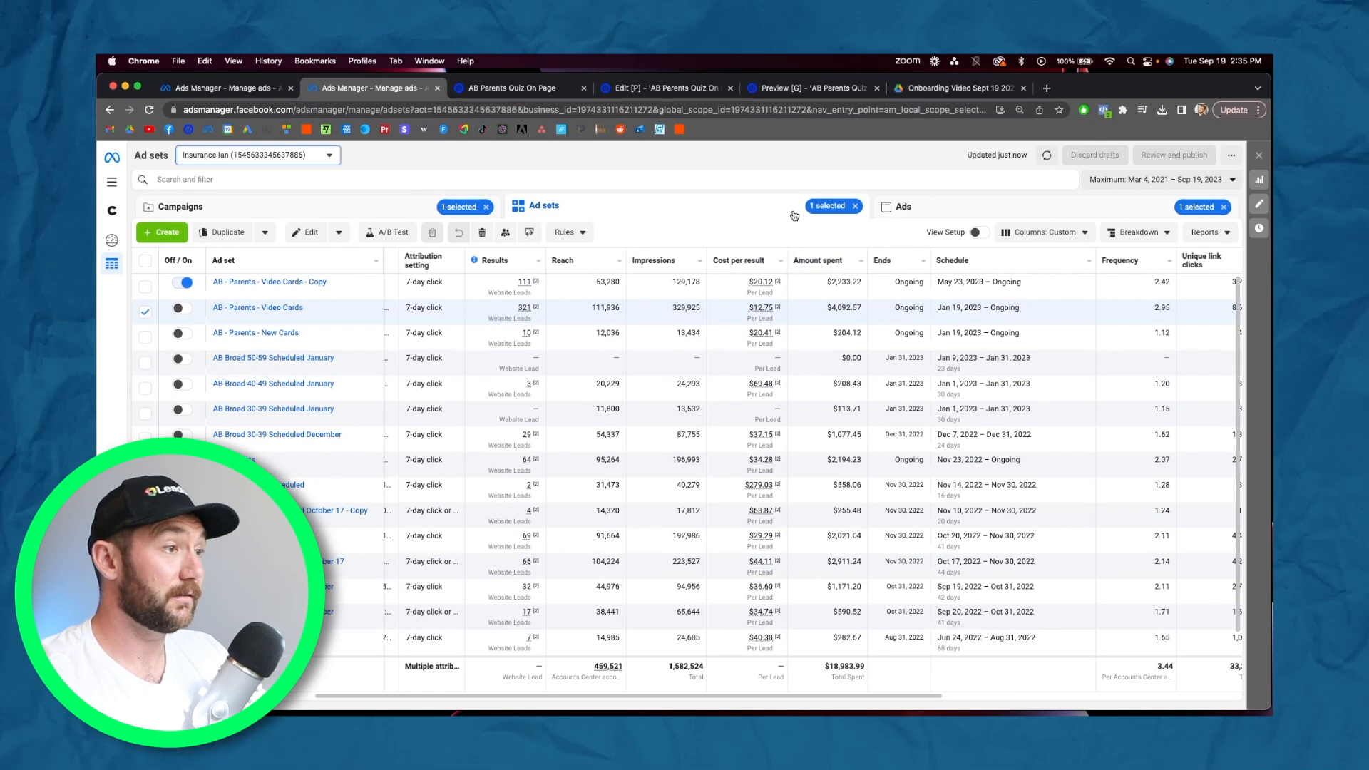